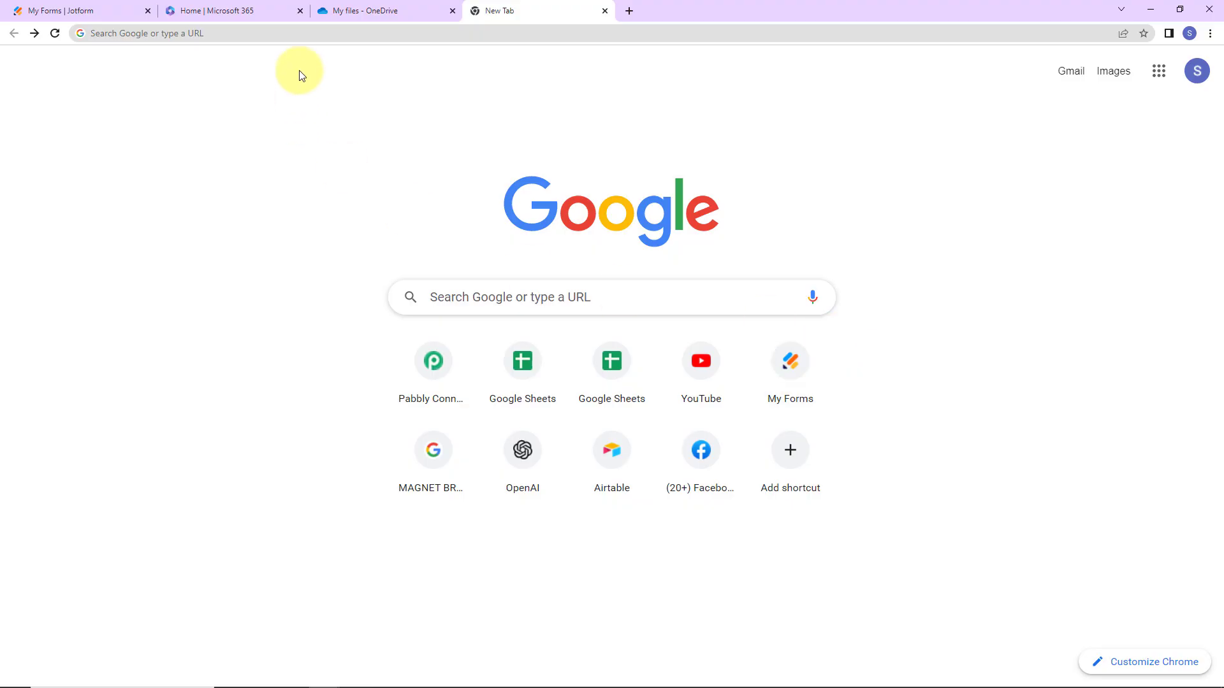
Step: Load pabbly.com/connect and go through Sign Up Free to the Pabbly All Apps page
type("pabbly.com/connect")
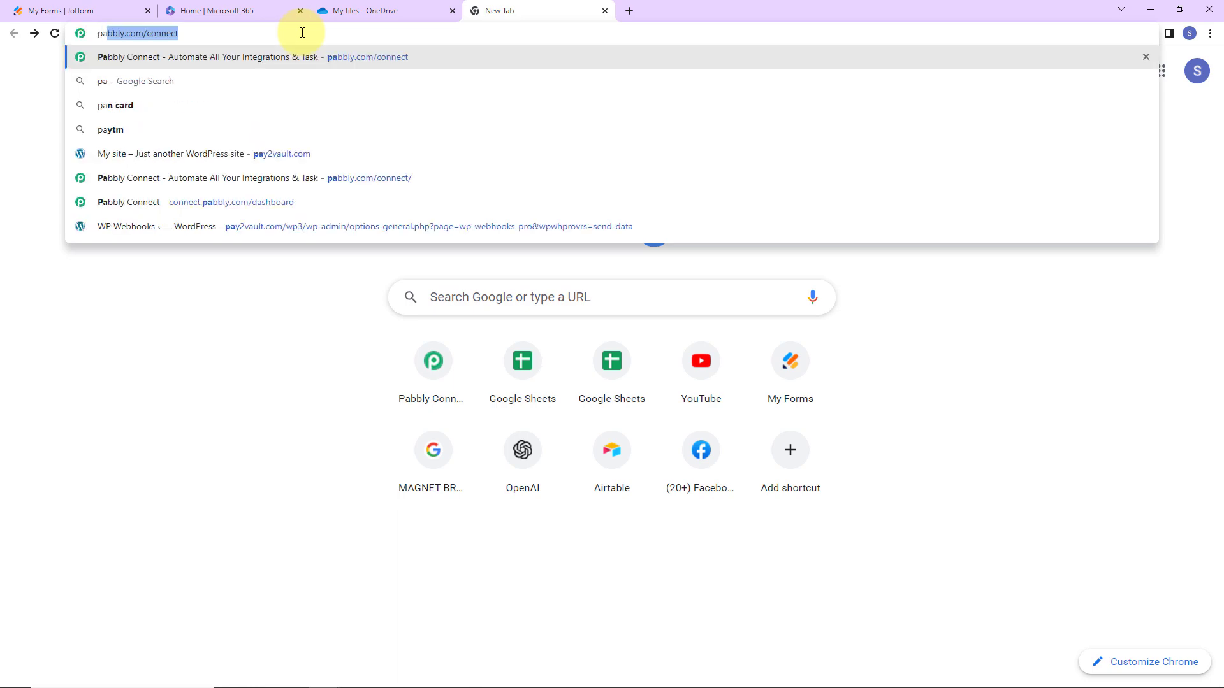
key("Enter")
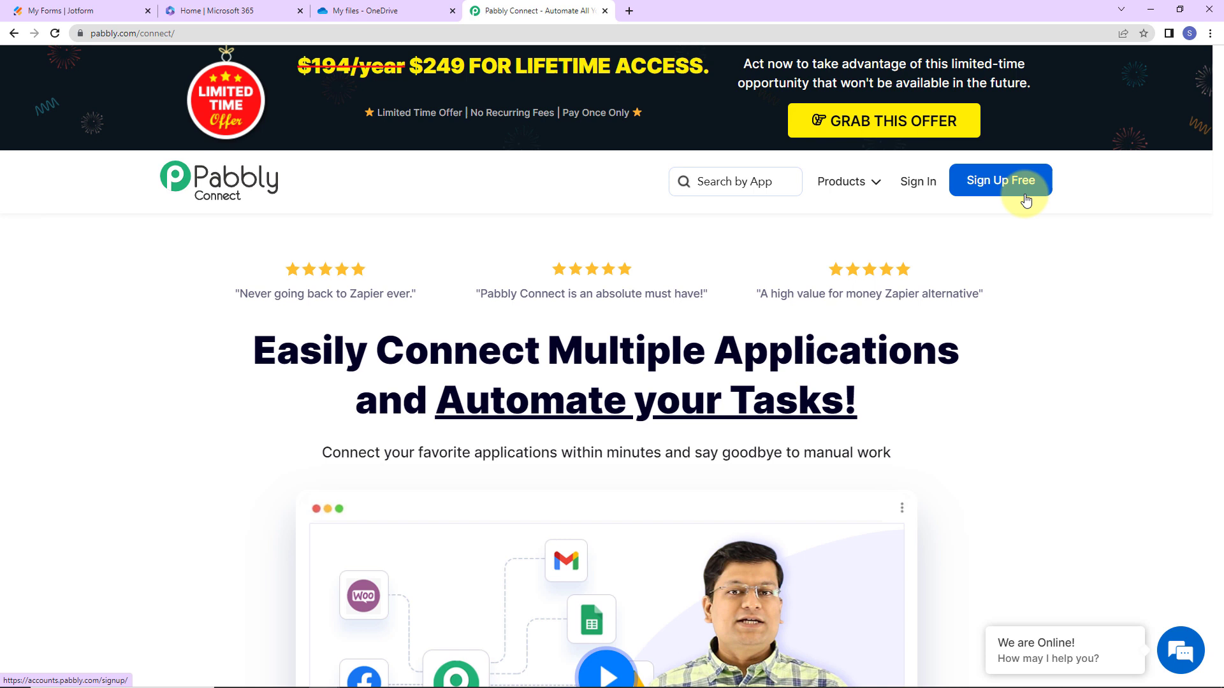
mouse_move(918, 181)
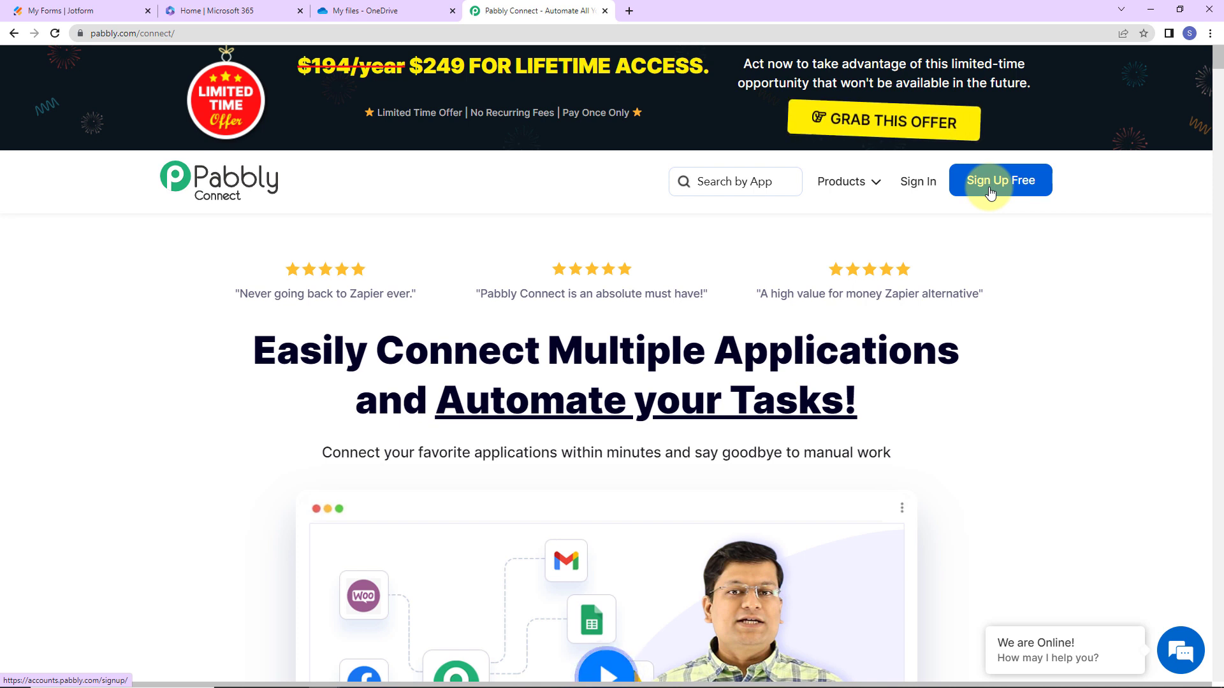
left_click(1000, 180)
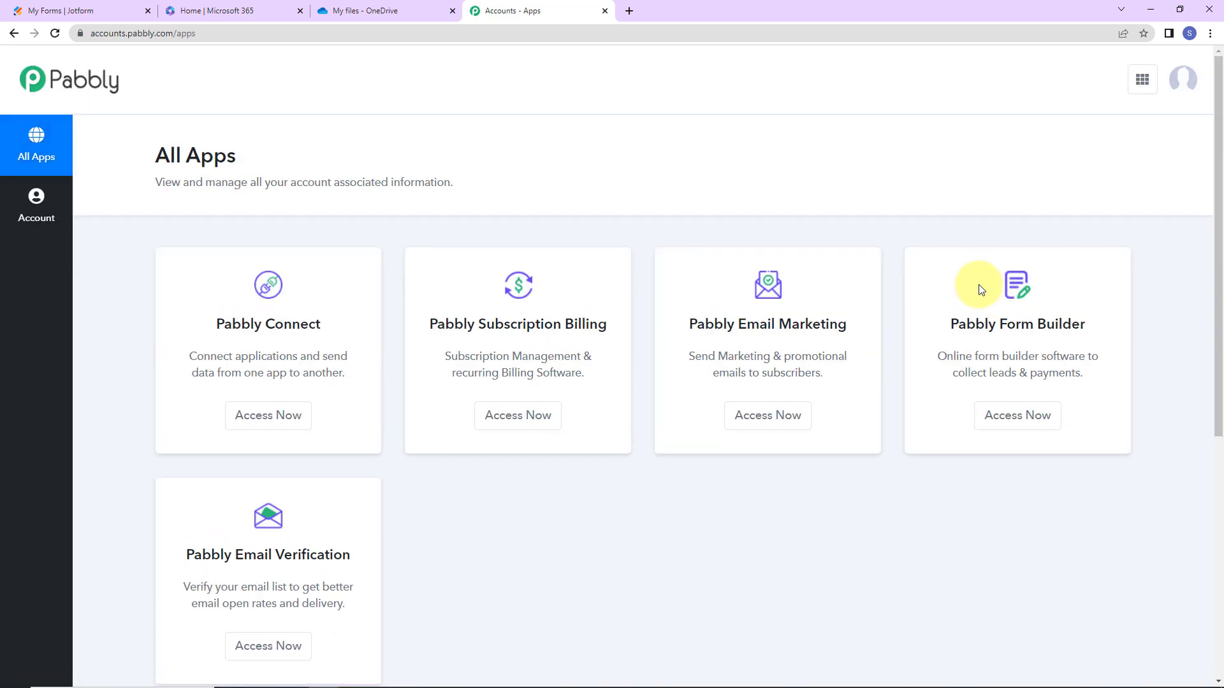
Step: Create a Pabbly Connect workflow named 'Upload Attachments from New JotForm submissions to OneDrive'
left_click(267, 414)
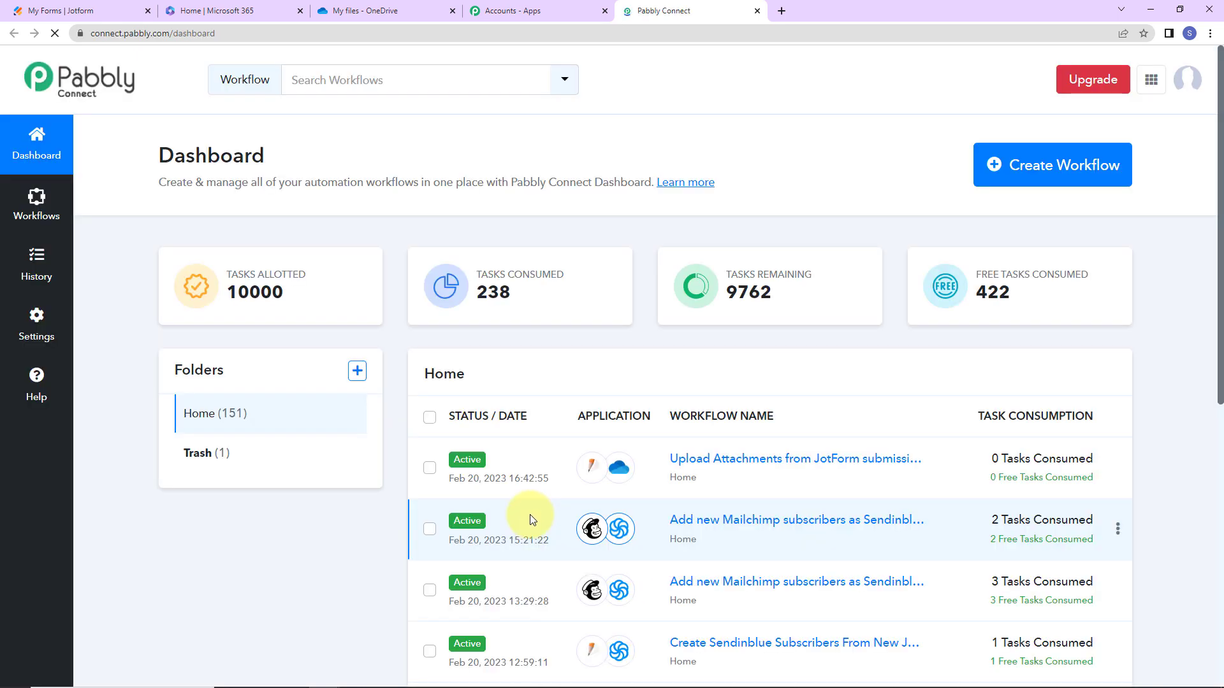
mouse_move(1051, 164)
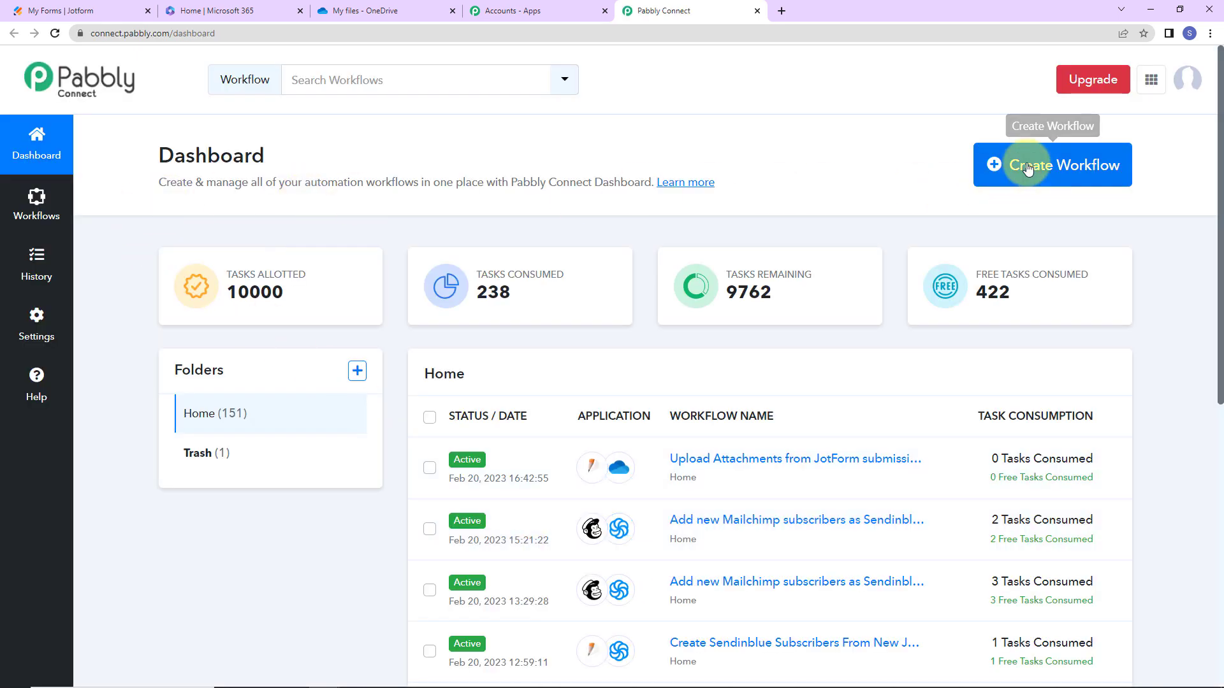
left_click(1051, 164)
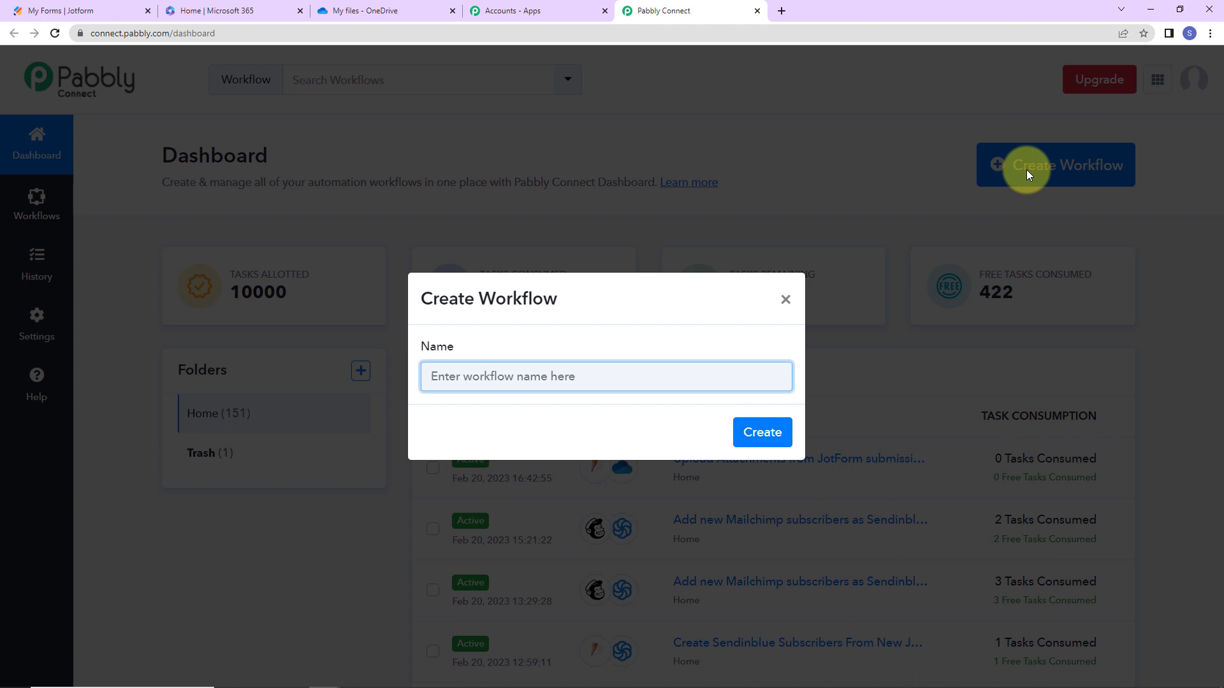
type("Upload Attachments from New JotForm submissions to OneDrive")
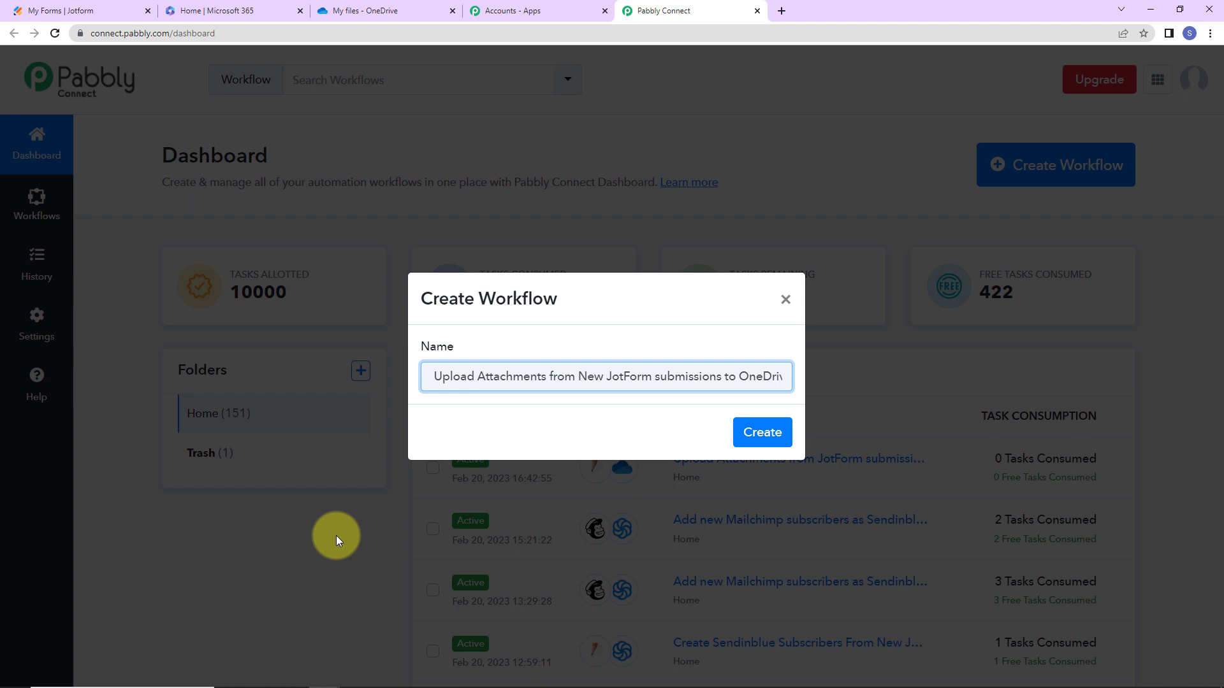
left_click(760, 432)
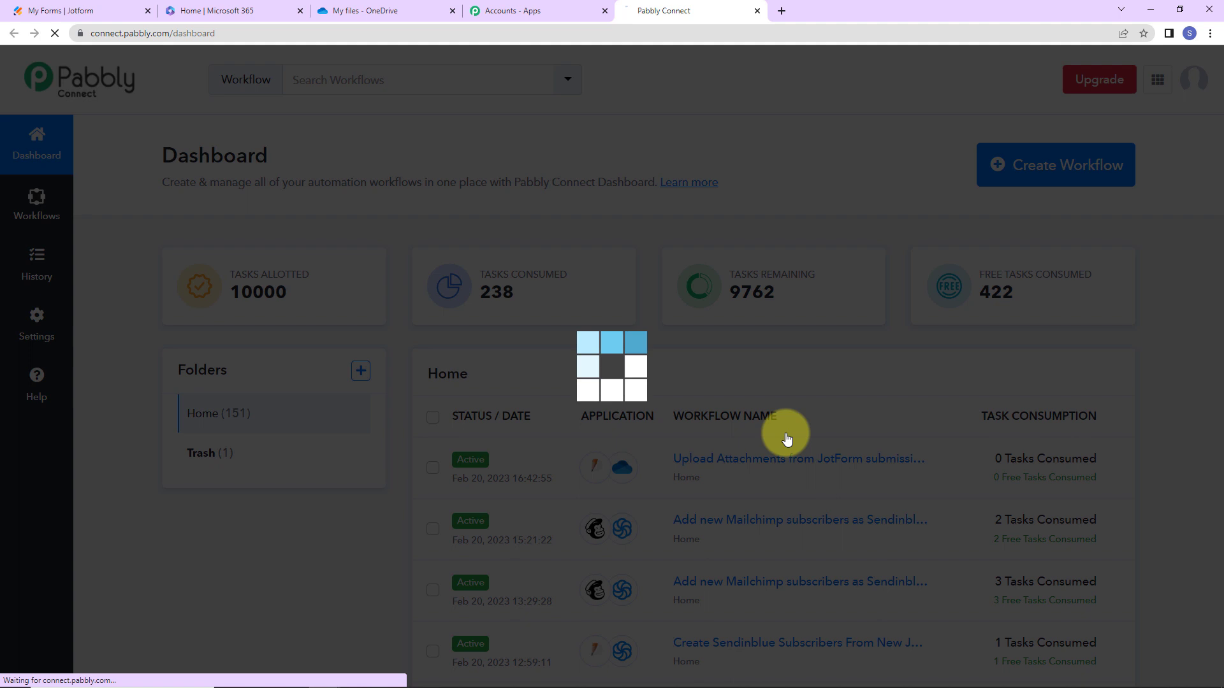
Step: Set JotForm New Response as trigger, copy its webhook URL, and capture a webhook response
left_click(798, 458)
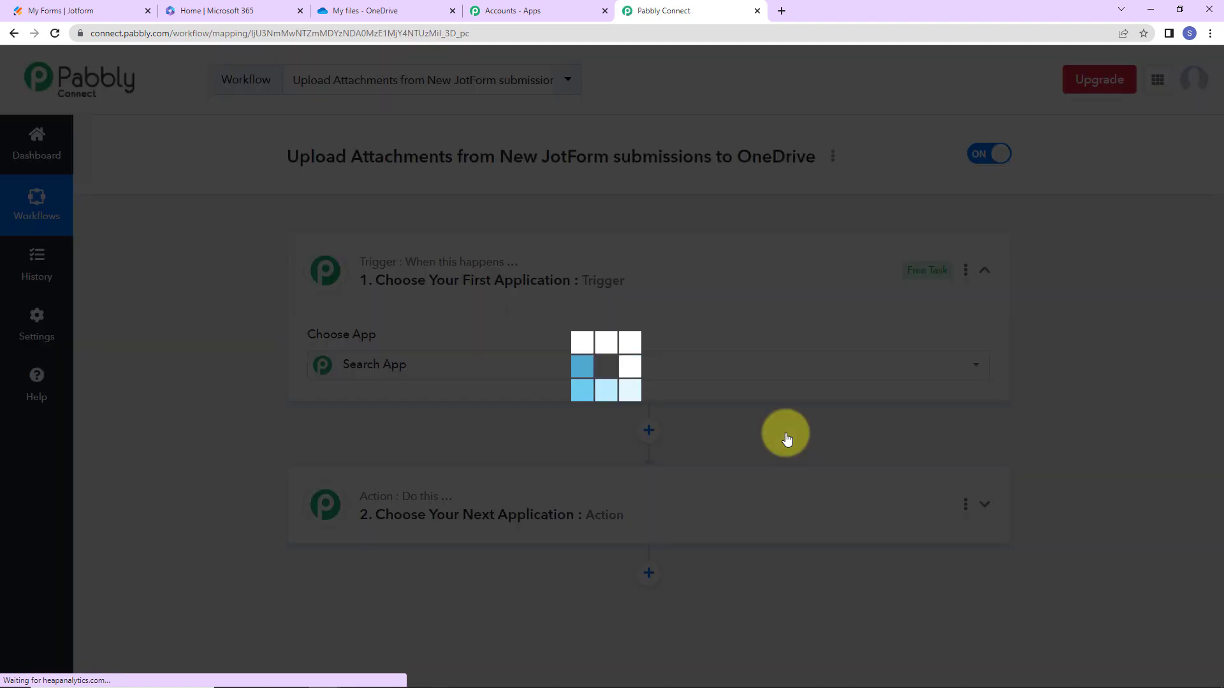
left_click(643, 364)
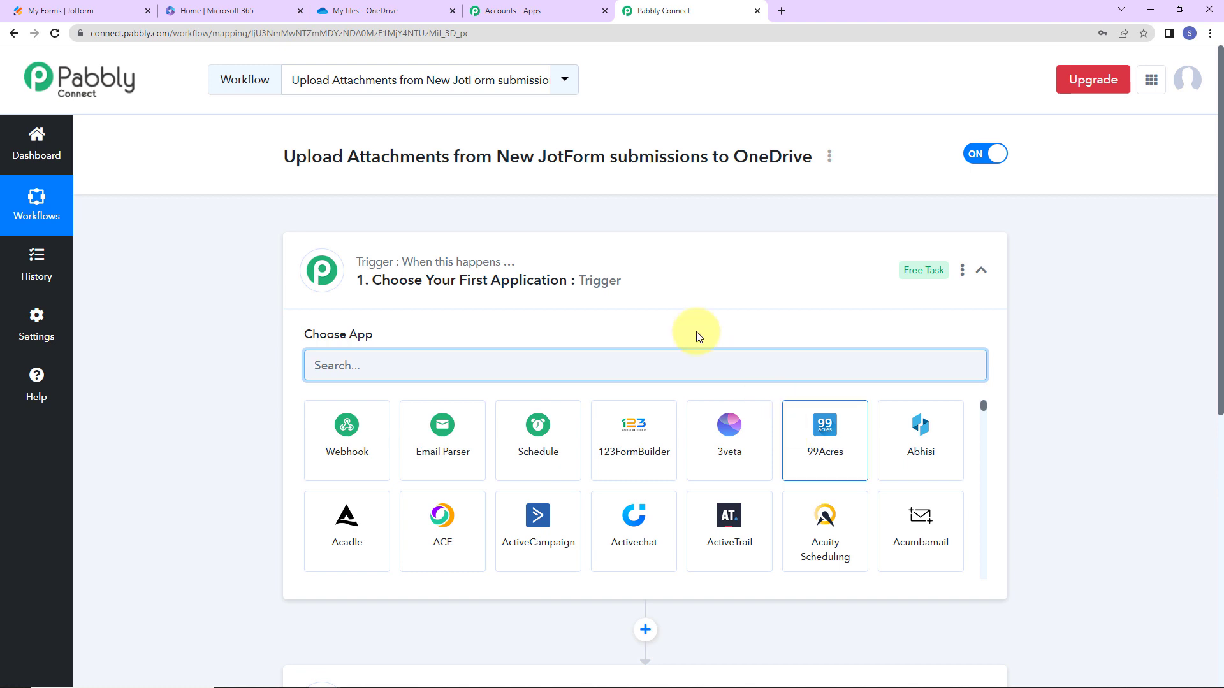
scroll("down", 3)
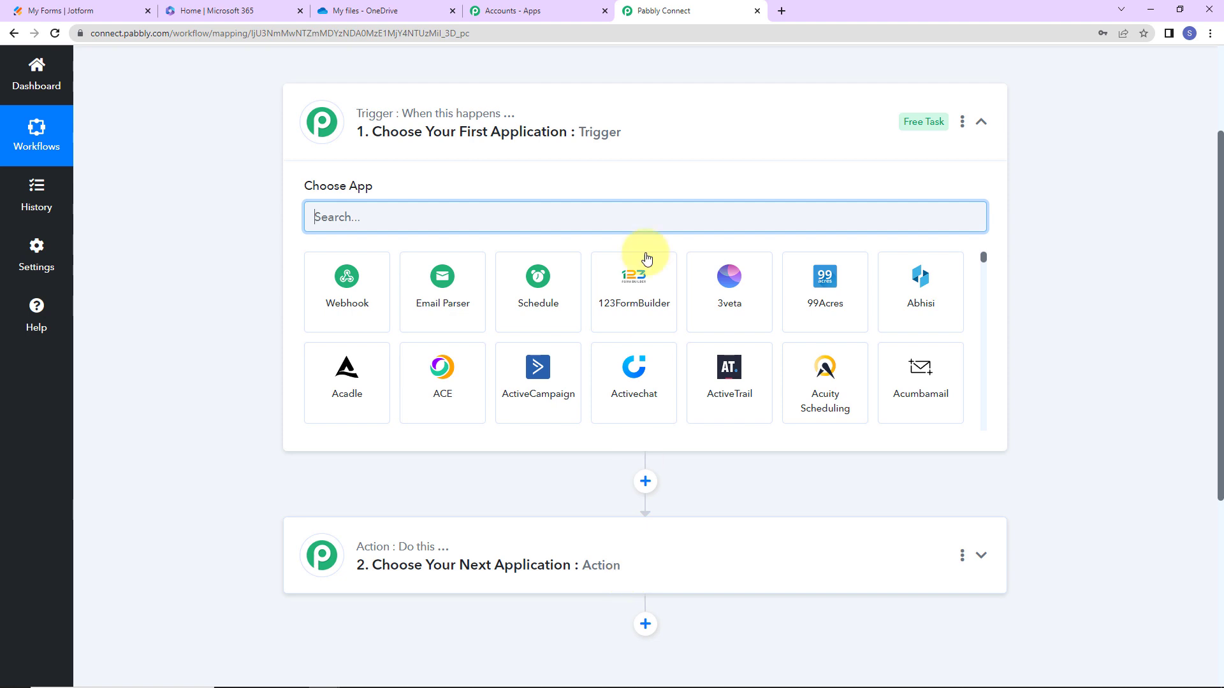
mouse_move(618, 589)
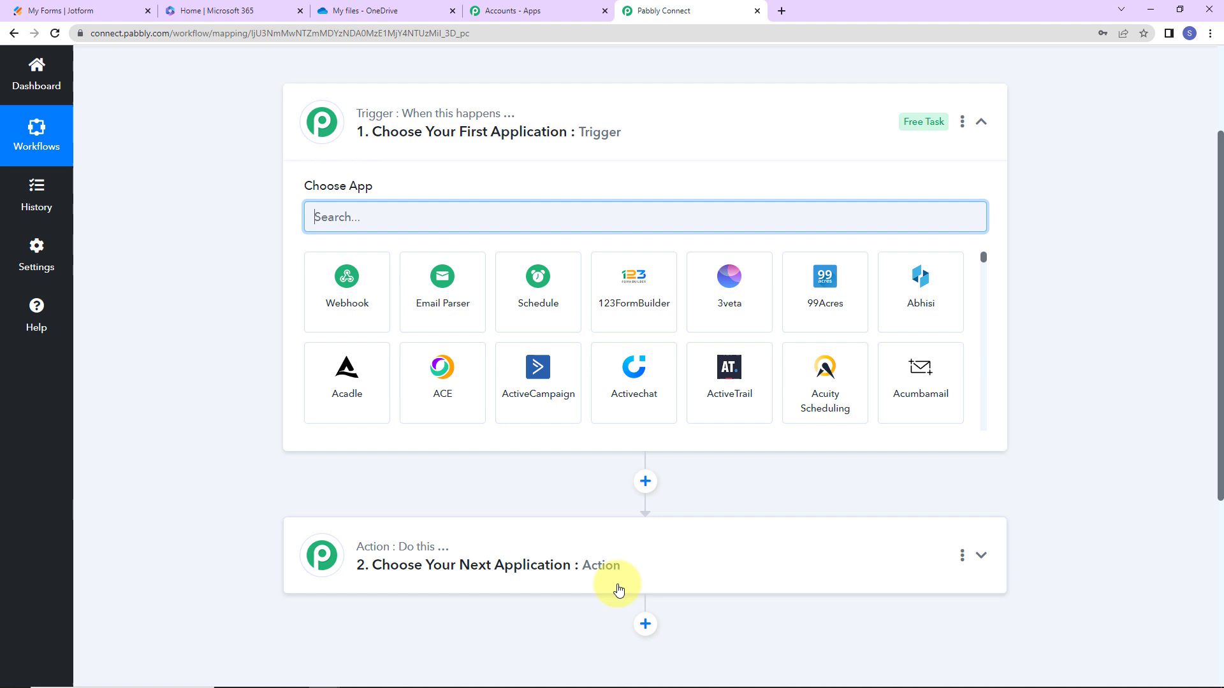
mouse_move(609, 611)
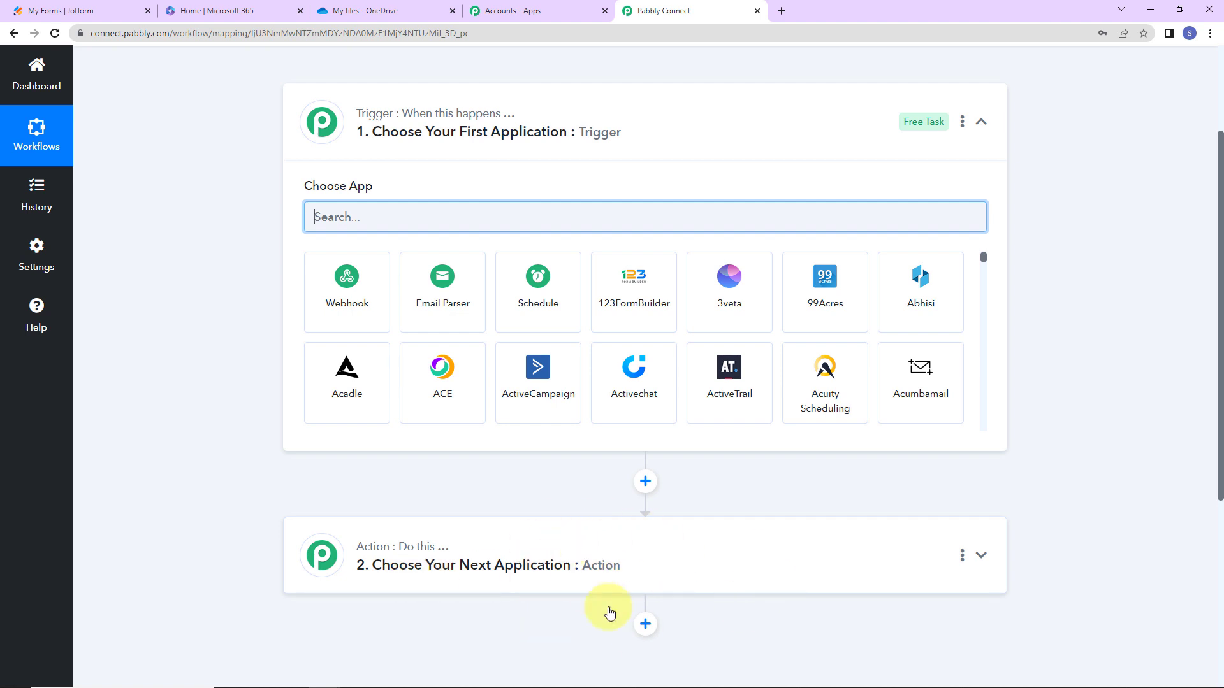
mouse_move(605, 171)
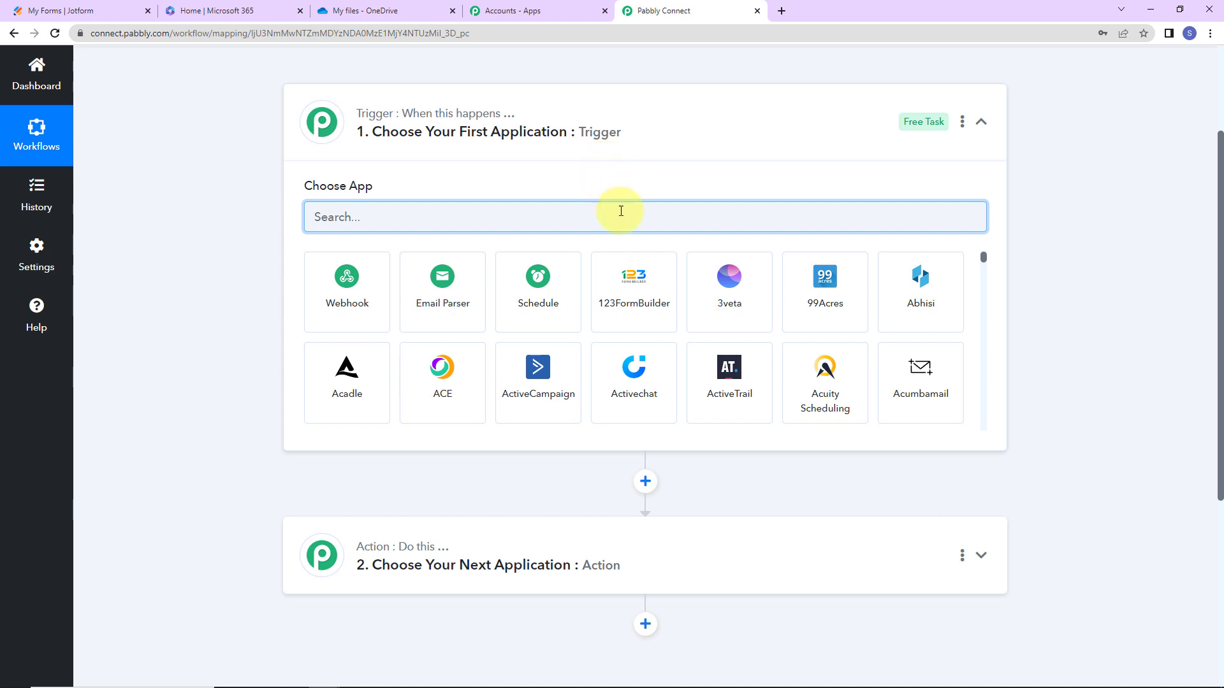
type("jotf")
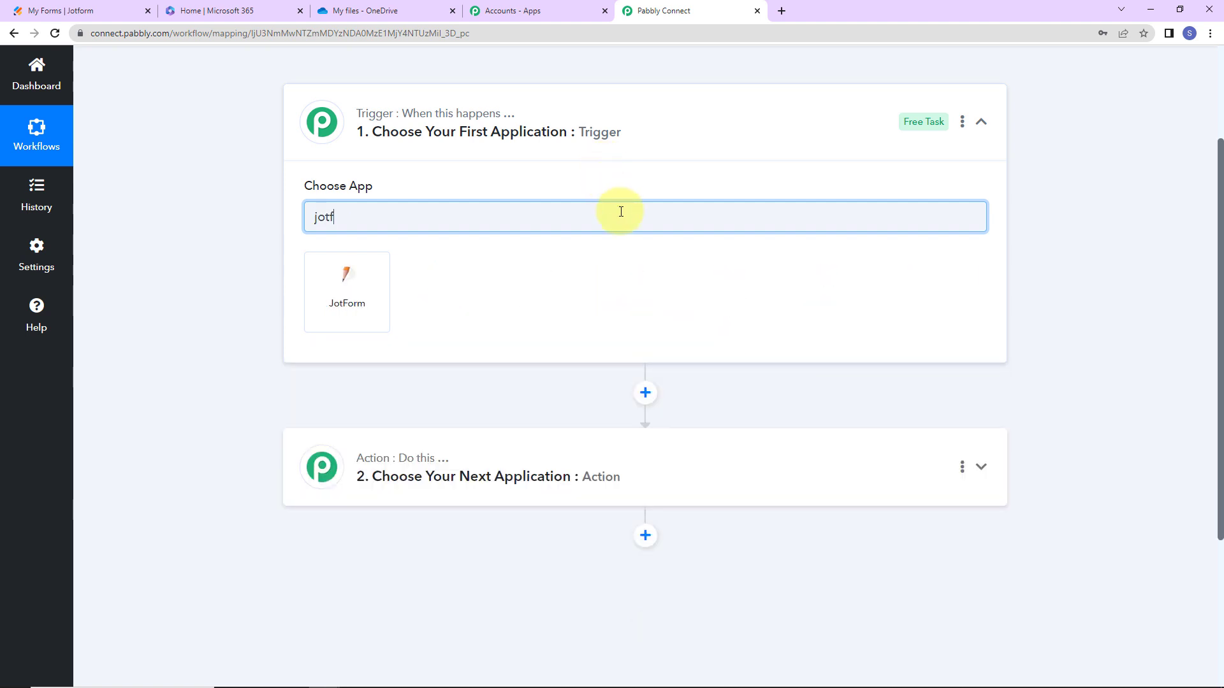
left_click(346, 291)
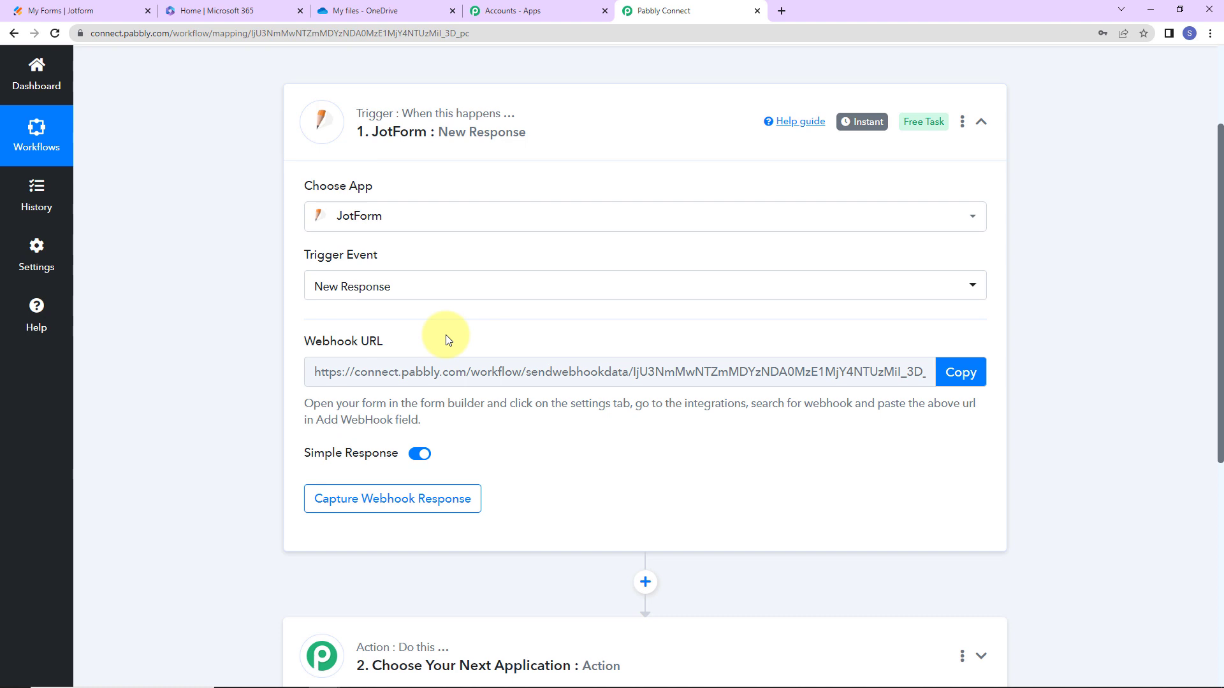
left_click(961, 372)
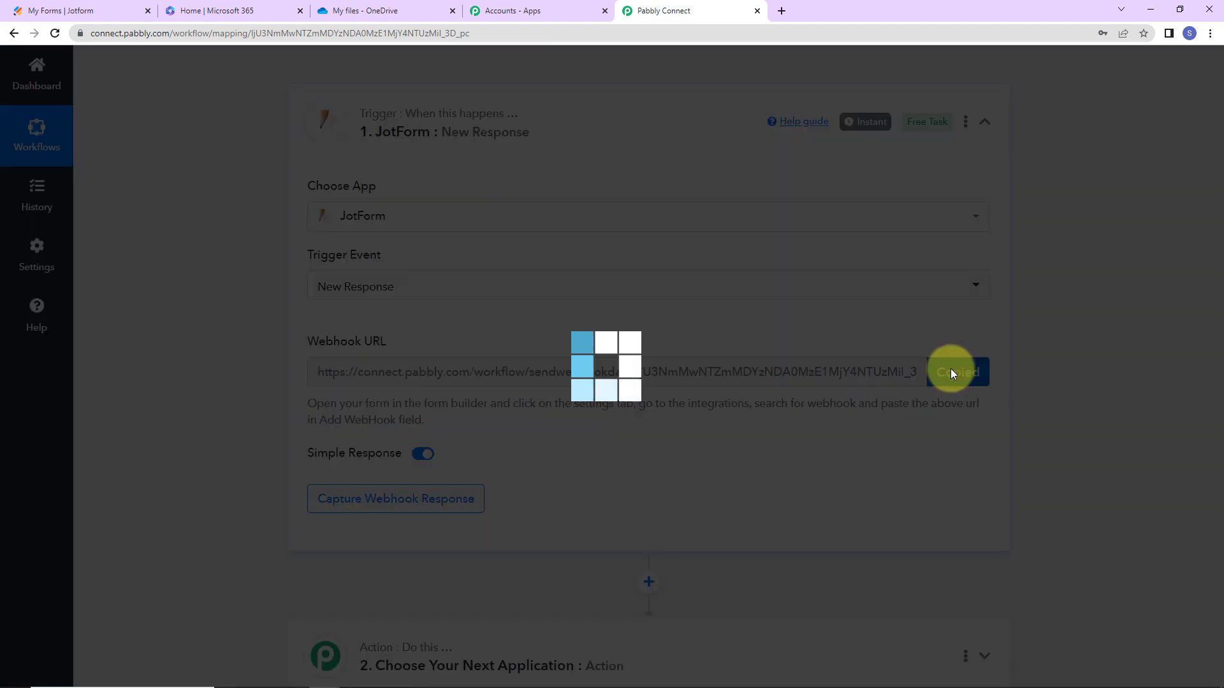
left_click(959, 372)
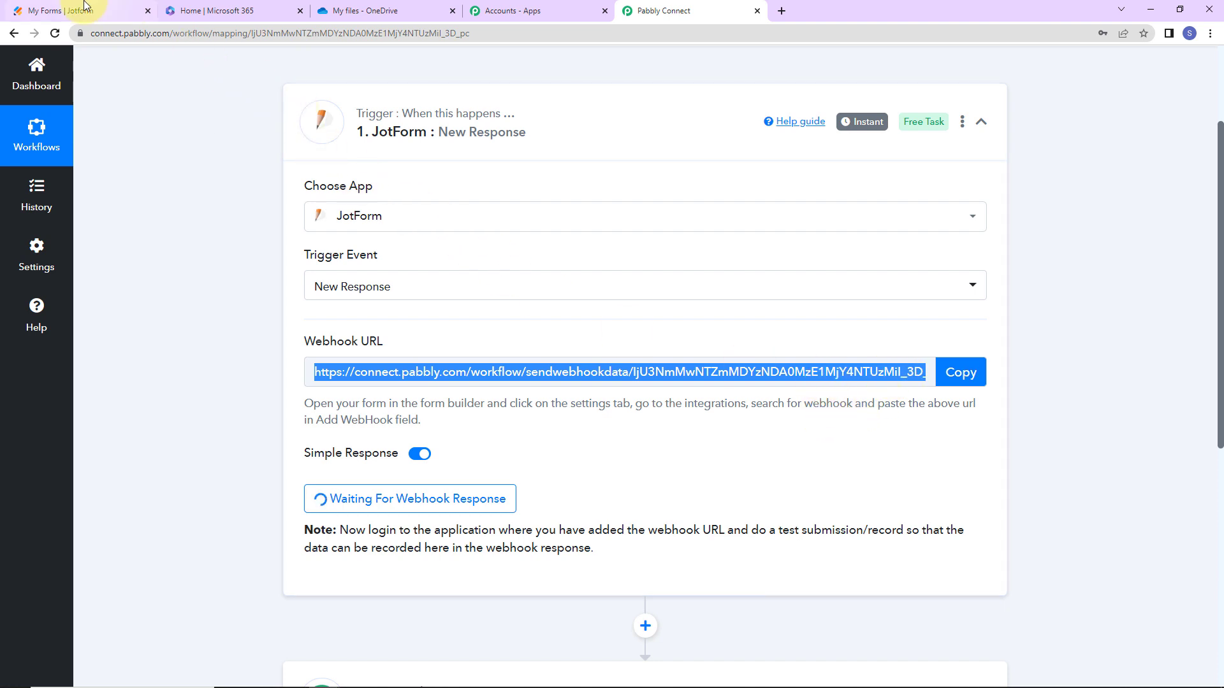
Step: Open the New Position form from the Jotform forms list in Form Builder
left_click(54, 10)
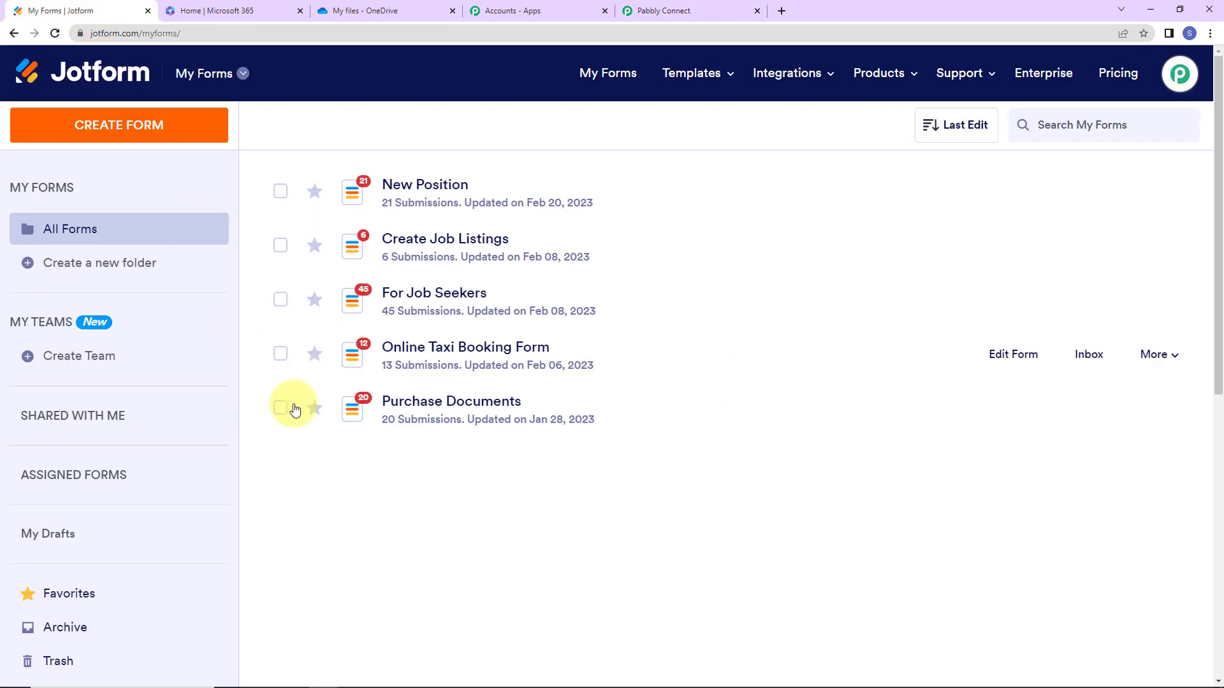
mouse_move(447, 193)
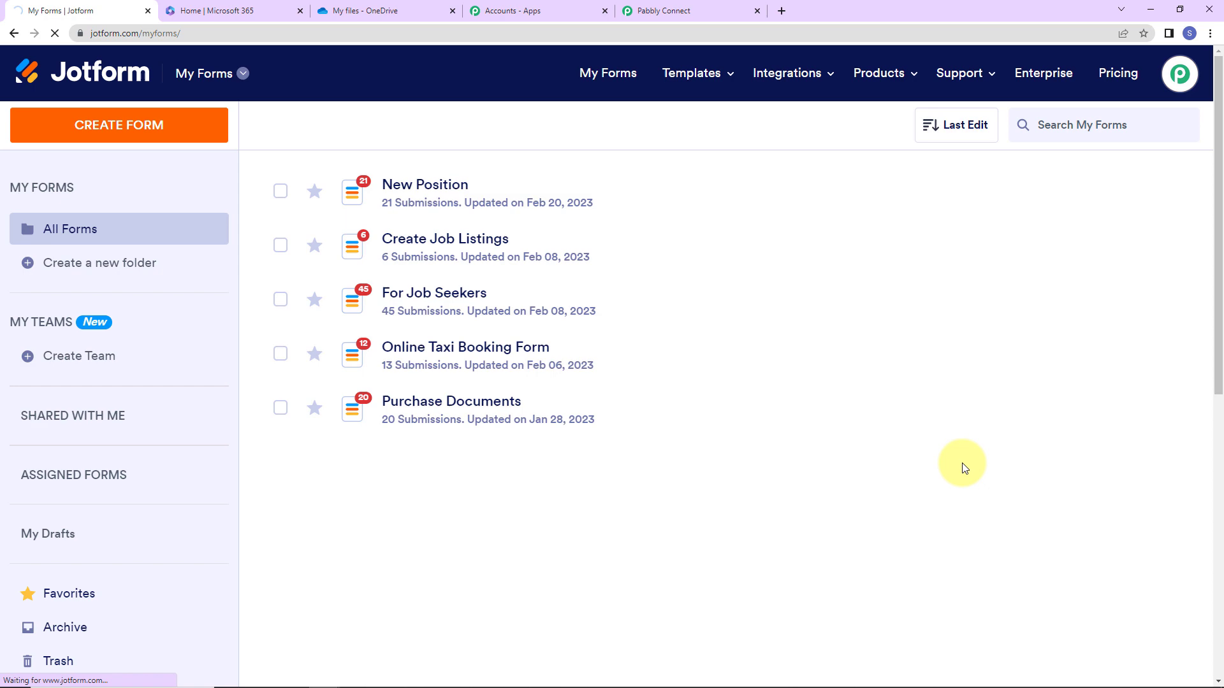
left_click(425, 184)
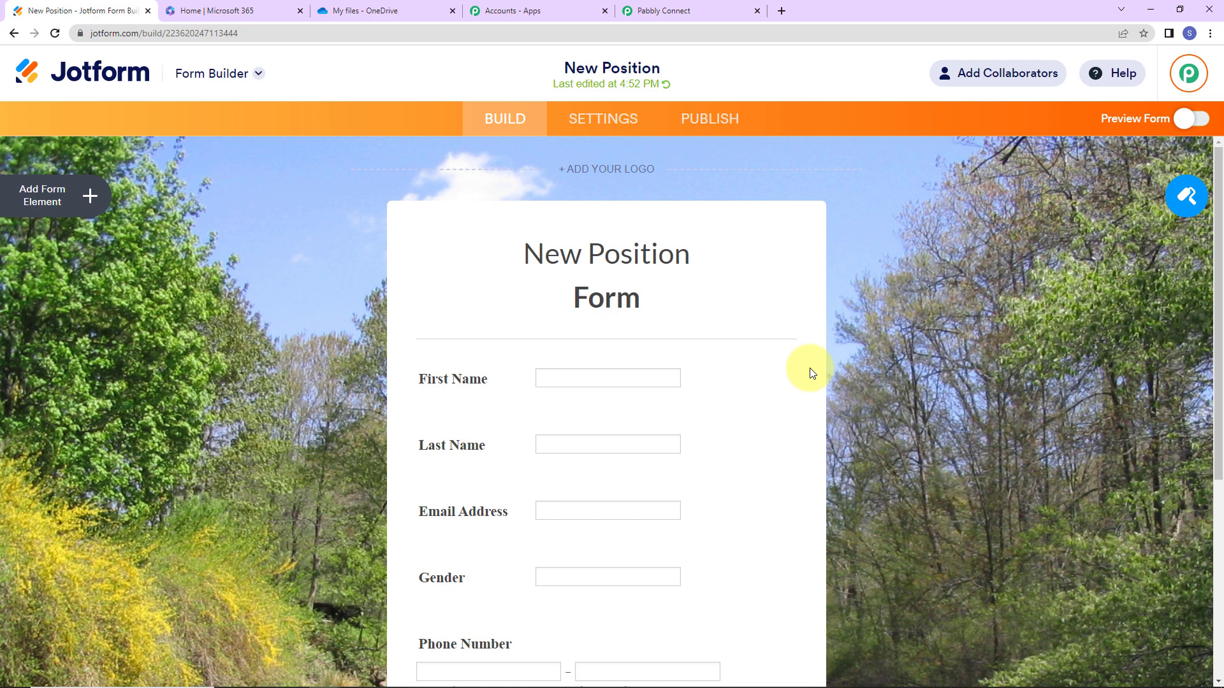
scroll("down", 3)
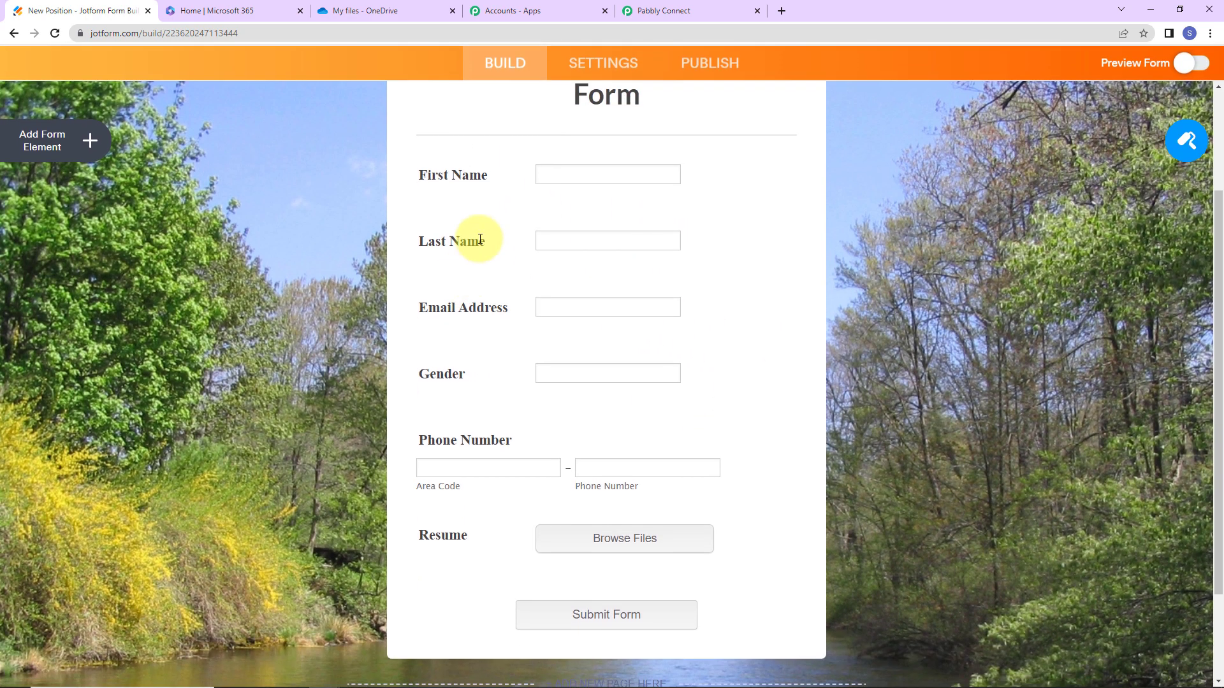
mouse_move(401, 396)
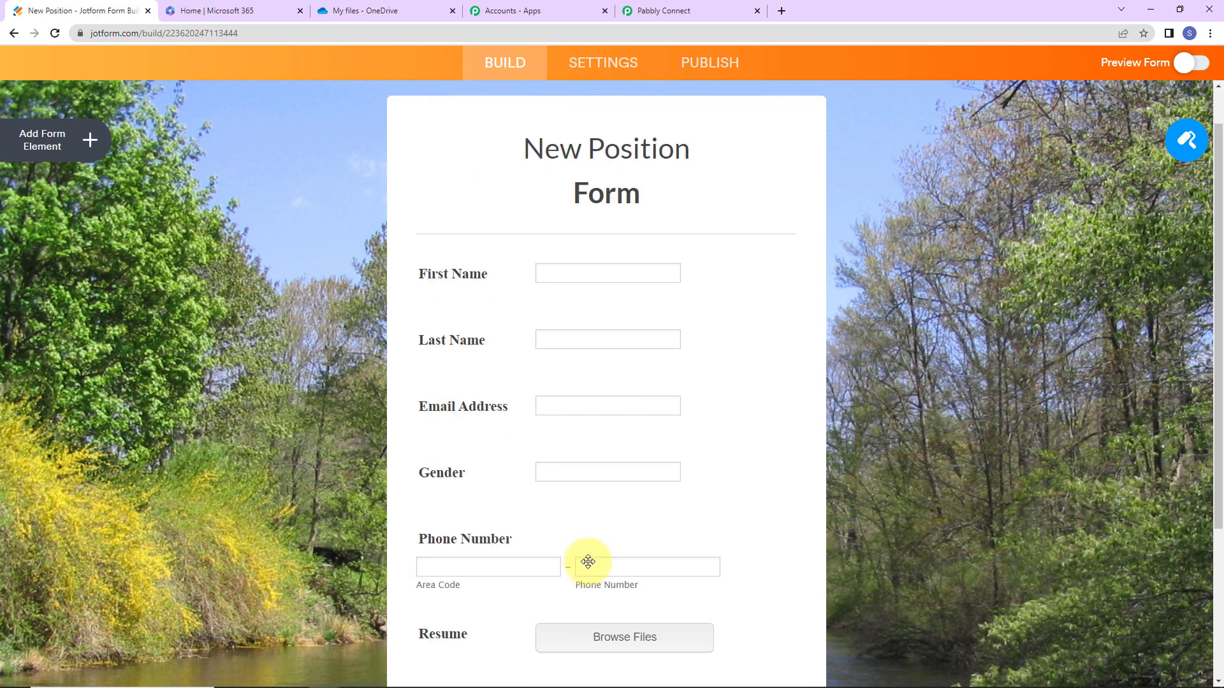
Step: Add a WebHooks integration to the form using the copied Pabbly Connect webhook URL
left_click(601, 63)
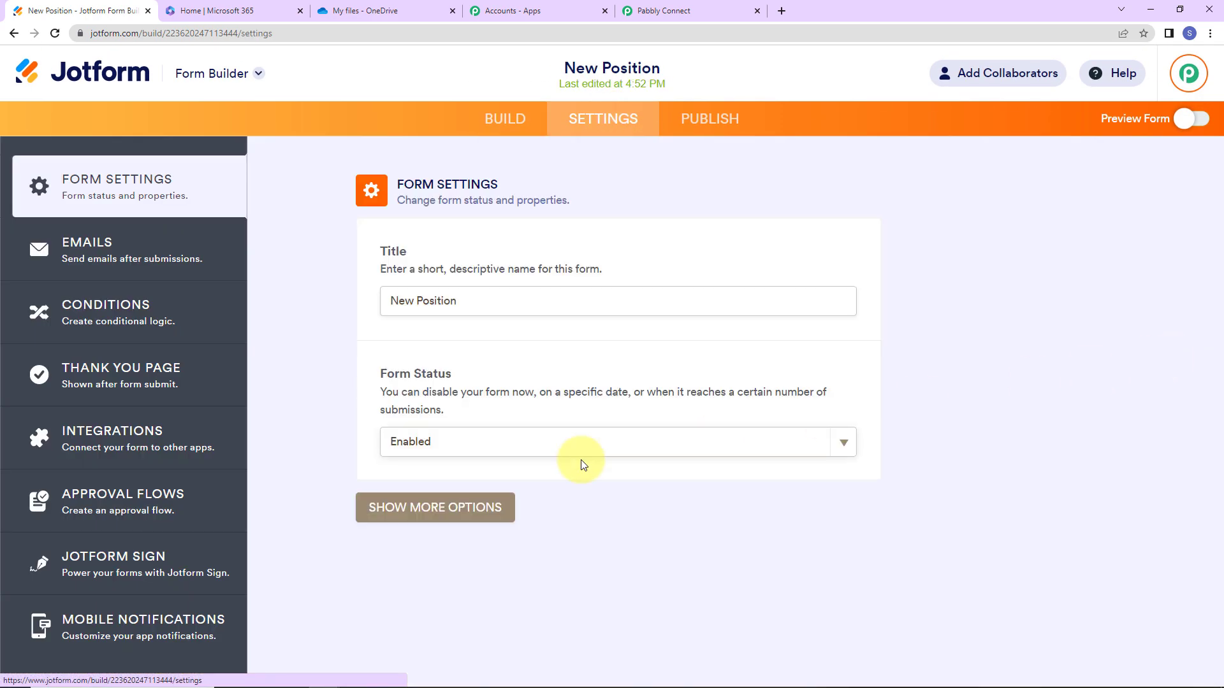
left_click(111, 438)
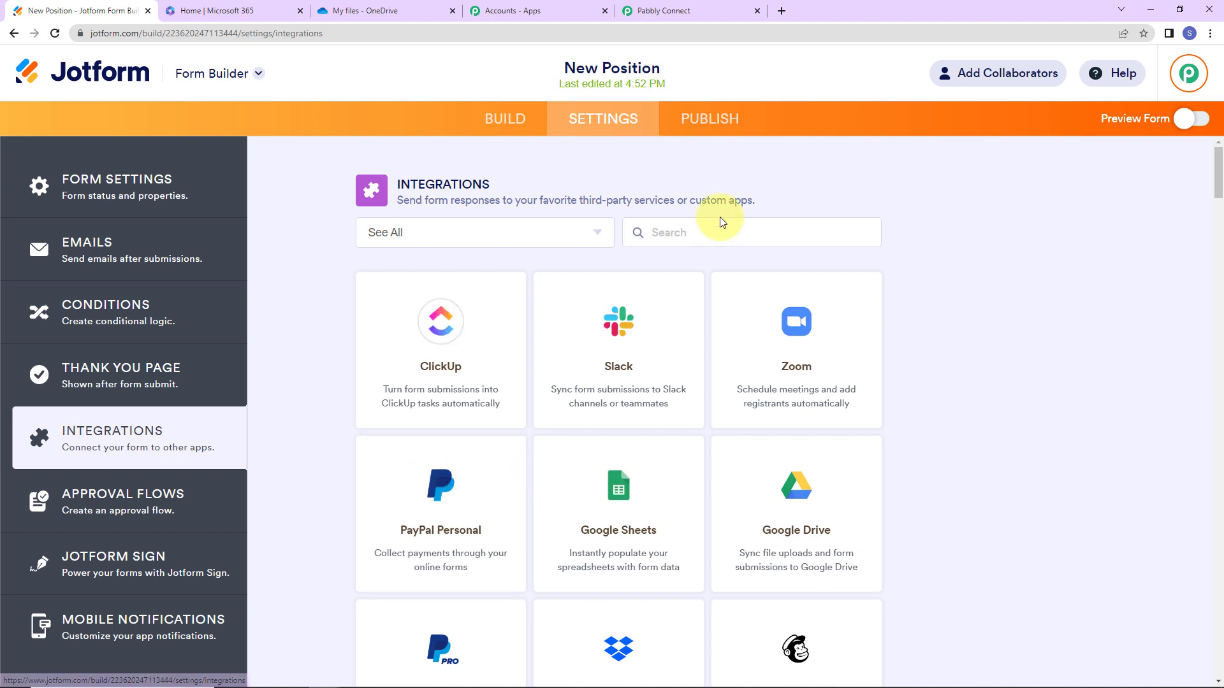
type("web")
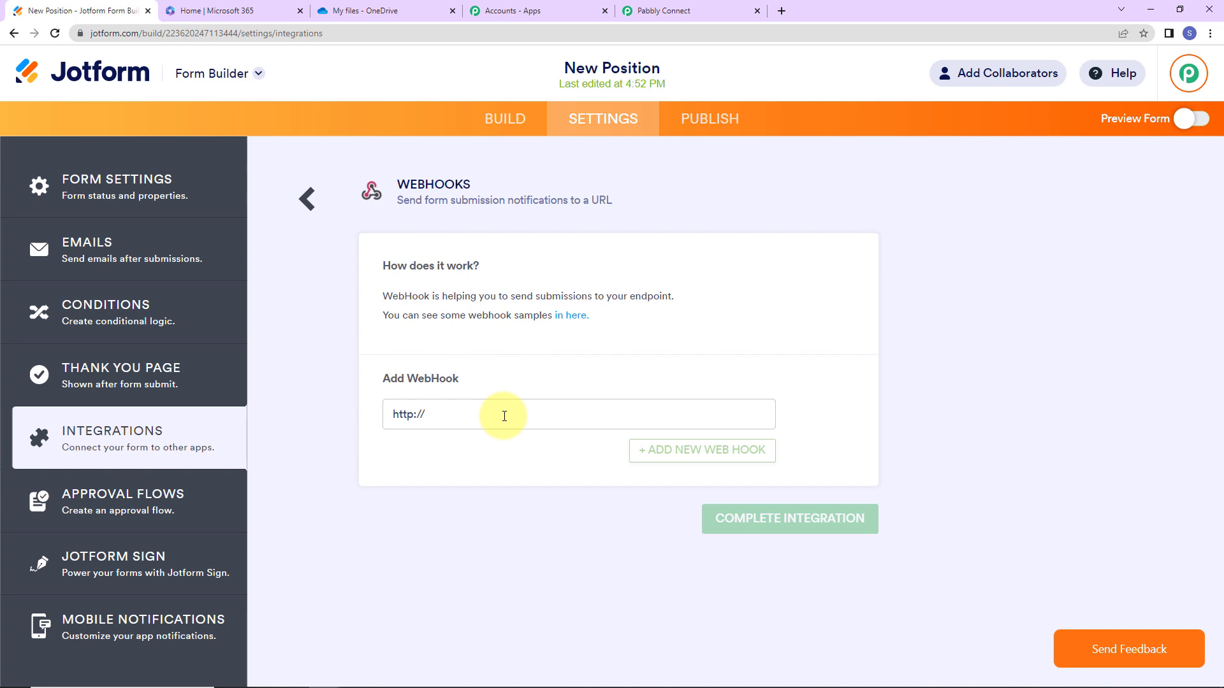
left_click(689, 11)
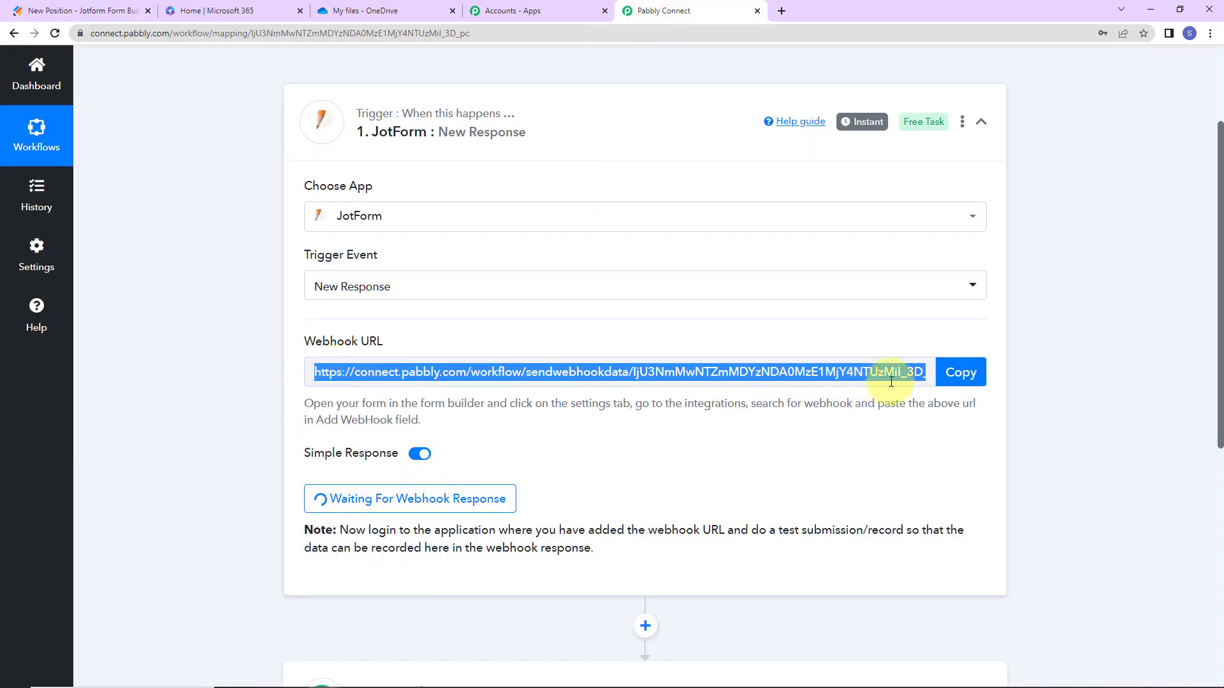
left_click(78, 11)
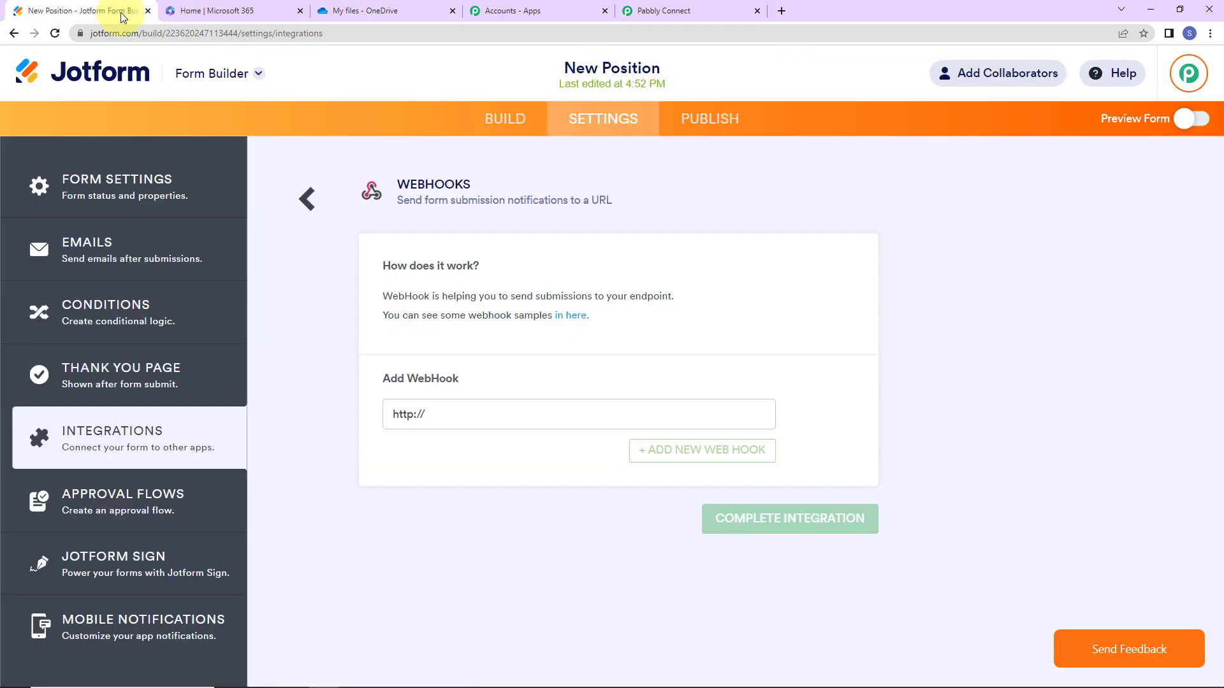
left_click(578, 414)
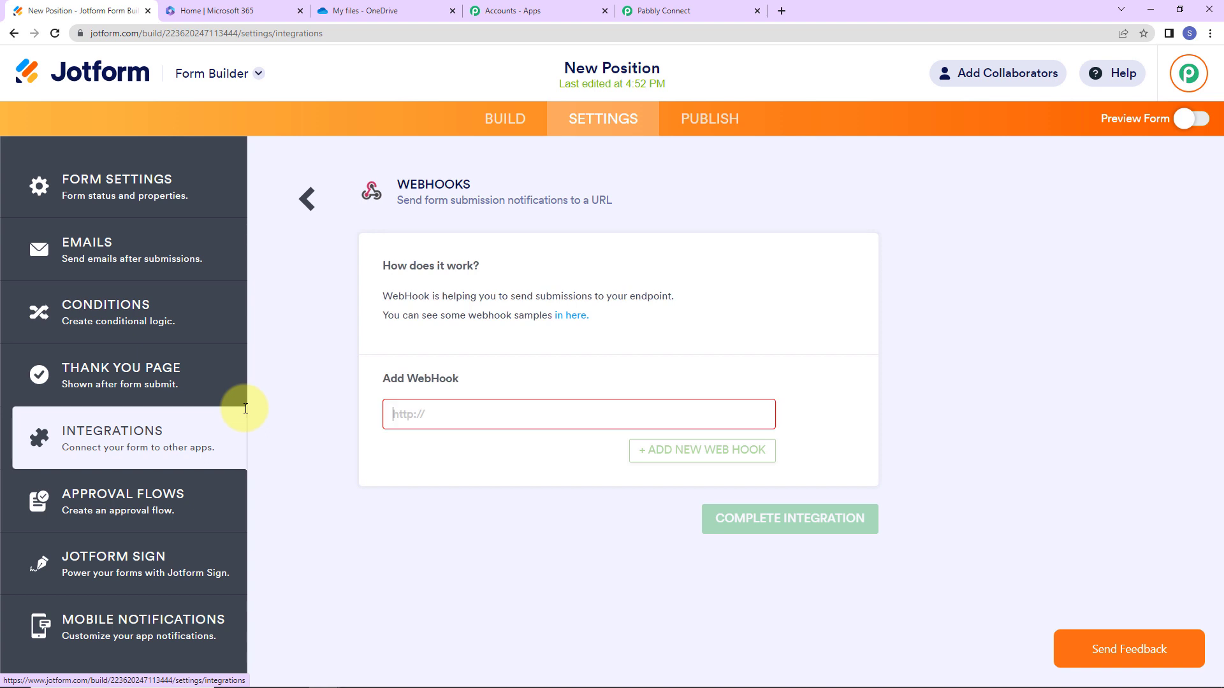
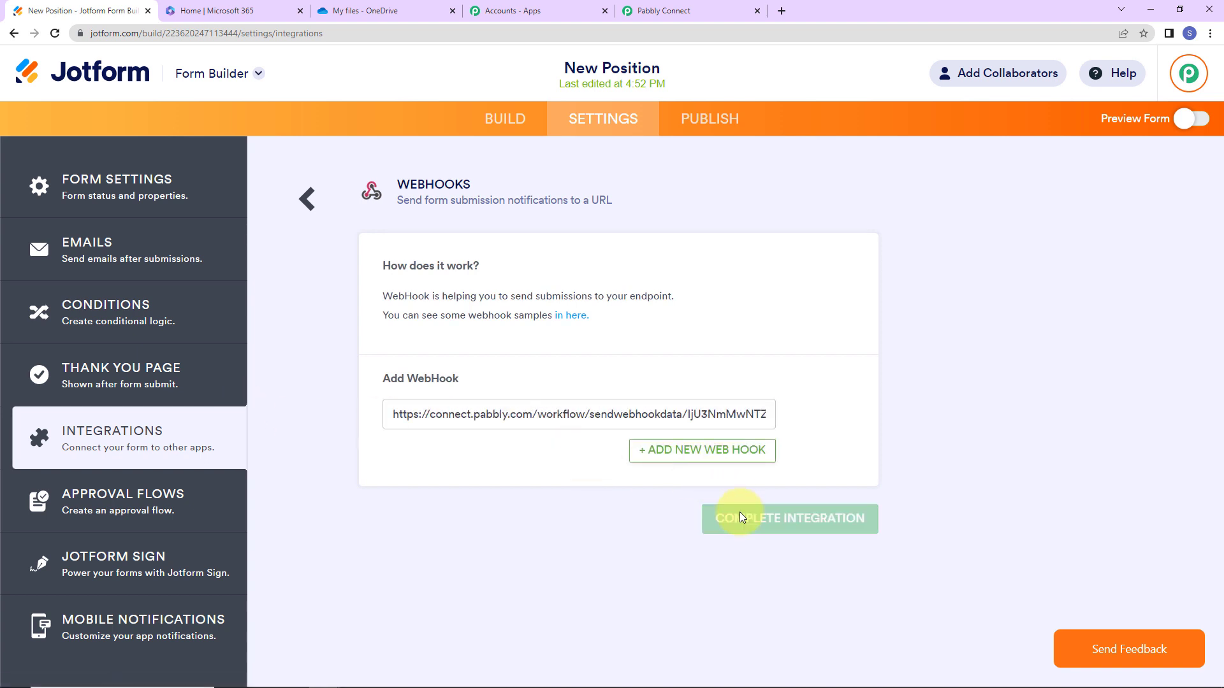
left_click(789, 519)
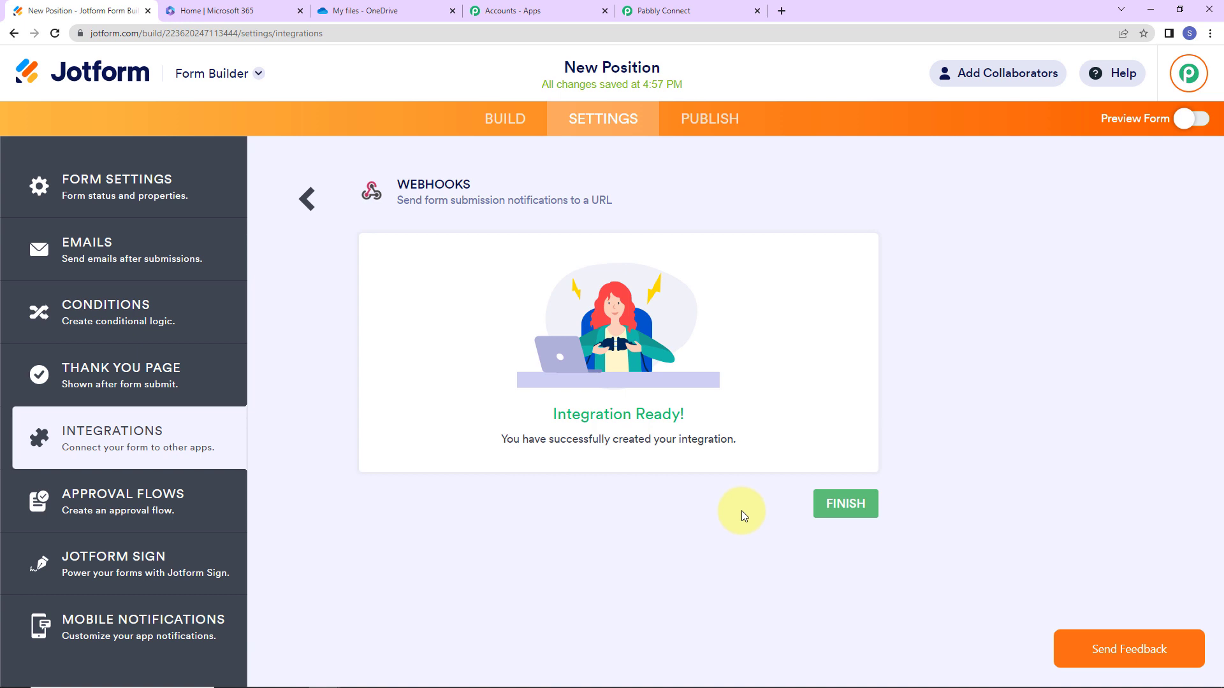
left_click(845, 504)
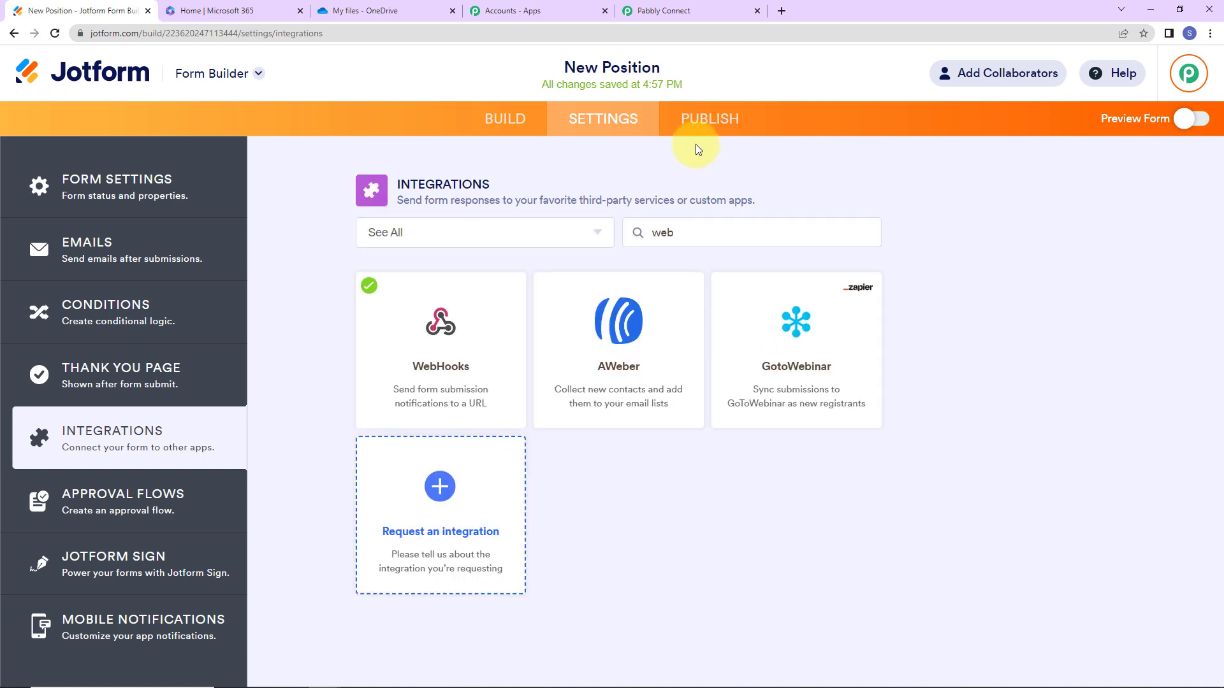
Step: Preview the form and fill in name Test User, test email, Male, and phone +91 911
left_click(1198, 119)
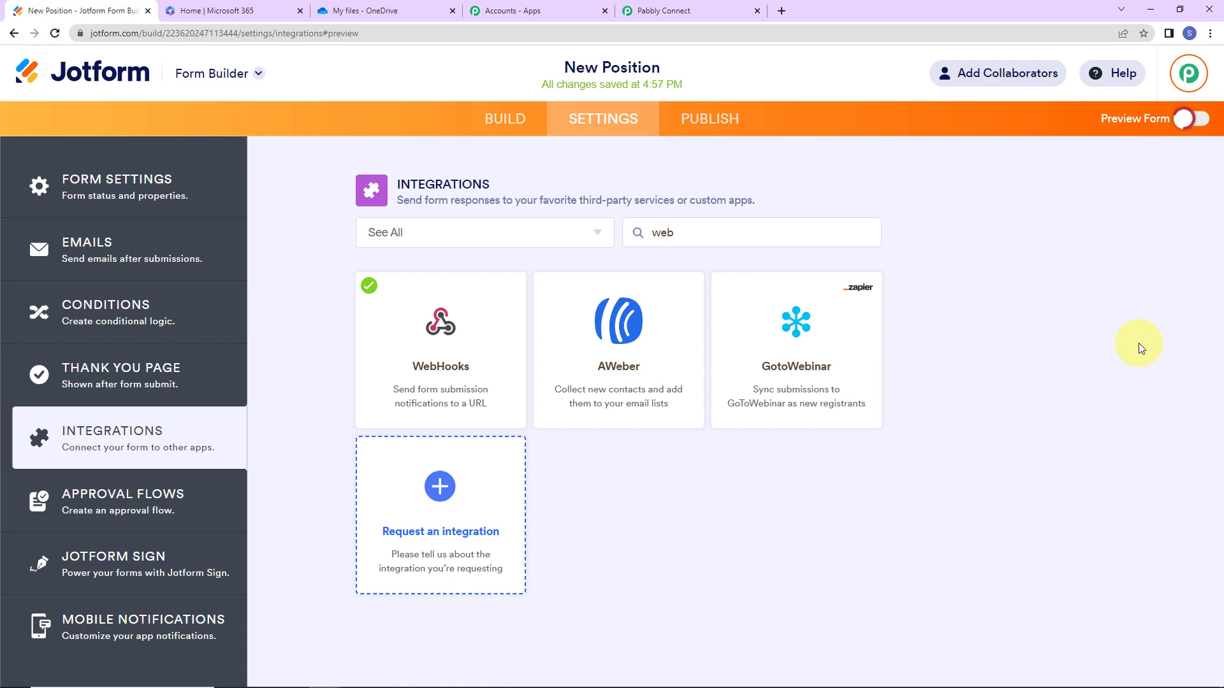
left_click(1190, 118)
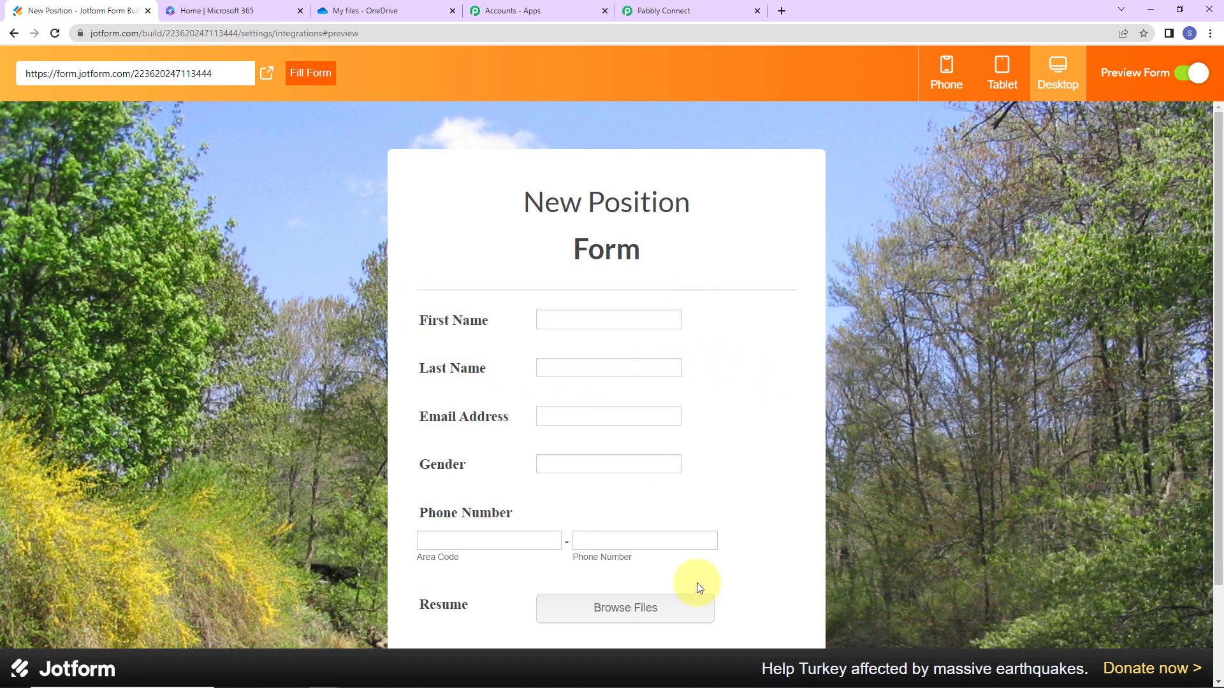
left_click(607, 320)
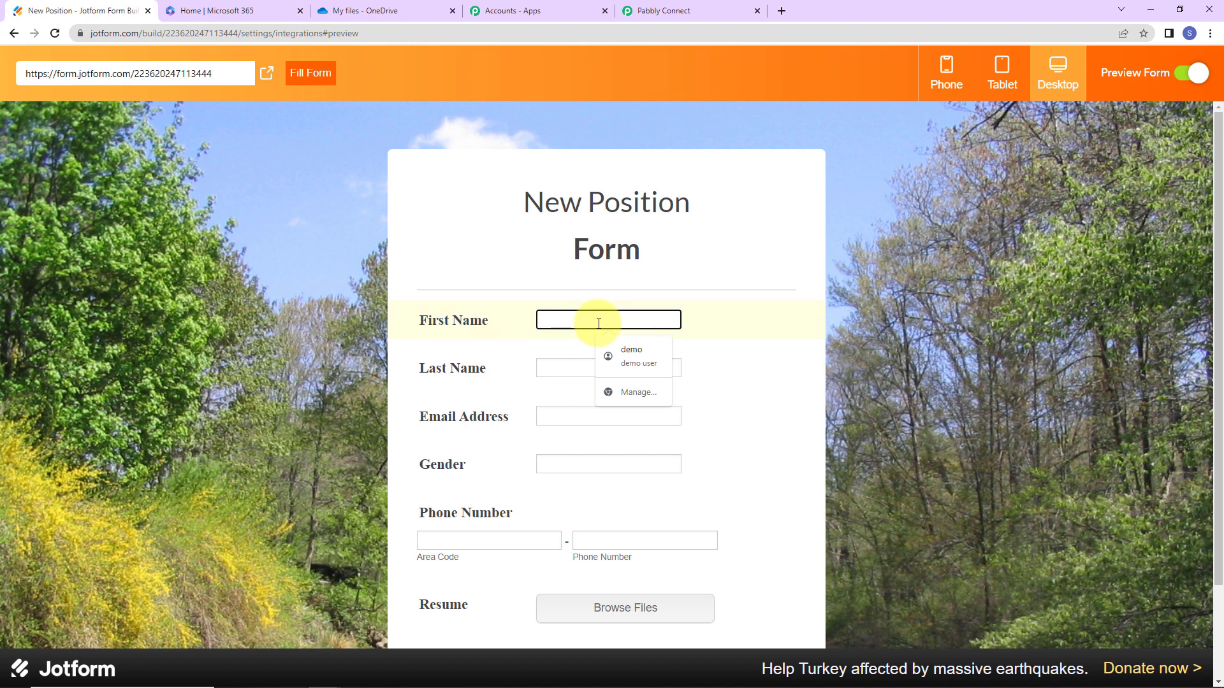
type("Test")
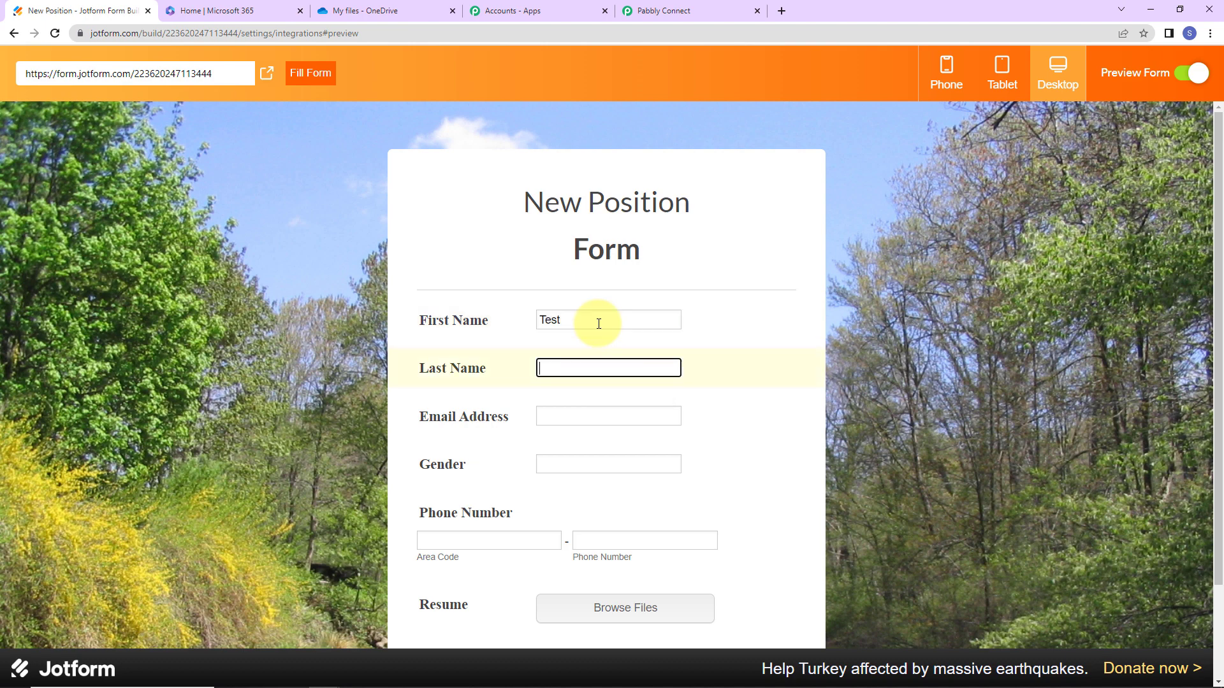
type("User")
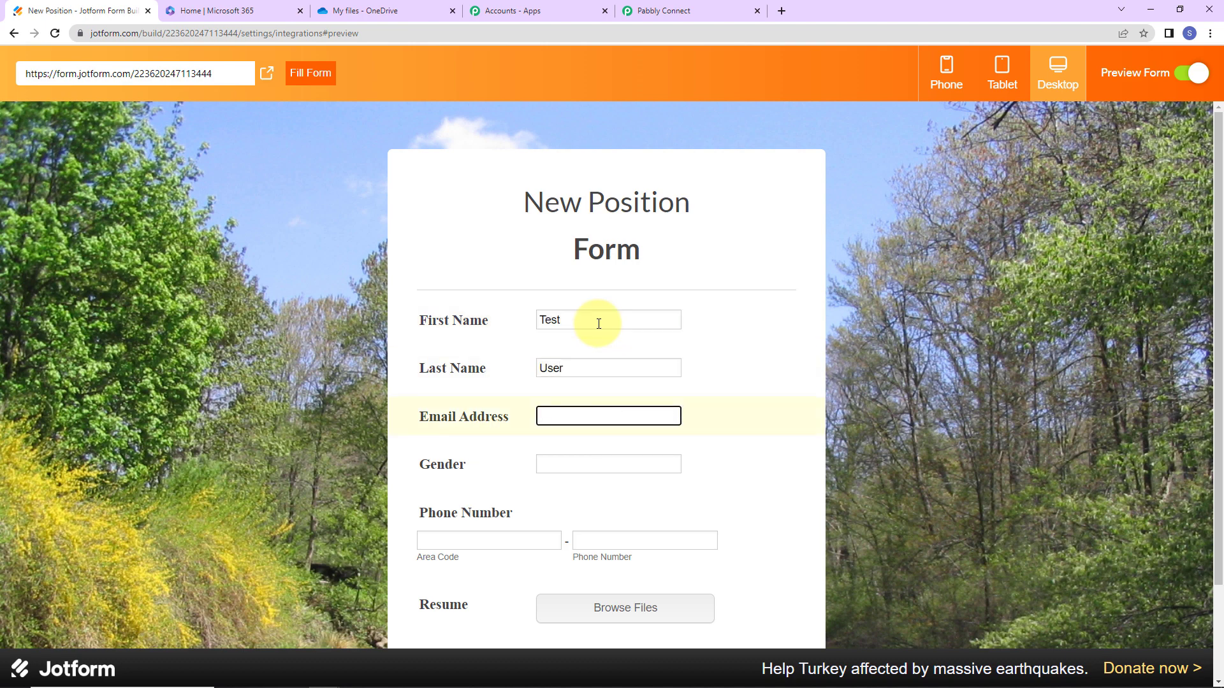
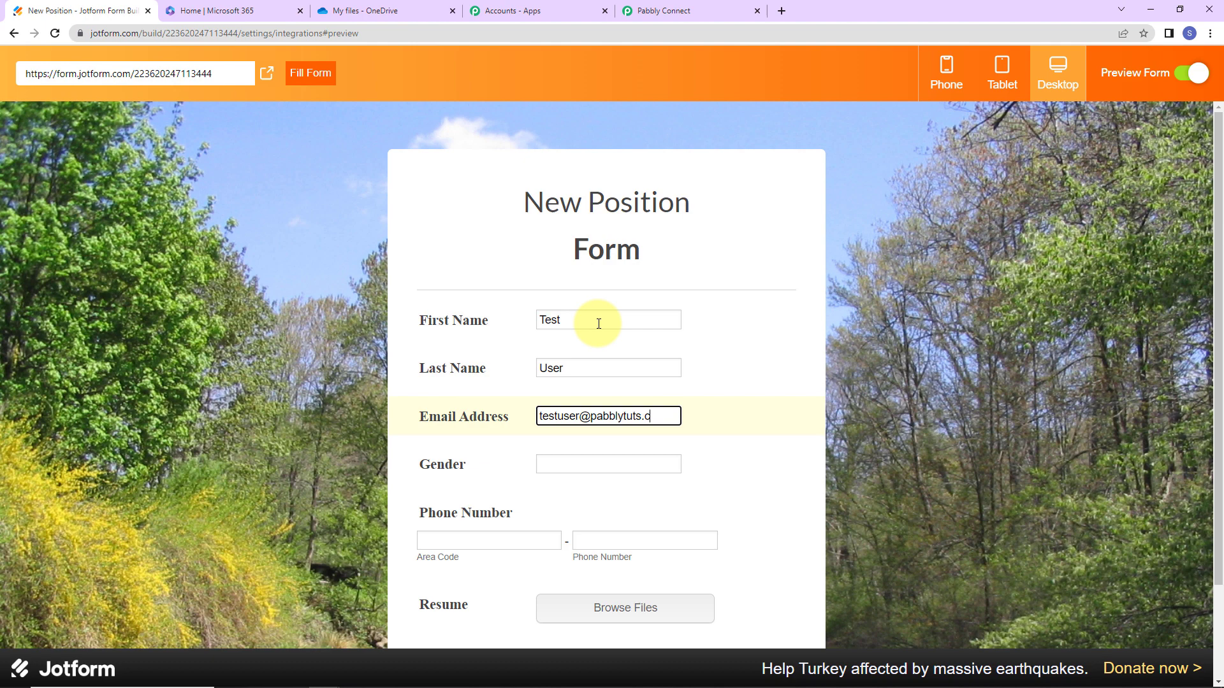
type("Ma")
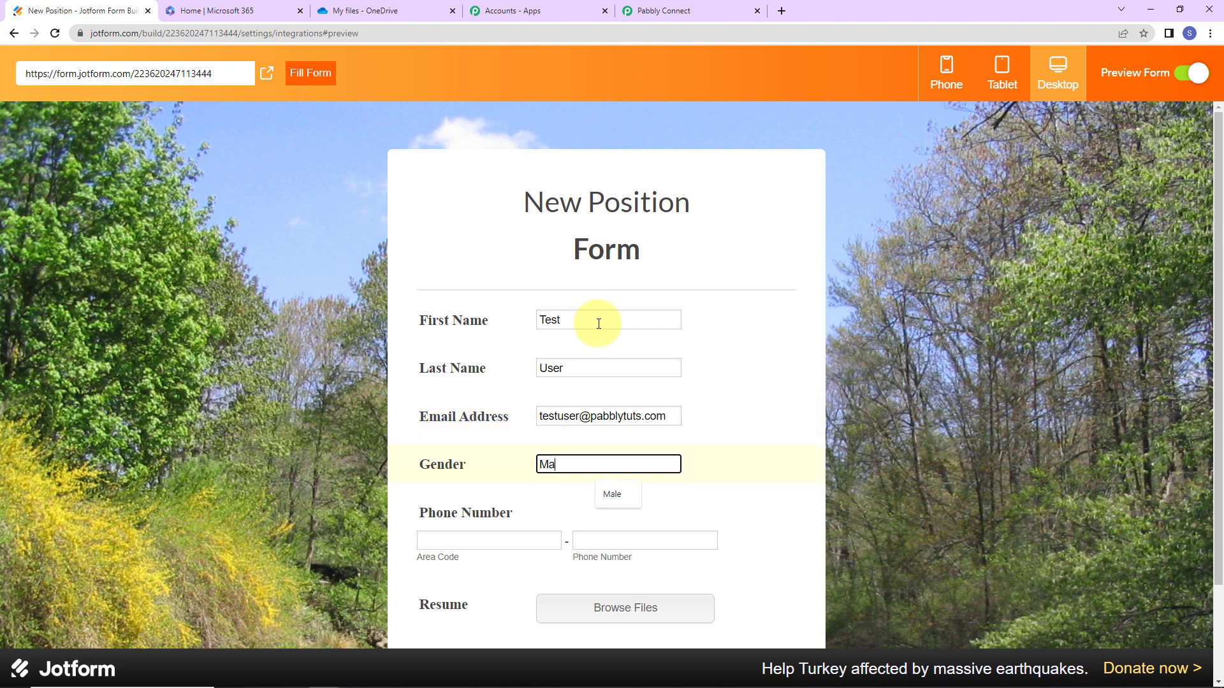
left_click(616, 493)
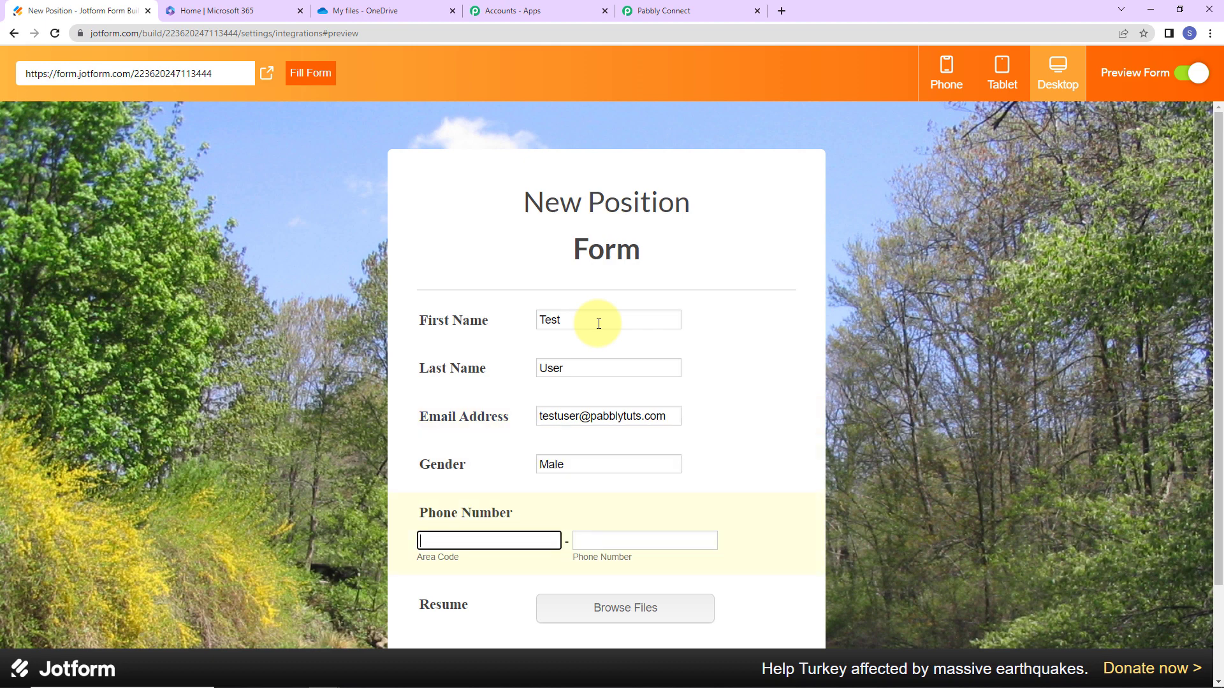
type("+91")
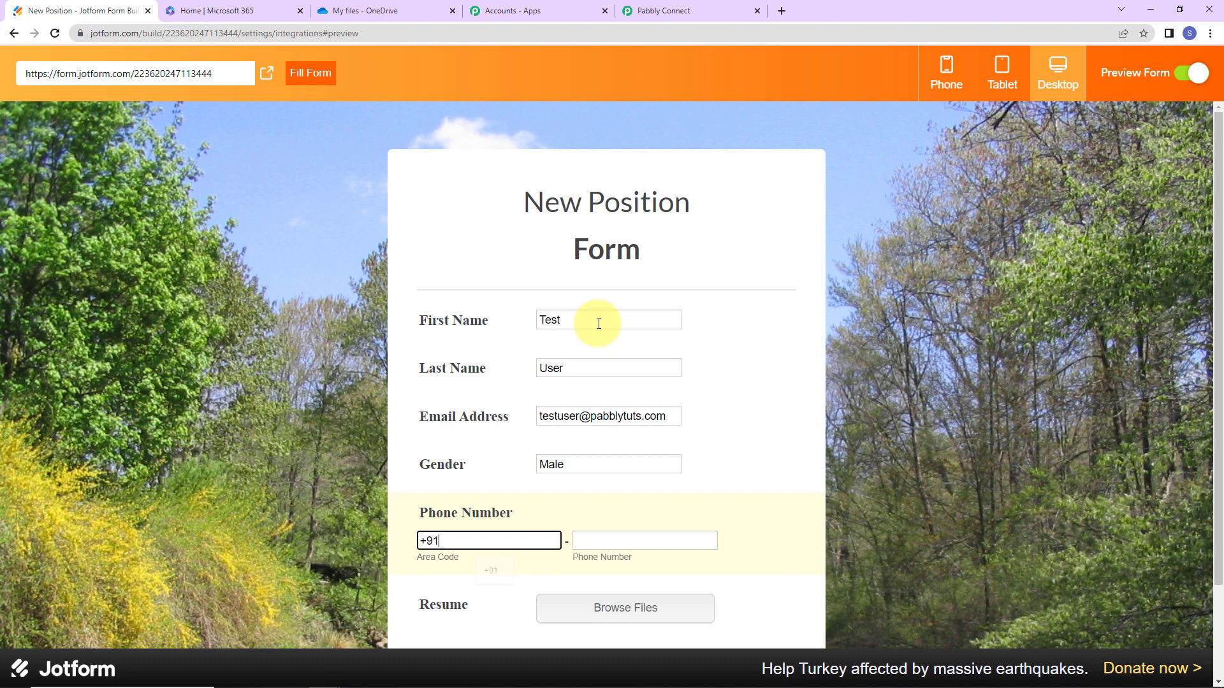
type("911")
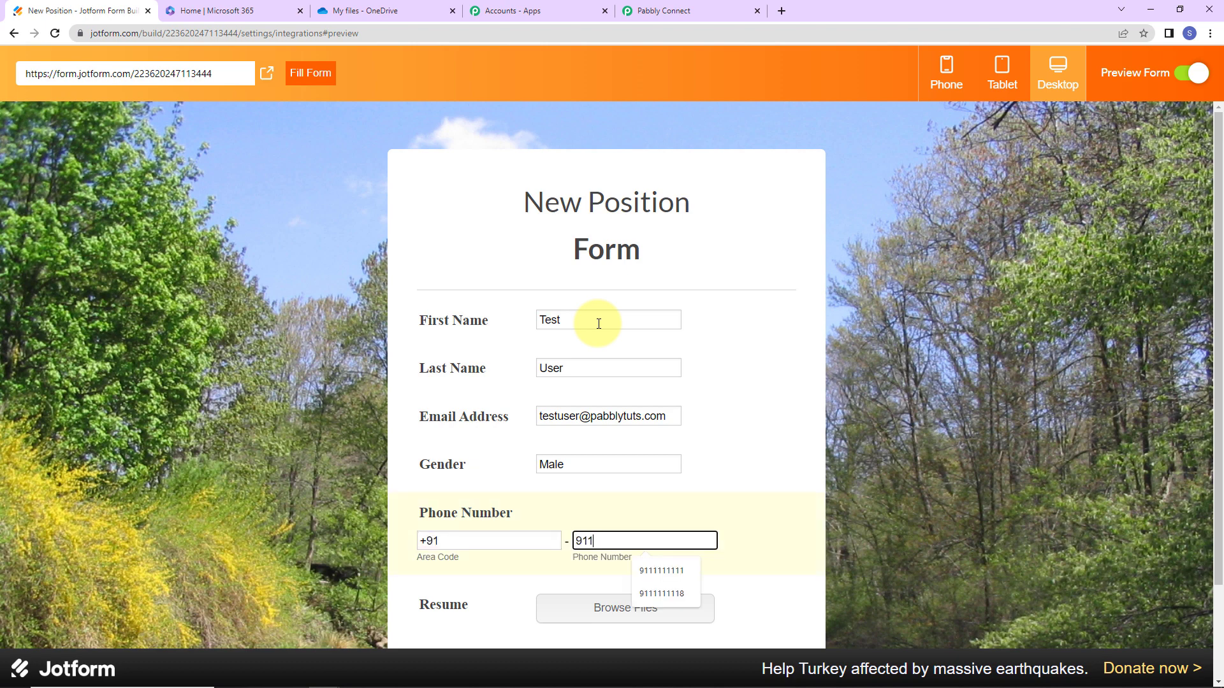
left_click(660, 570)
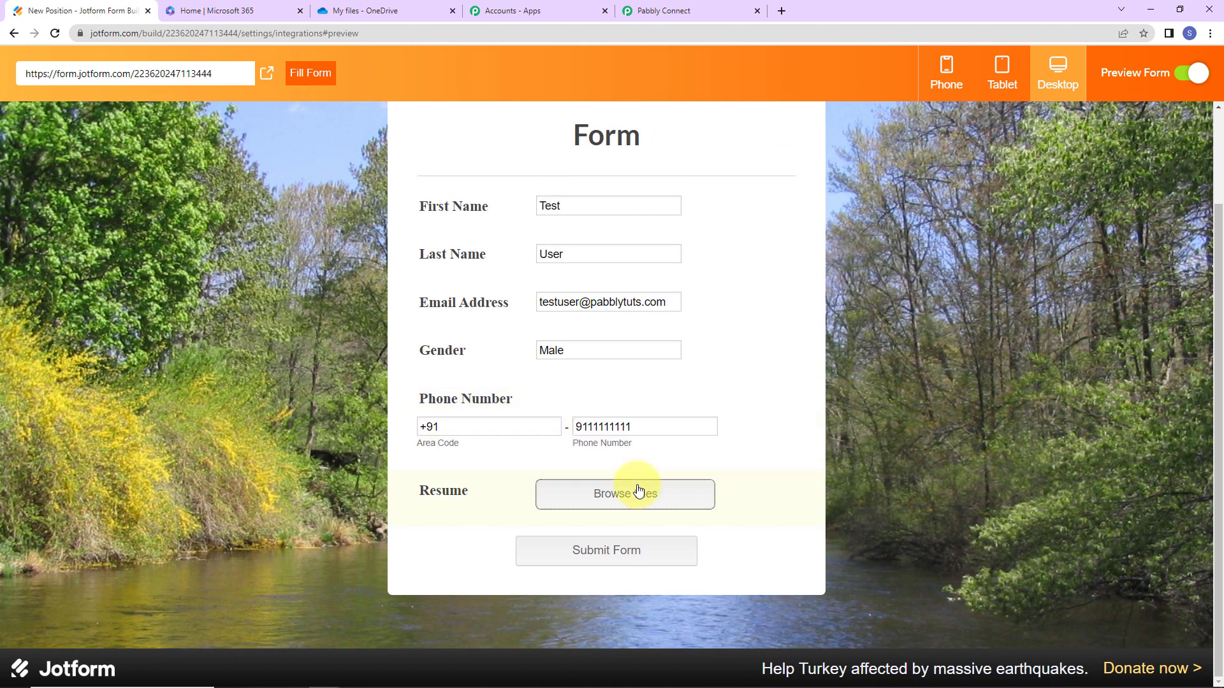
Step: Attach the Sample Resume file and submit the test response
left_click(625, 494)
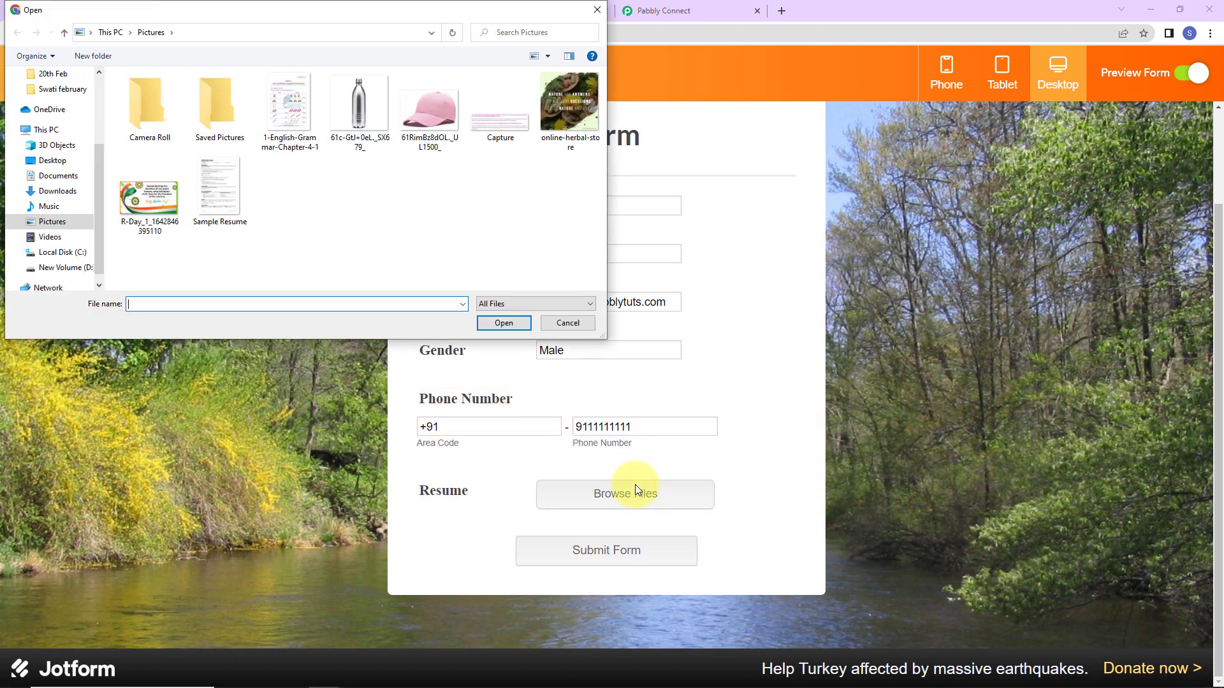
left_click(219, 187)
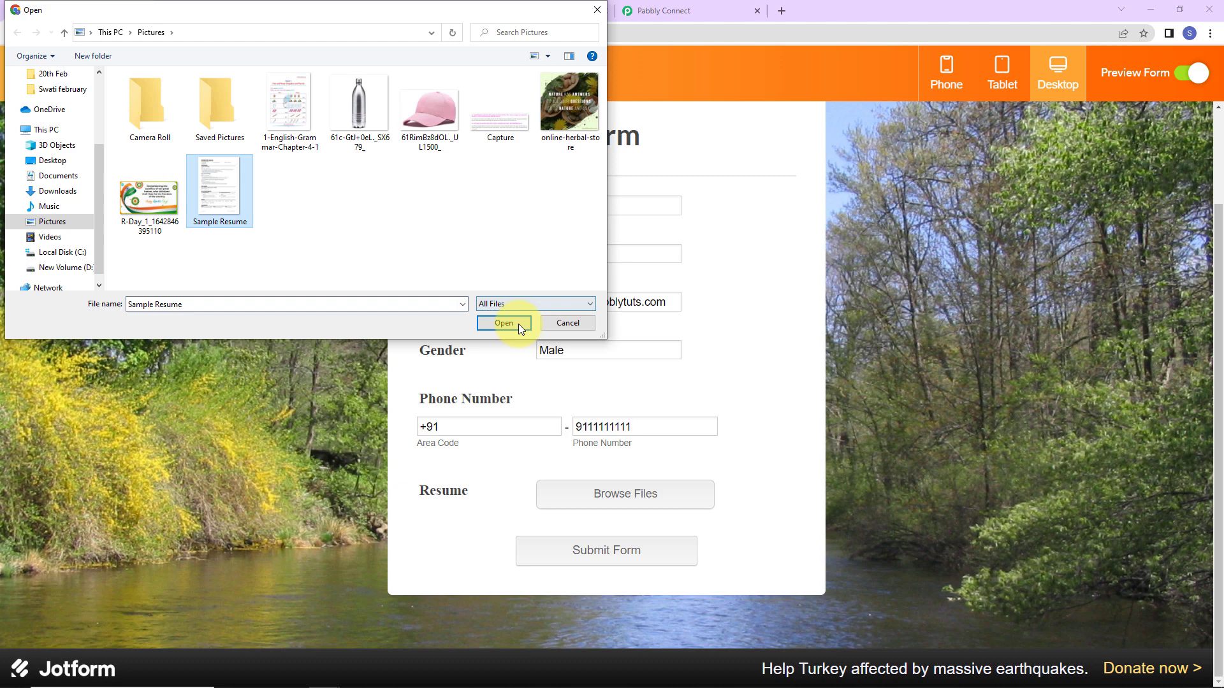
left_click(503, 323)
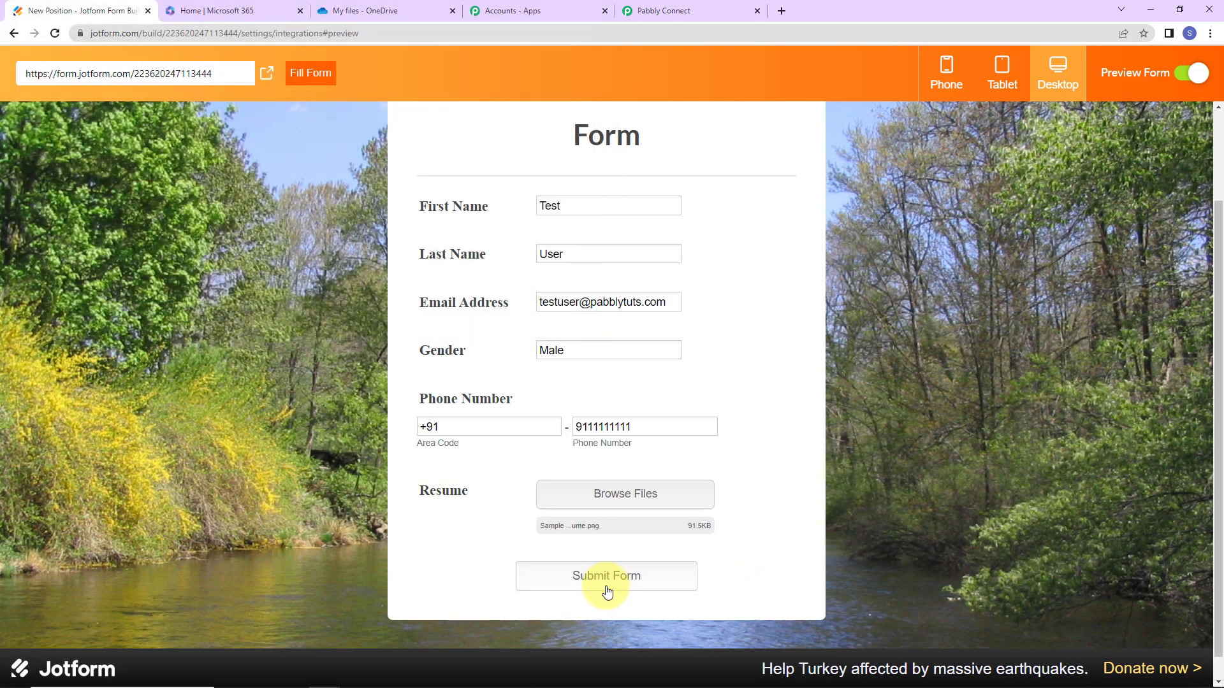
left_click(605, 576)
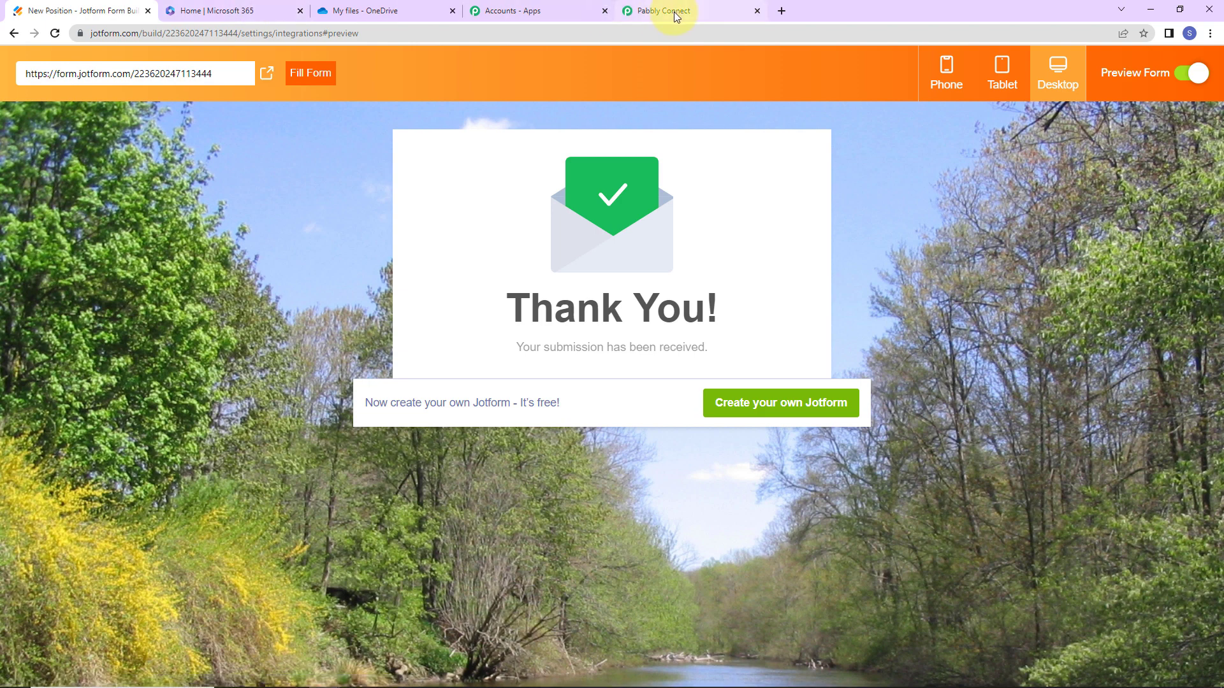
Step: Review the received JotForm response fields and resume file link in the Pabbly Connect trigger
left_click(658, 11)
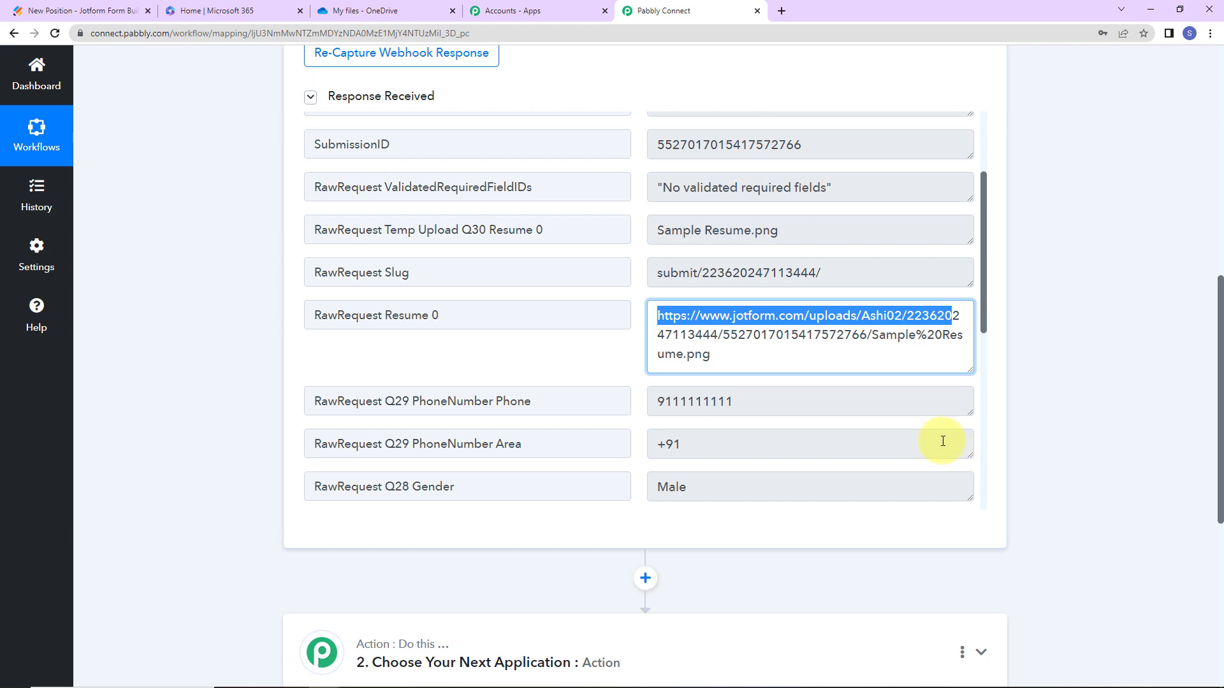
scroll("down", 3)
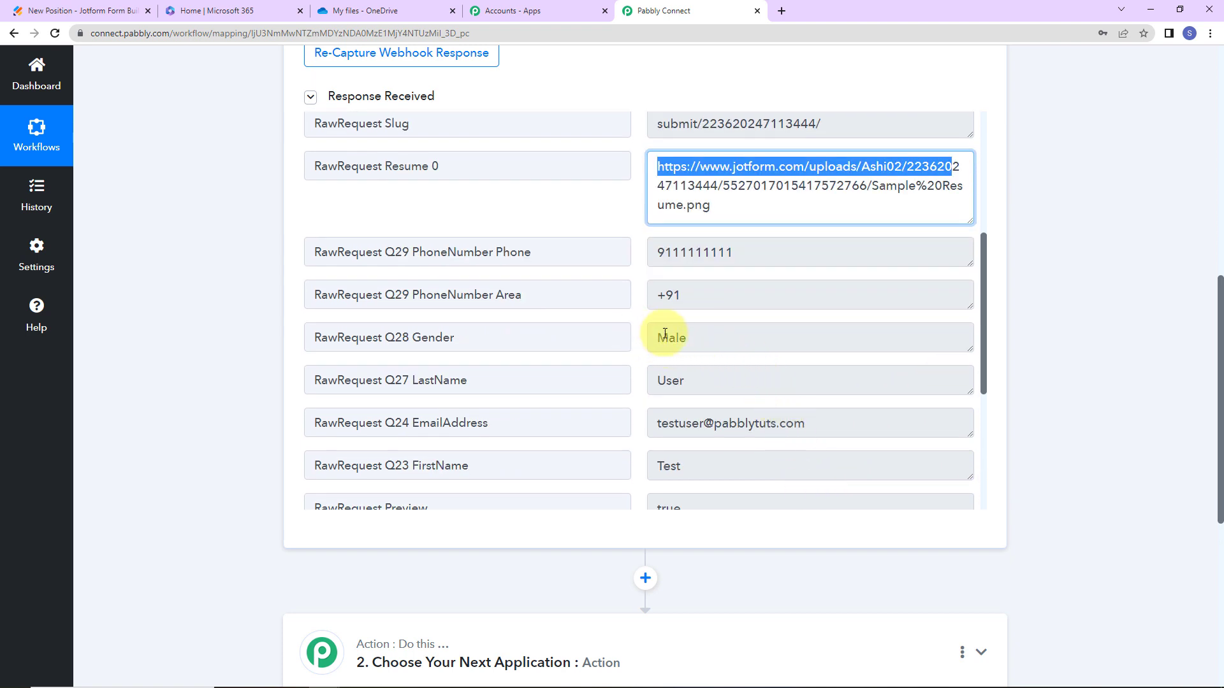
mouse_move(668, 379)
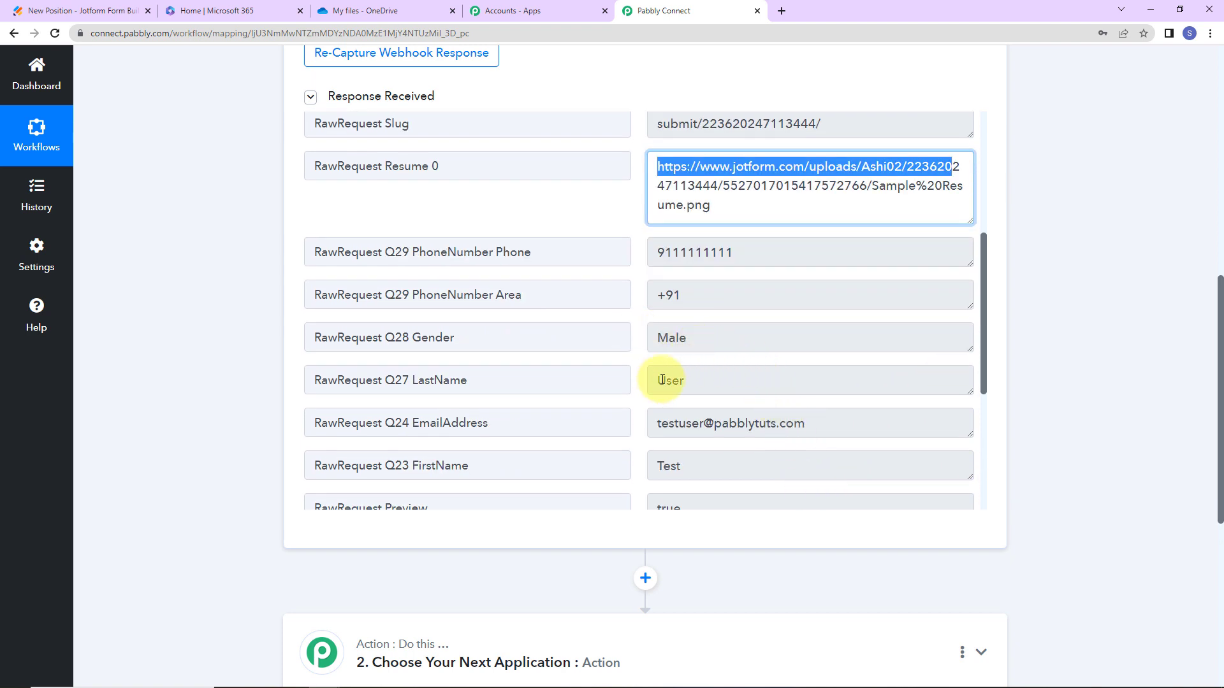
scroll("down", 3)
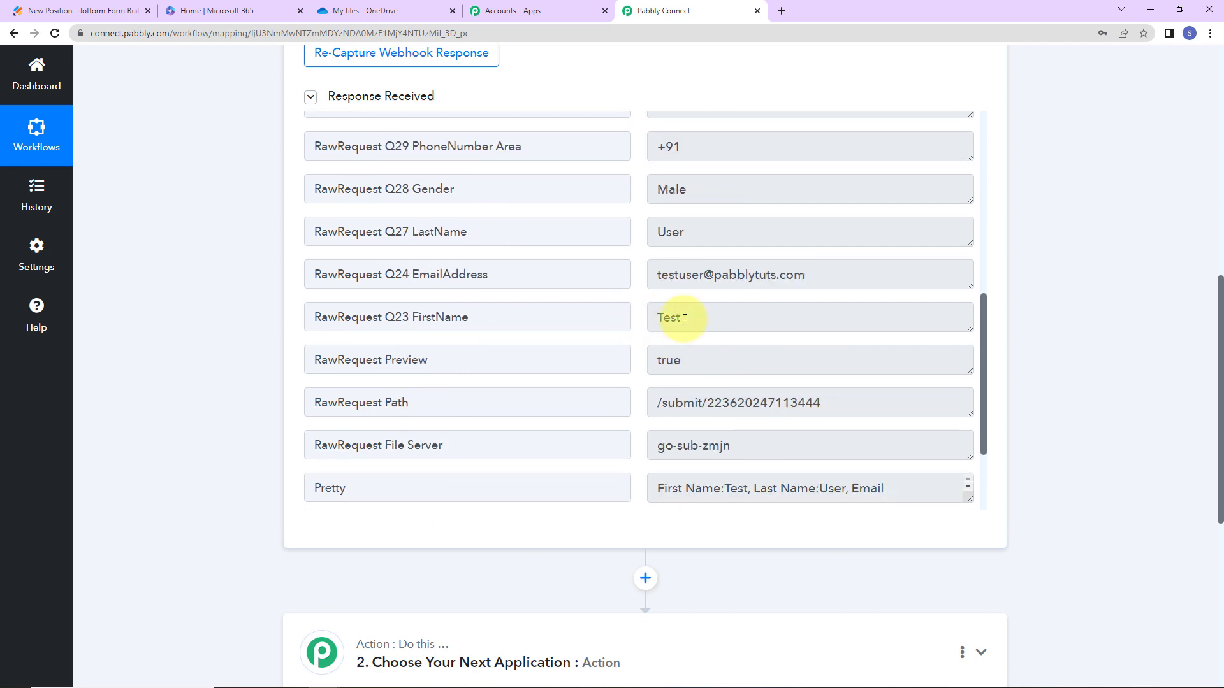
scroll("down", 3)
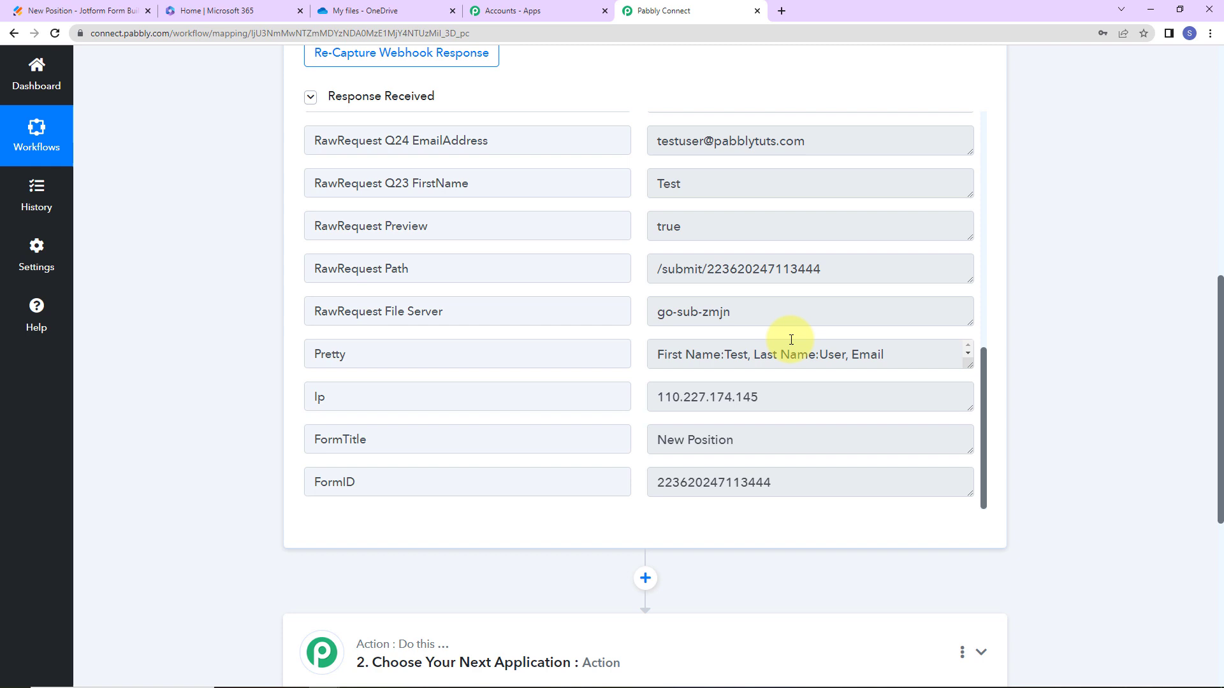
mouse_move(1040, 303)
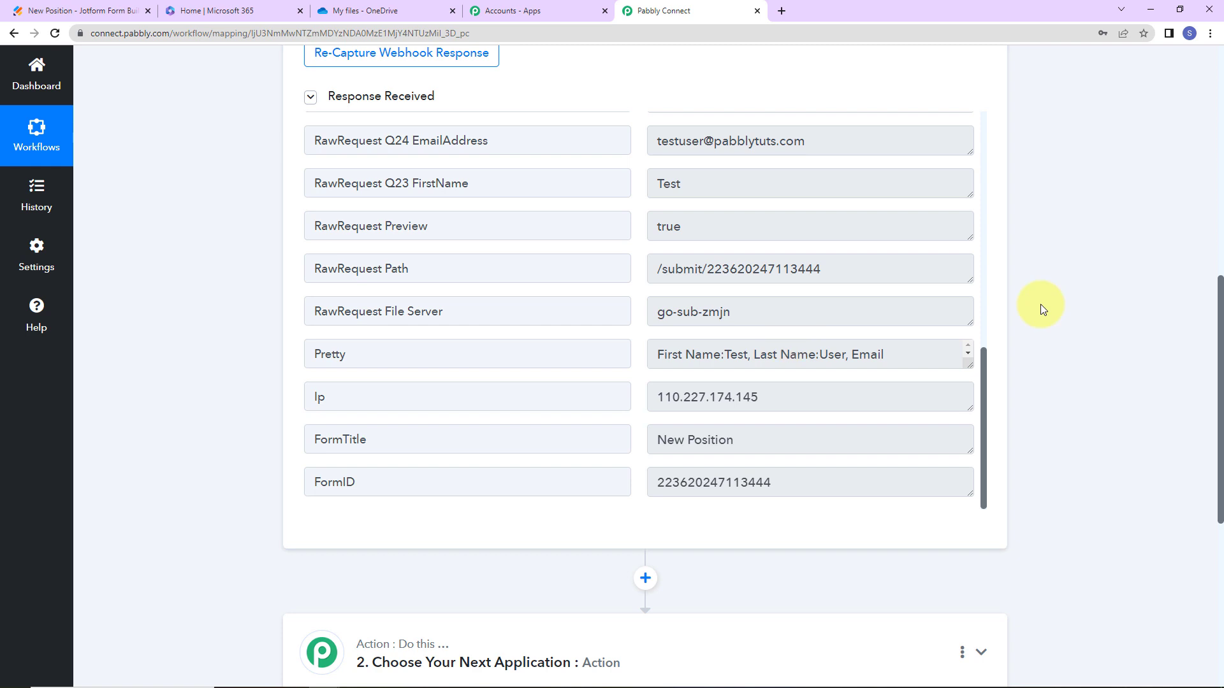
scroll("down", 3)
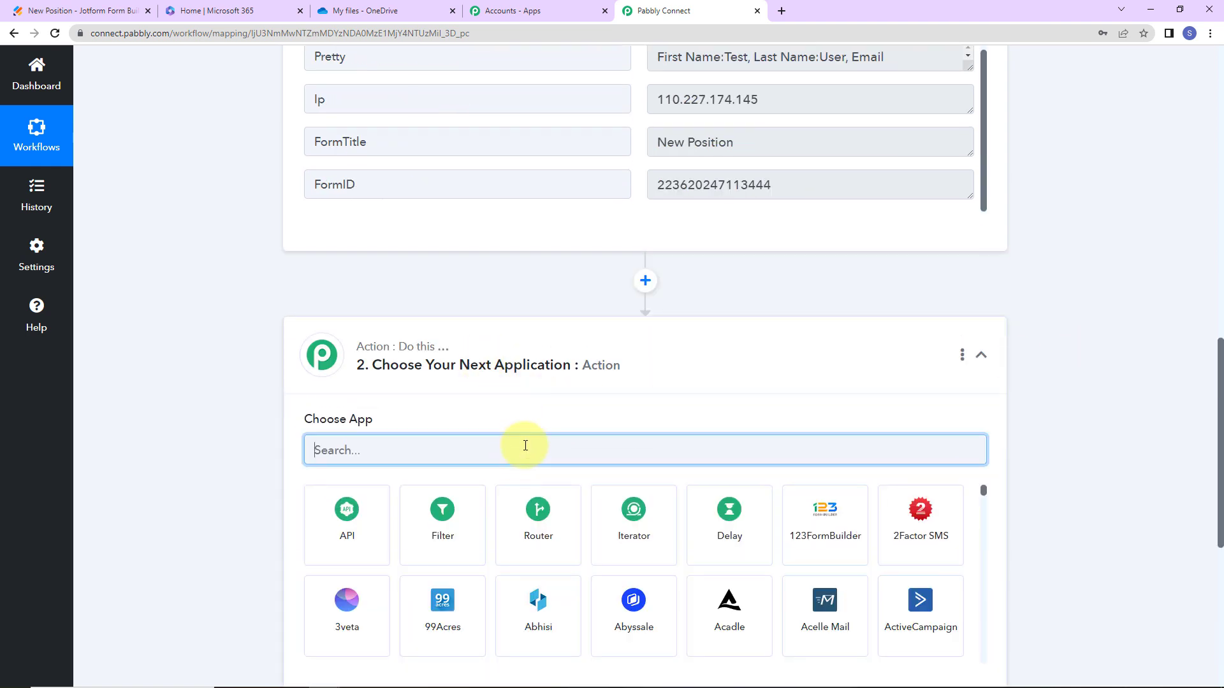
Step: Set the action to Microsoft OneDrive Upload File and bring up its connection options
type("one")
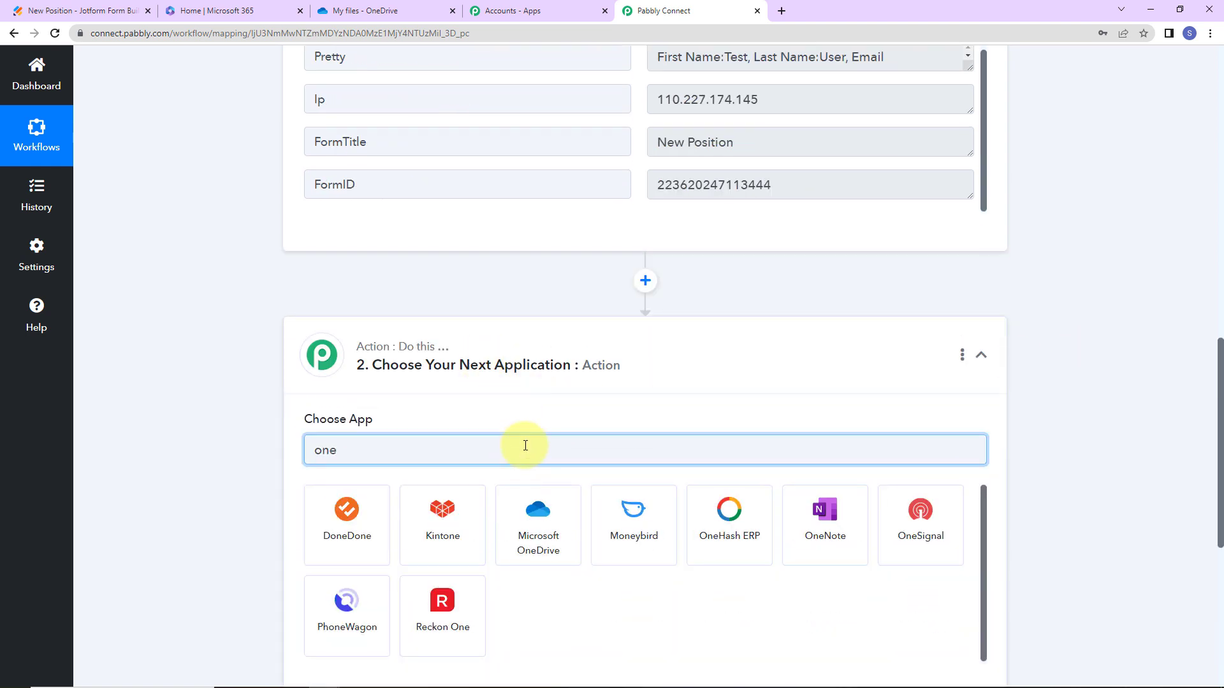
type("d")
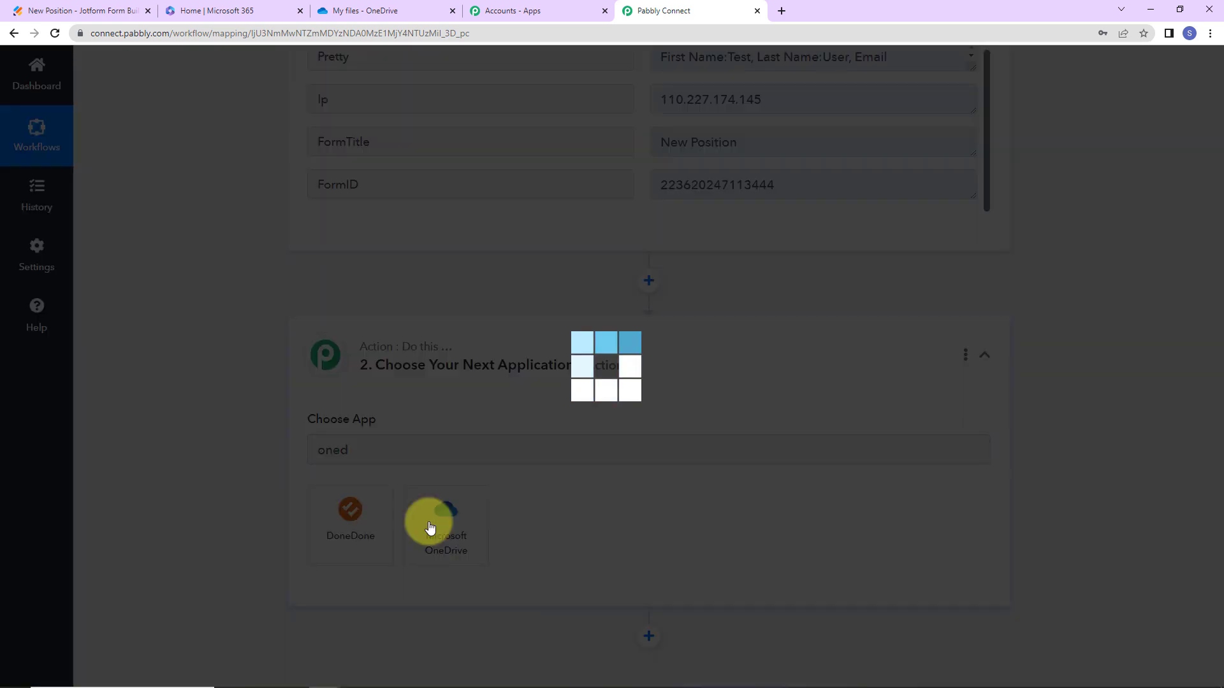
left_click(445, 522)
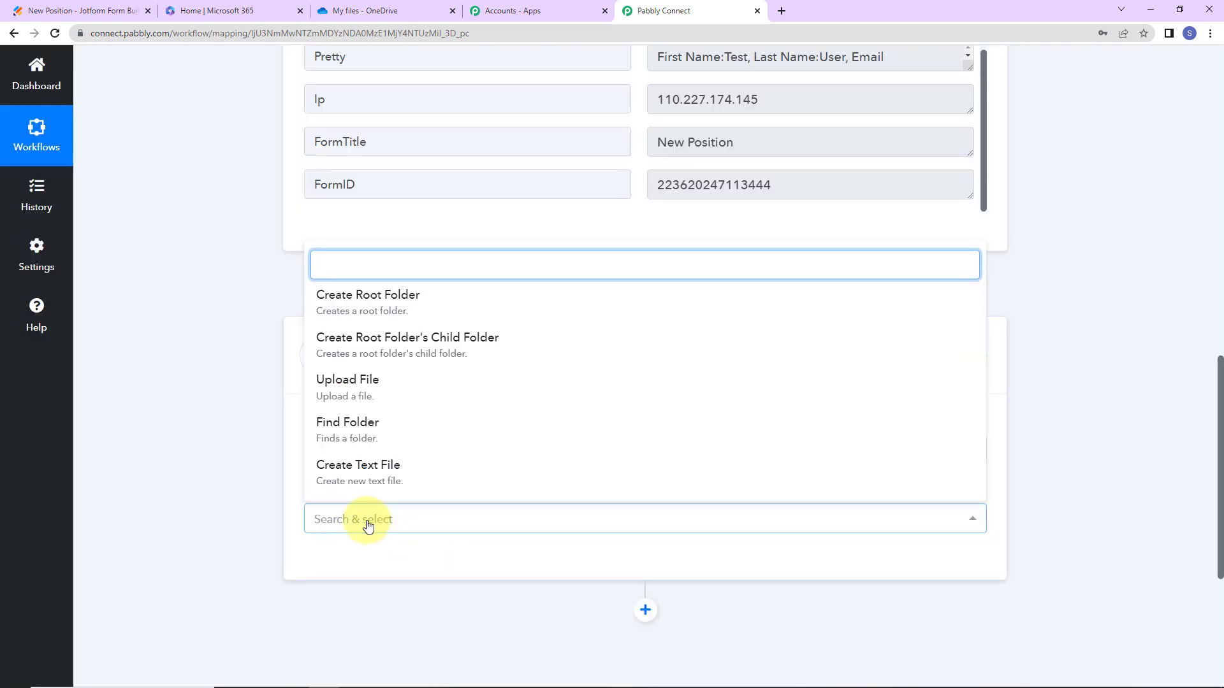
left_click(348, 380)
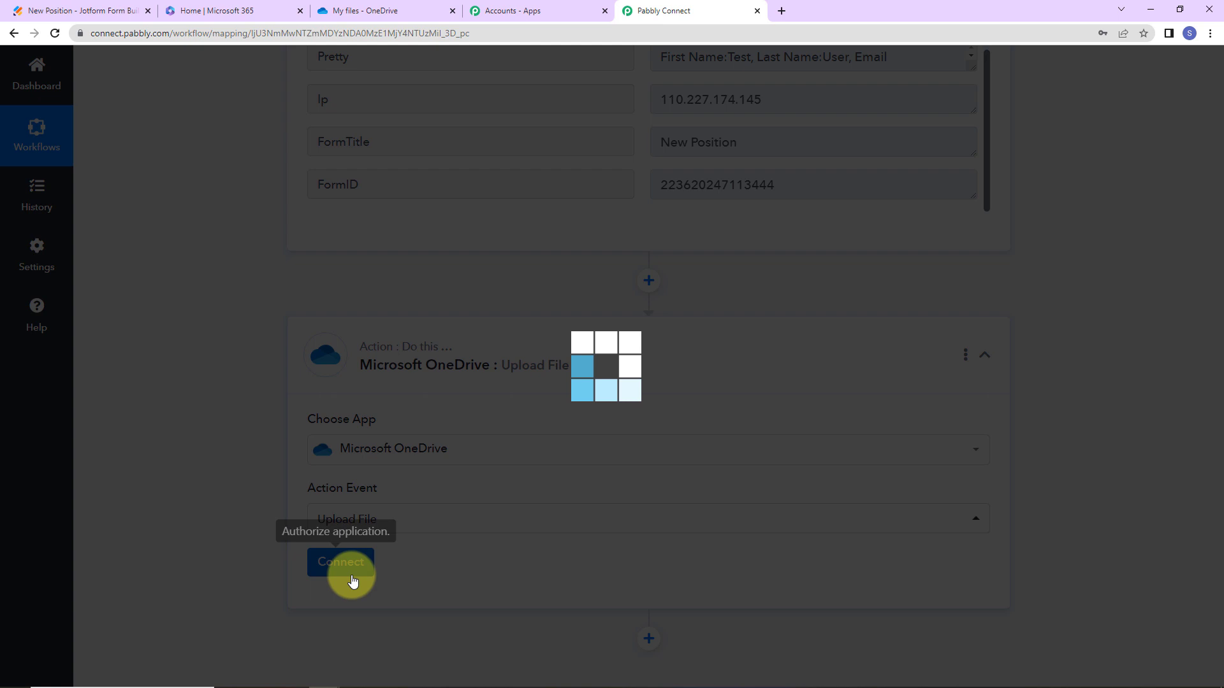
left_click(340, 562)
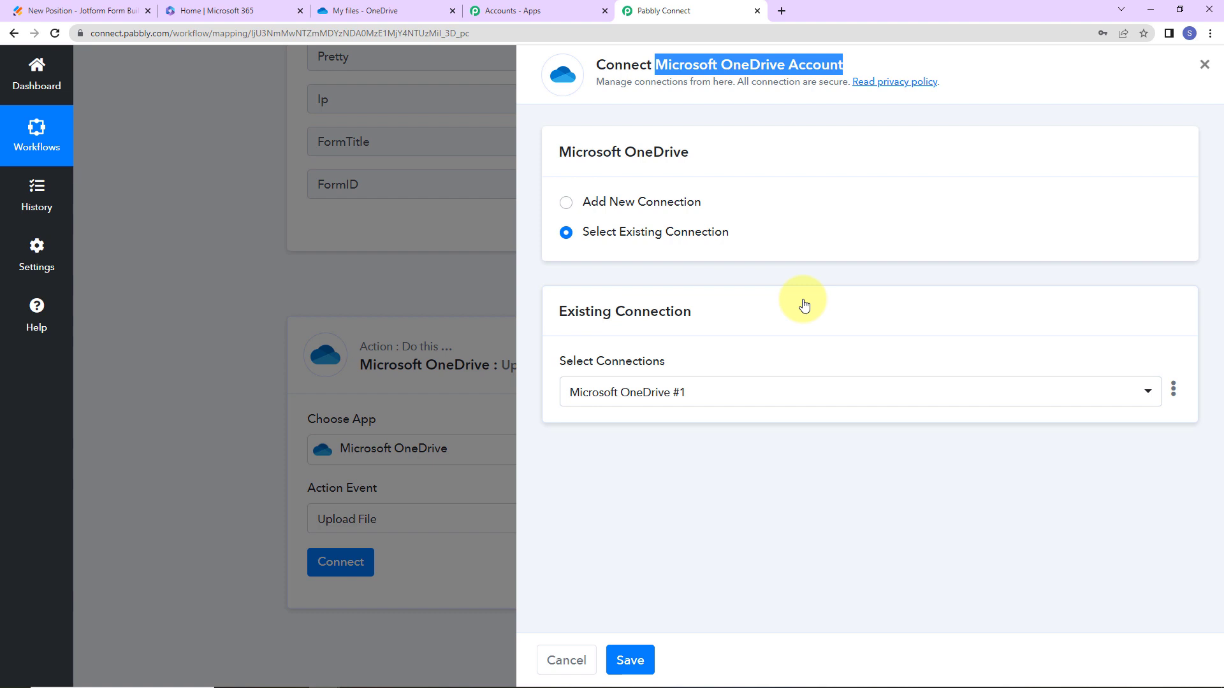
Step: Add a new Microsoft OneDrive connection, sign in, grant permissions, and dismiss the success message
left_click(566, 202)
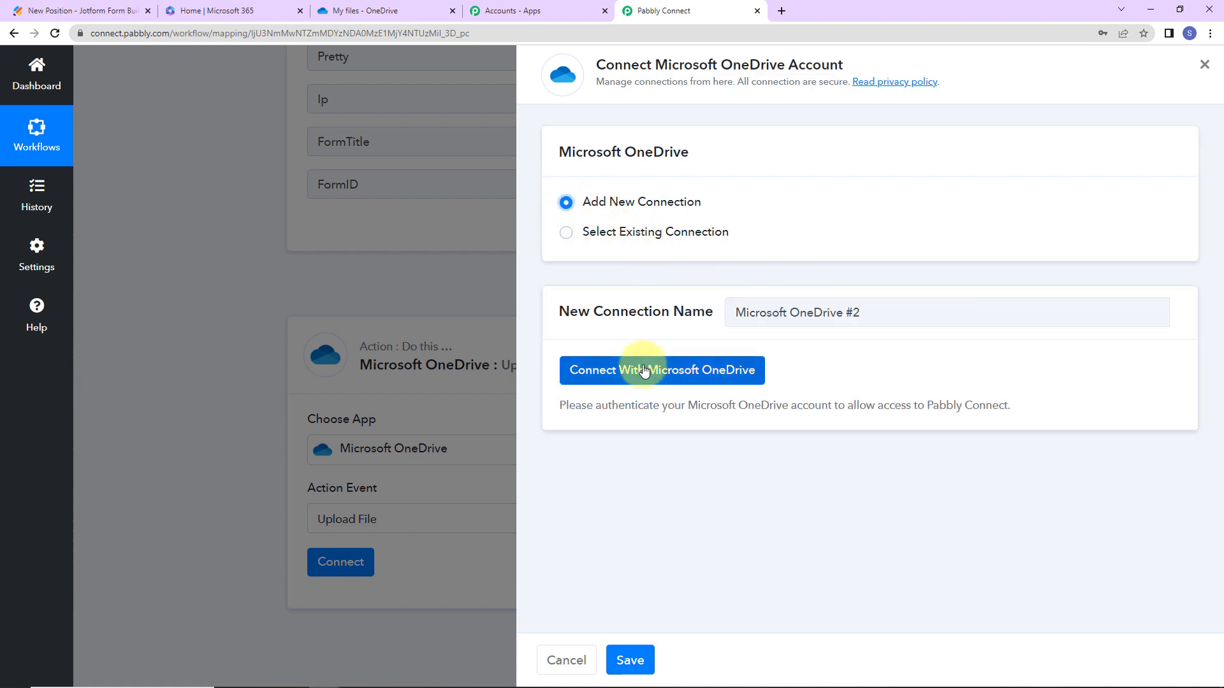
left_click(660, 369)
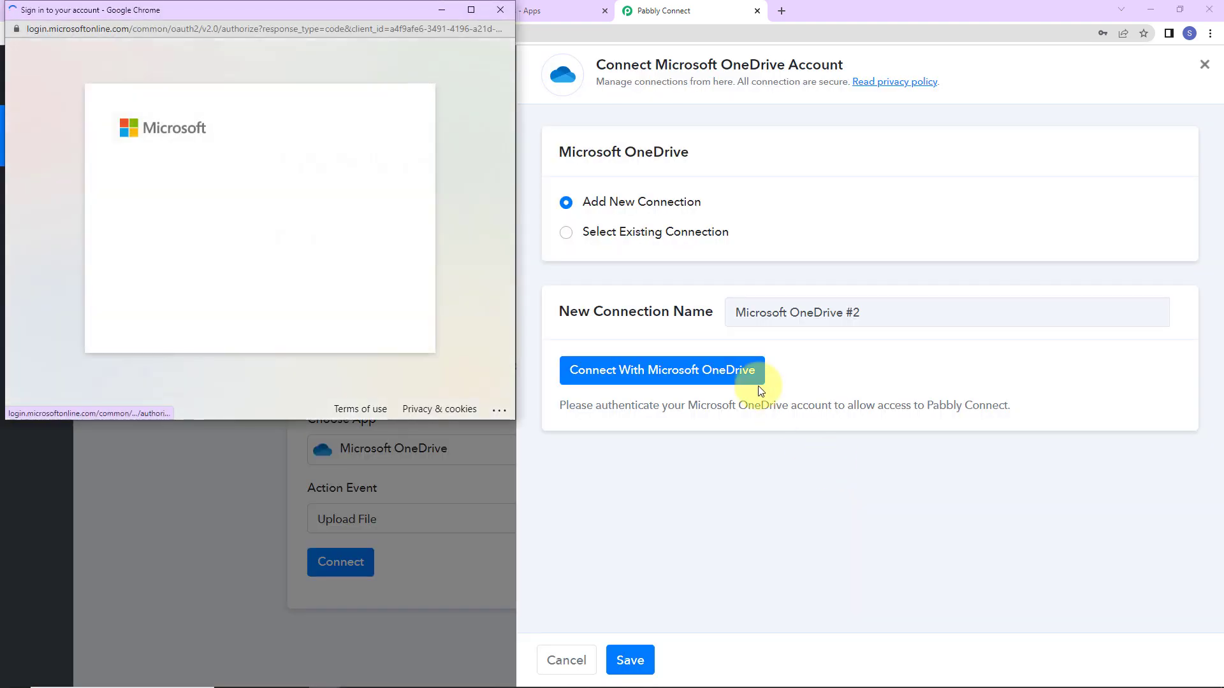
left_click(661, 370)
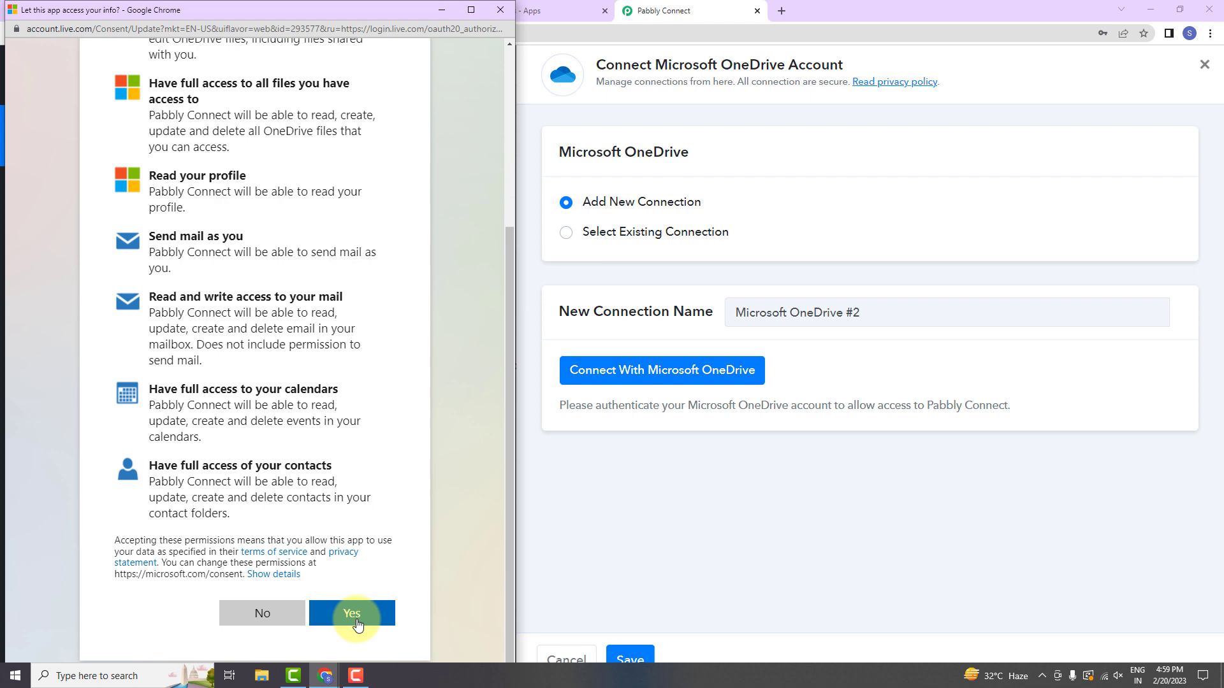
left_click(352, 612)
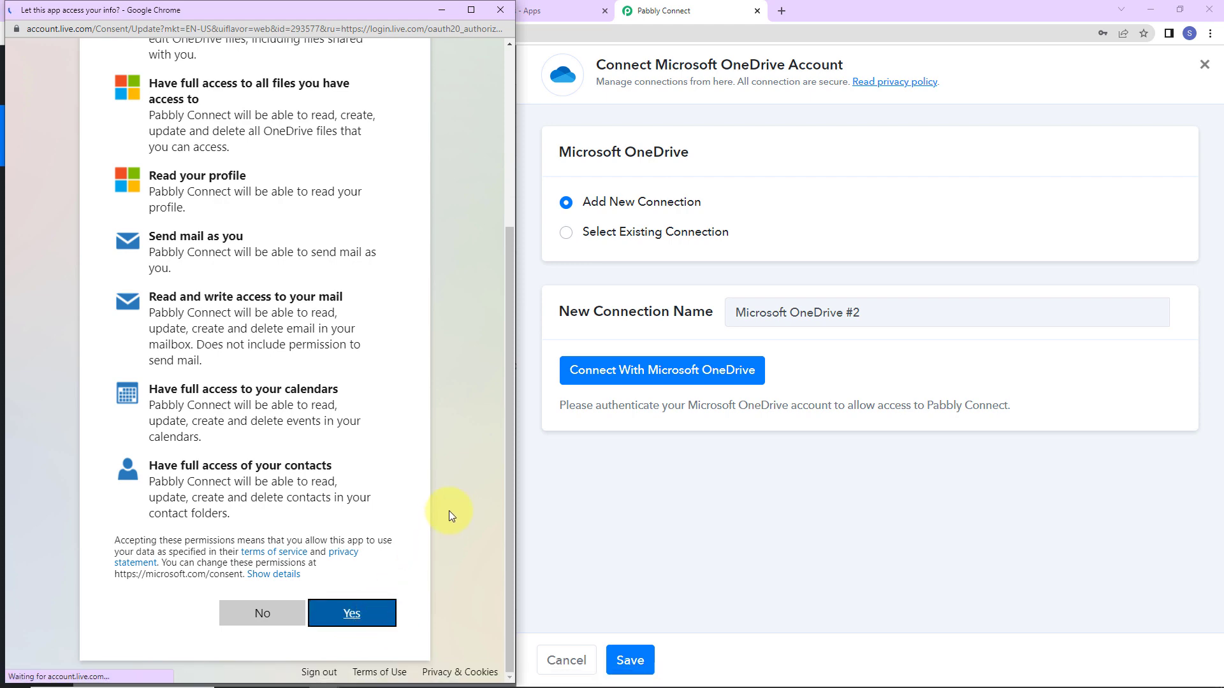
left_click(352, 613)
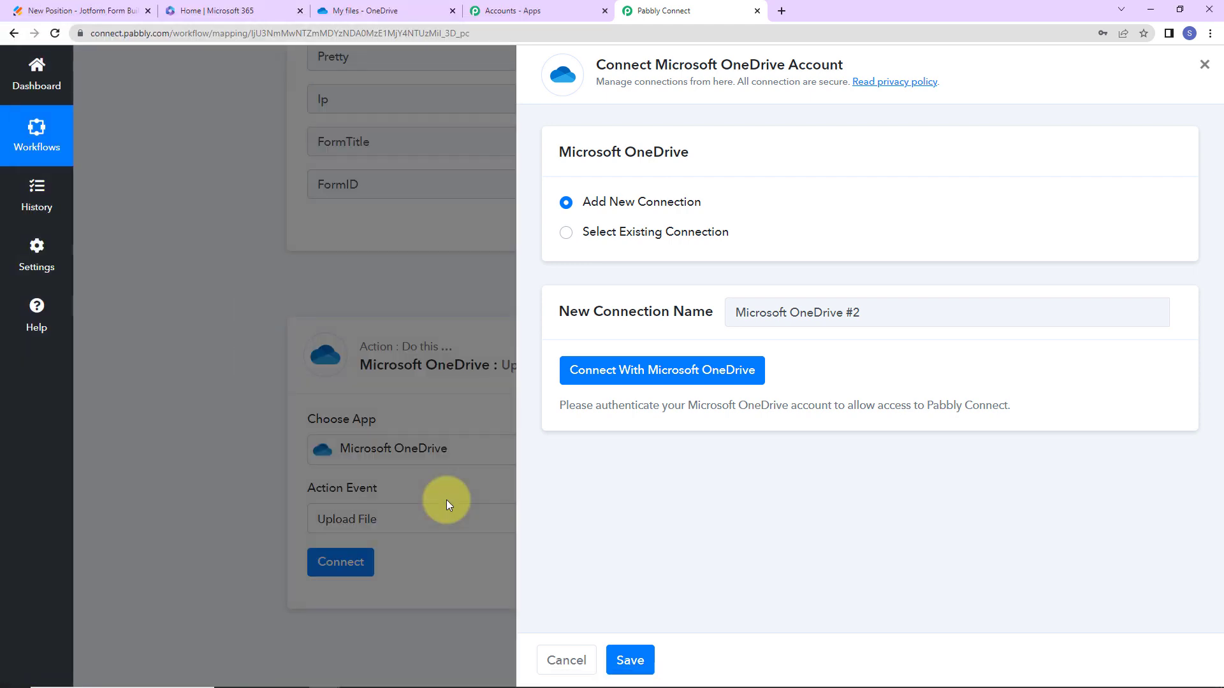
left_click(661, 369)
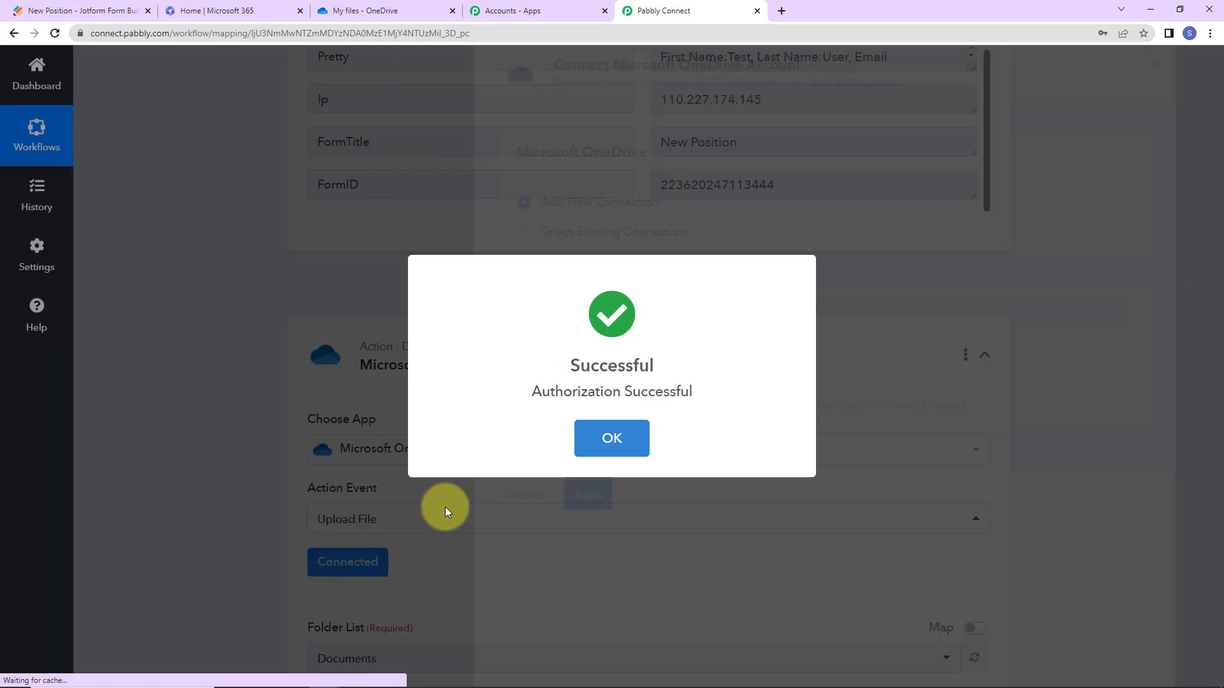
left_click(611, 437)
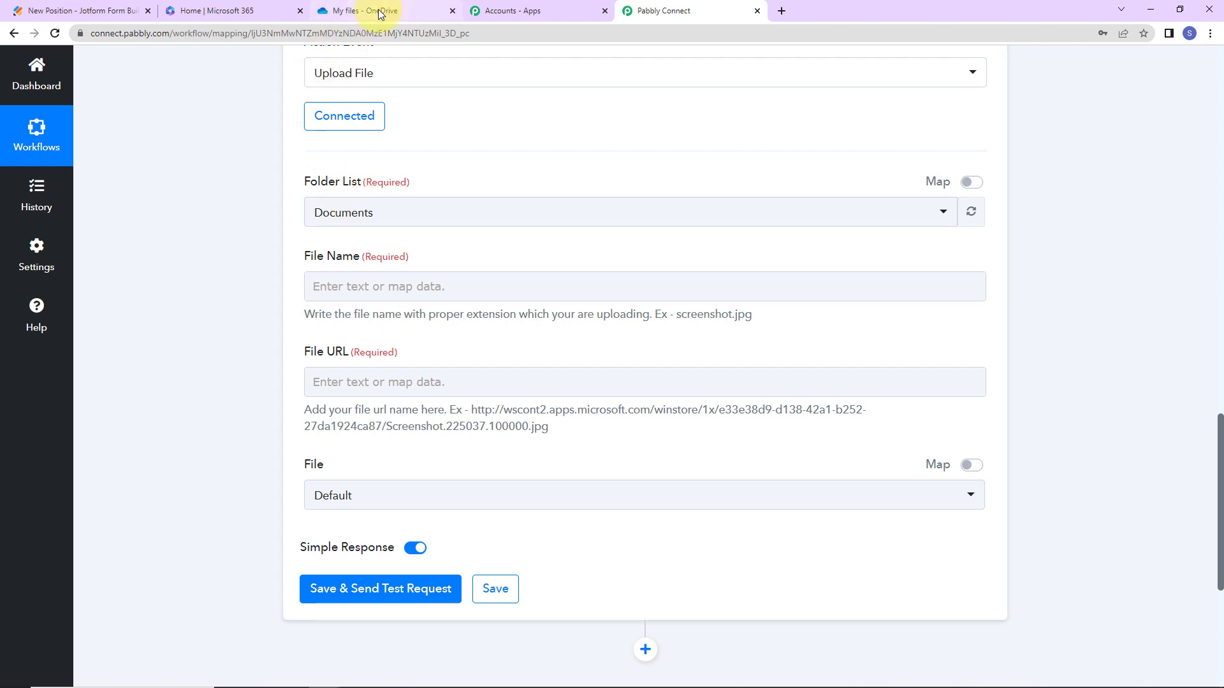
Step: Check the Resume folder in OneDrive, then open the workflow's Folder List dropdown
left_click(367, 10)
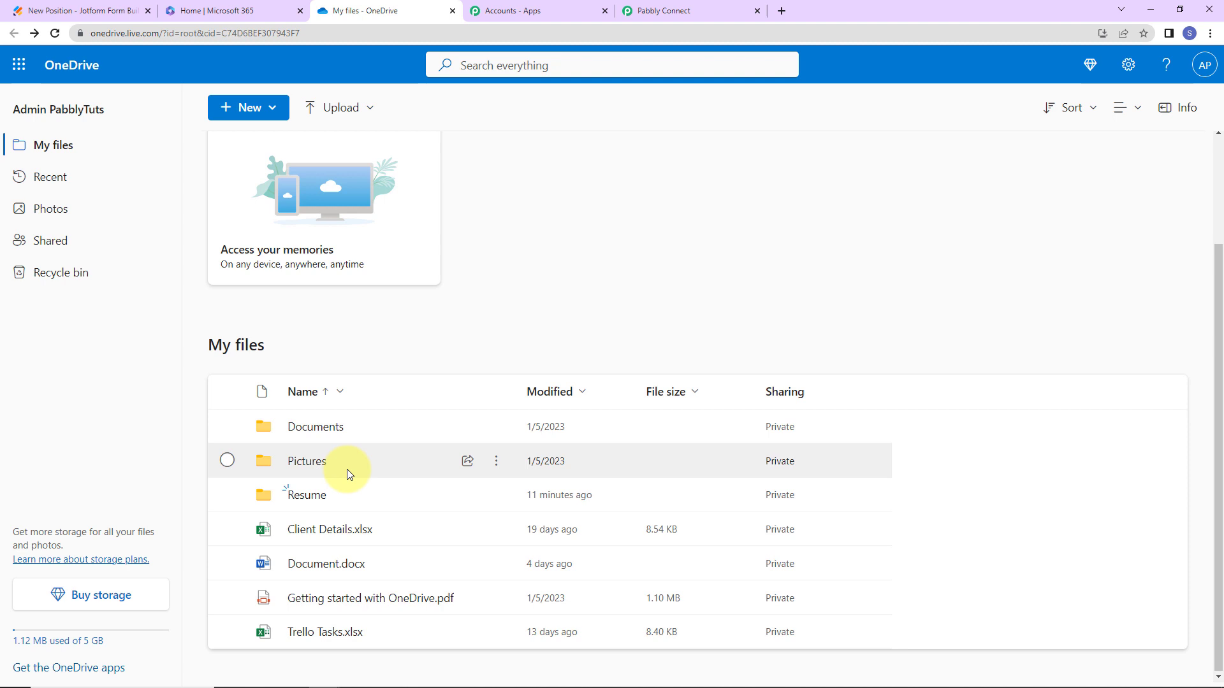
mouse_move(340, 513)
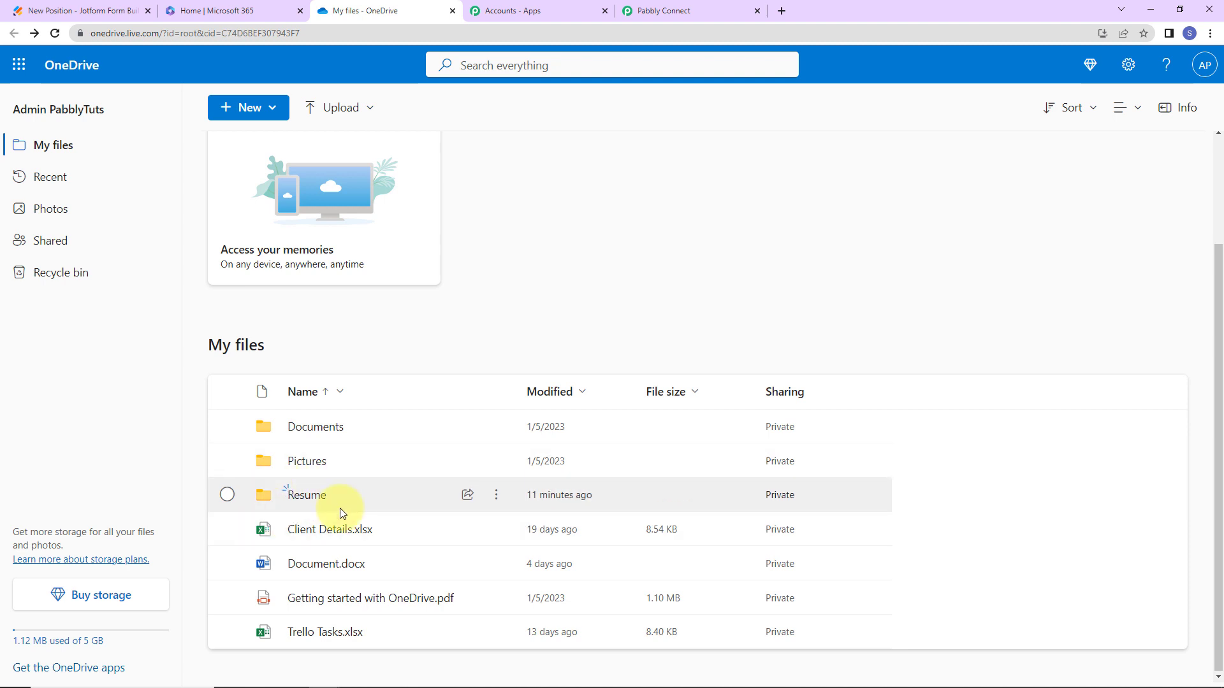
mouse_move(279, 195)
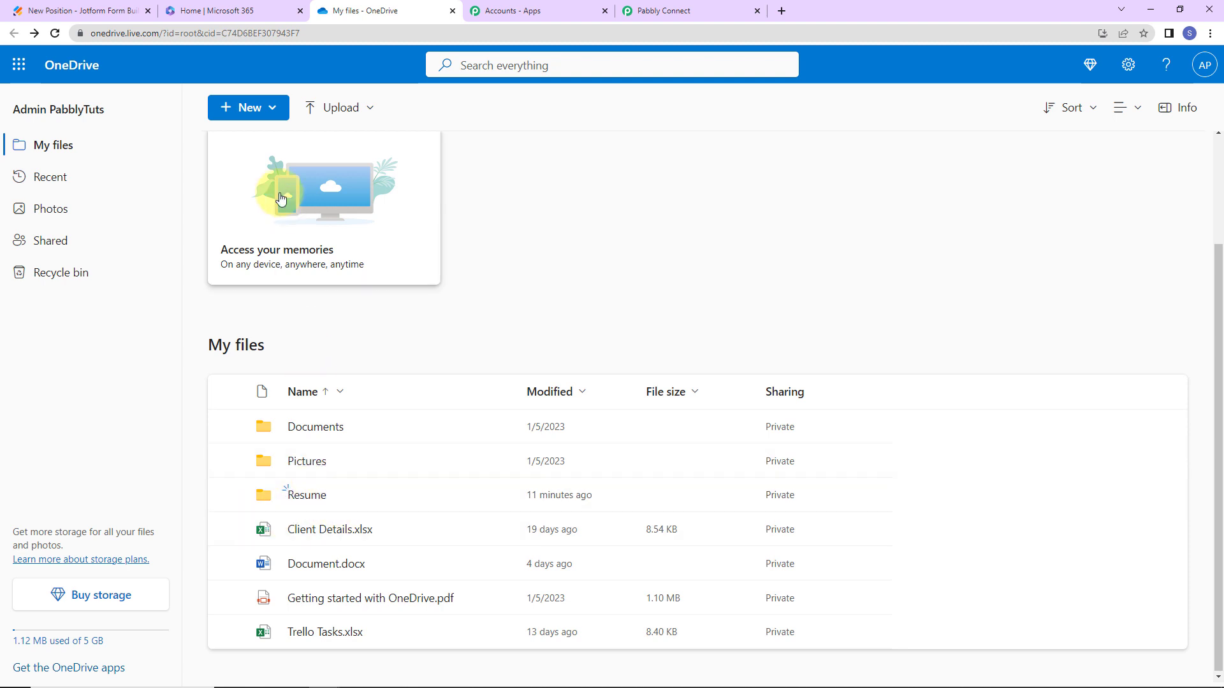
left_click(247, 107)
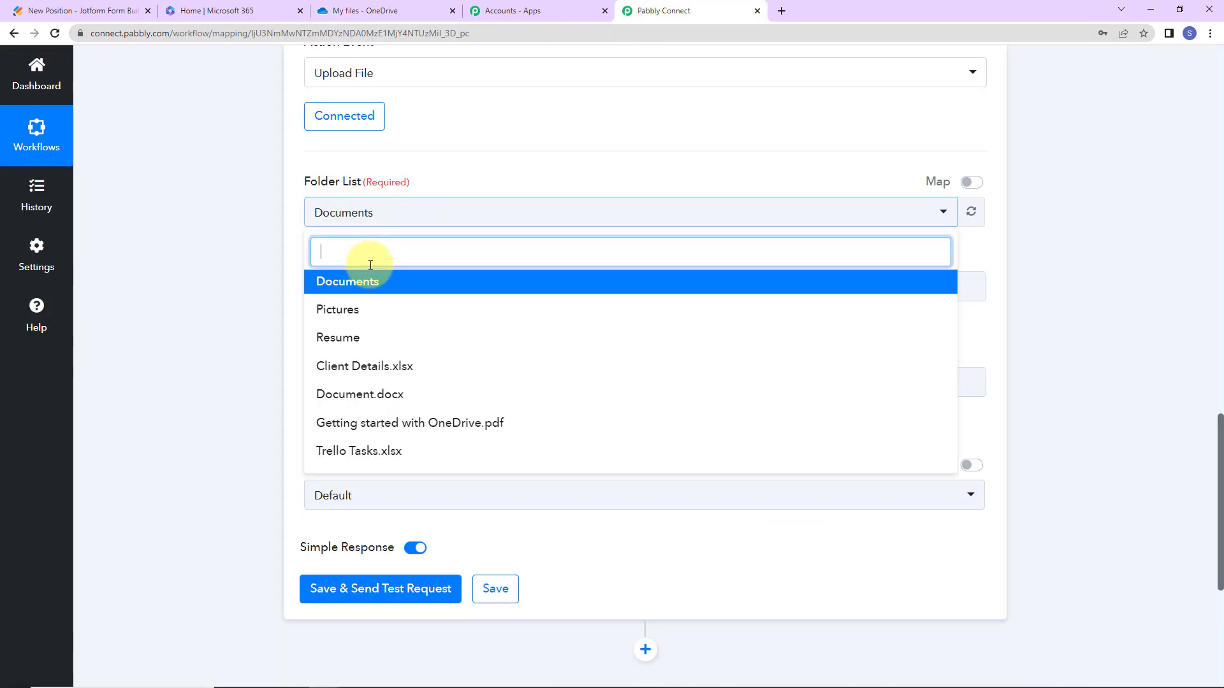
Step: Upload to the Resume folder, with File Name mapped to JotForm FirstName and LastName
left_click(338, 337)
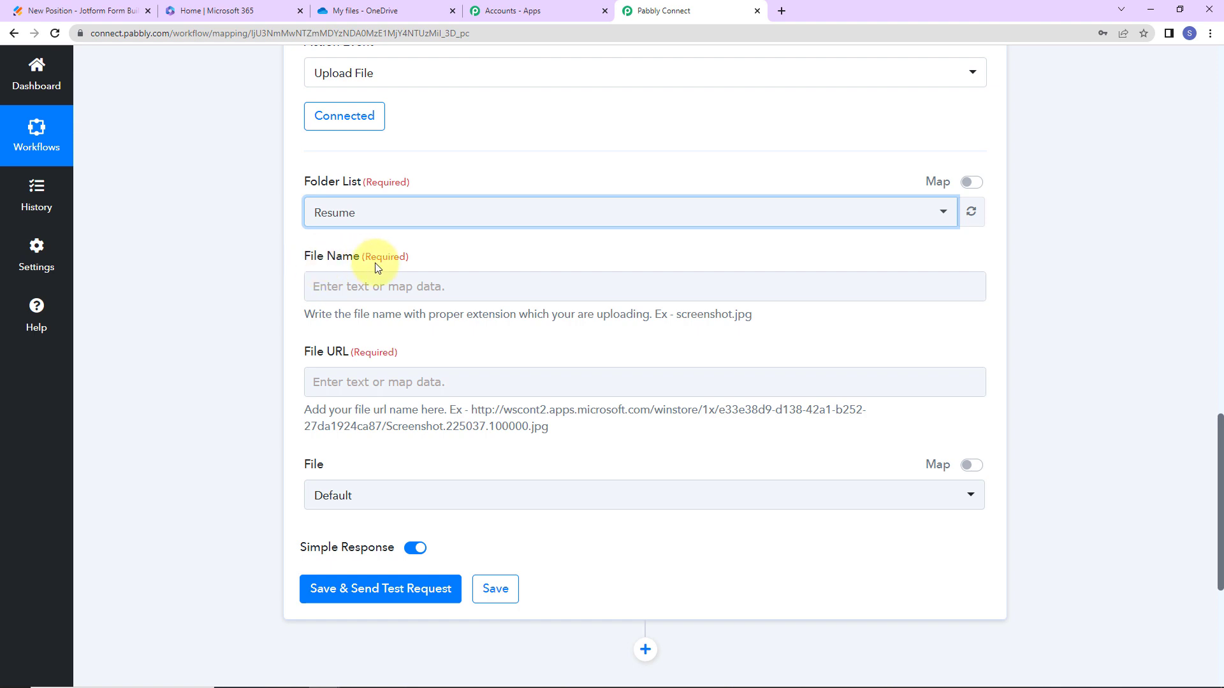
left_click(644, 286)
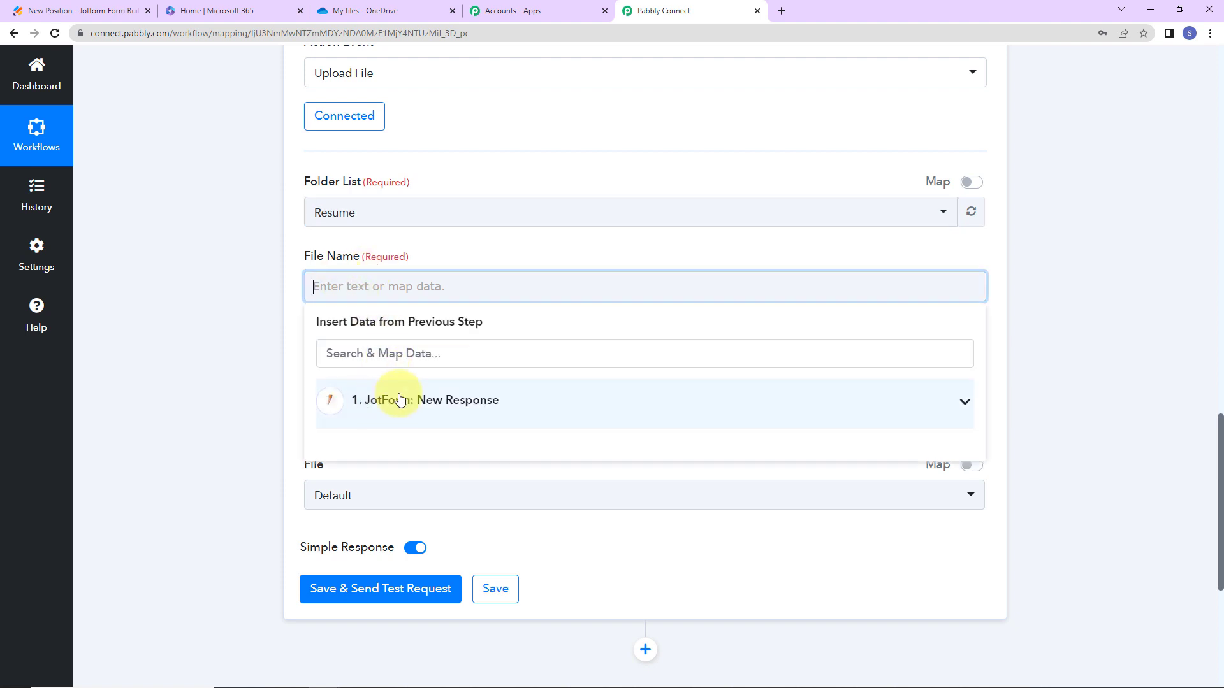
left_click(427, 400)
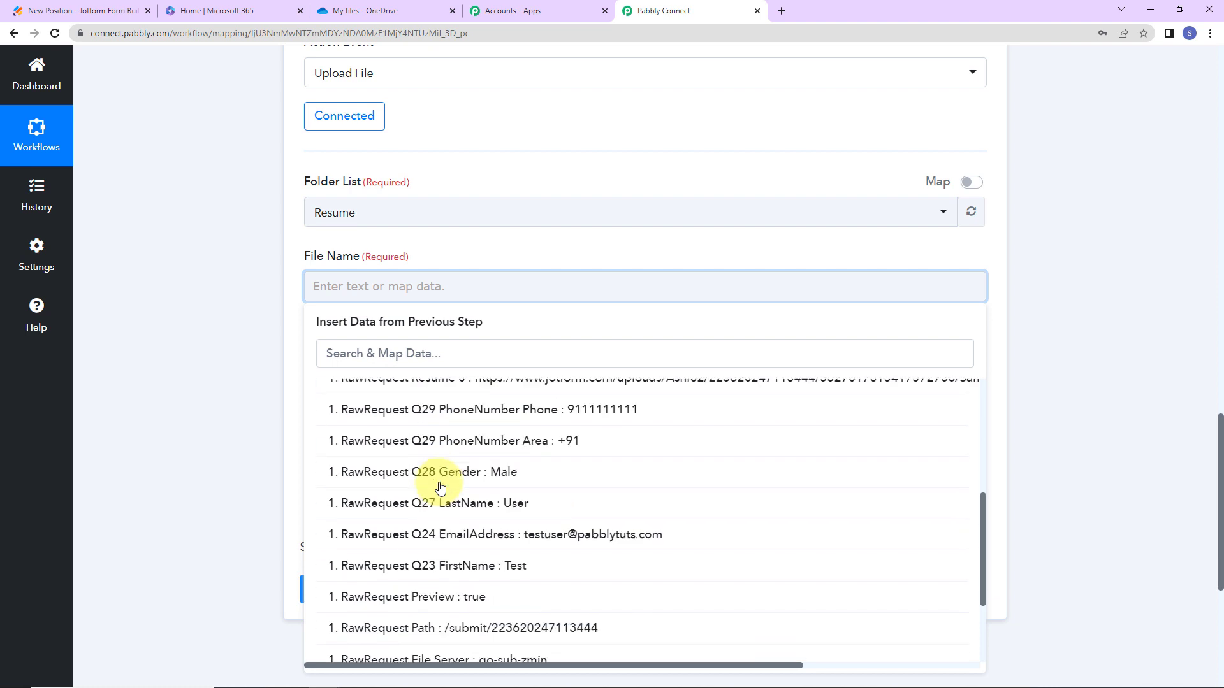
left_click(428, 566)
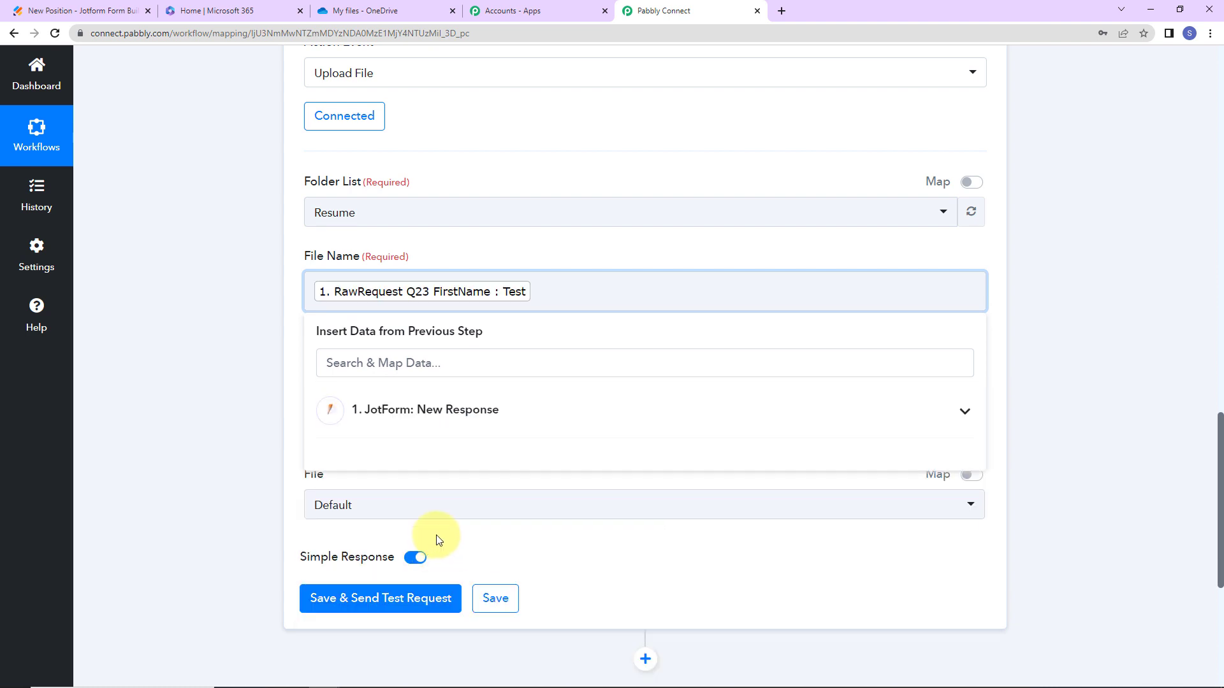
left_click(1209, 33)
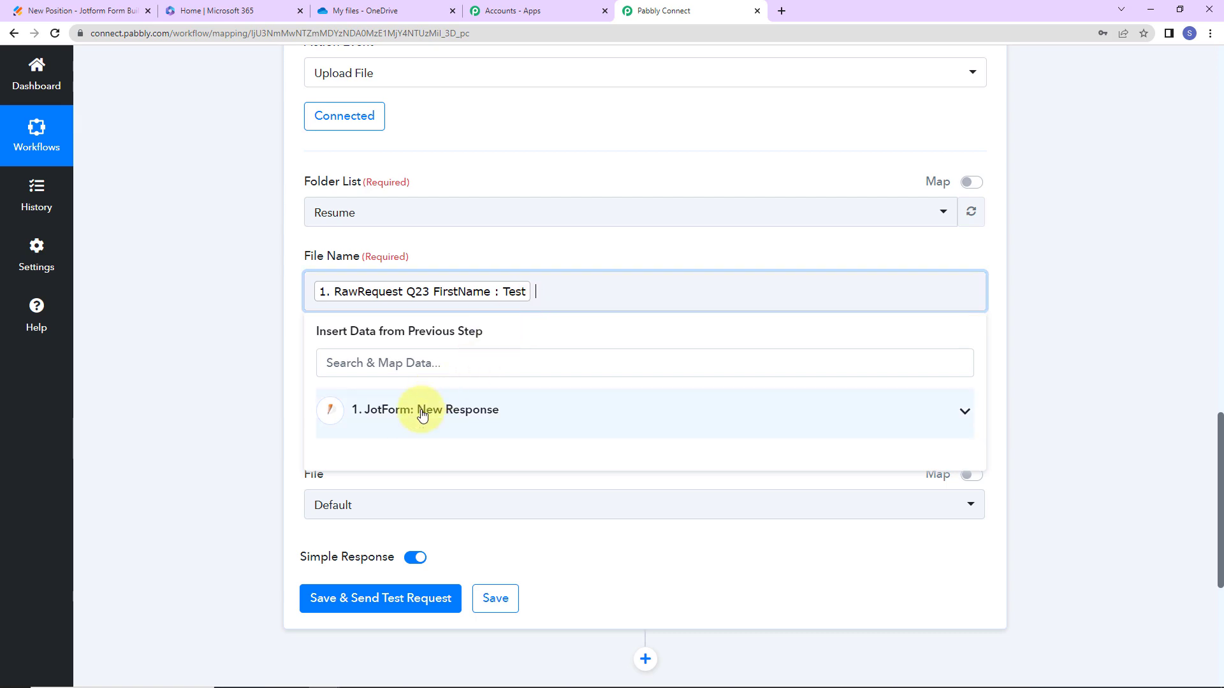
left_click(427, 410)
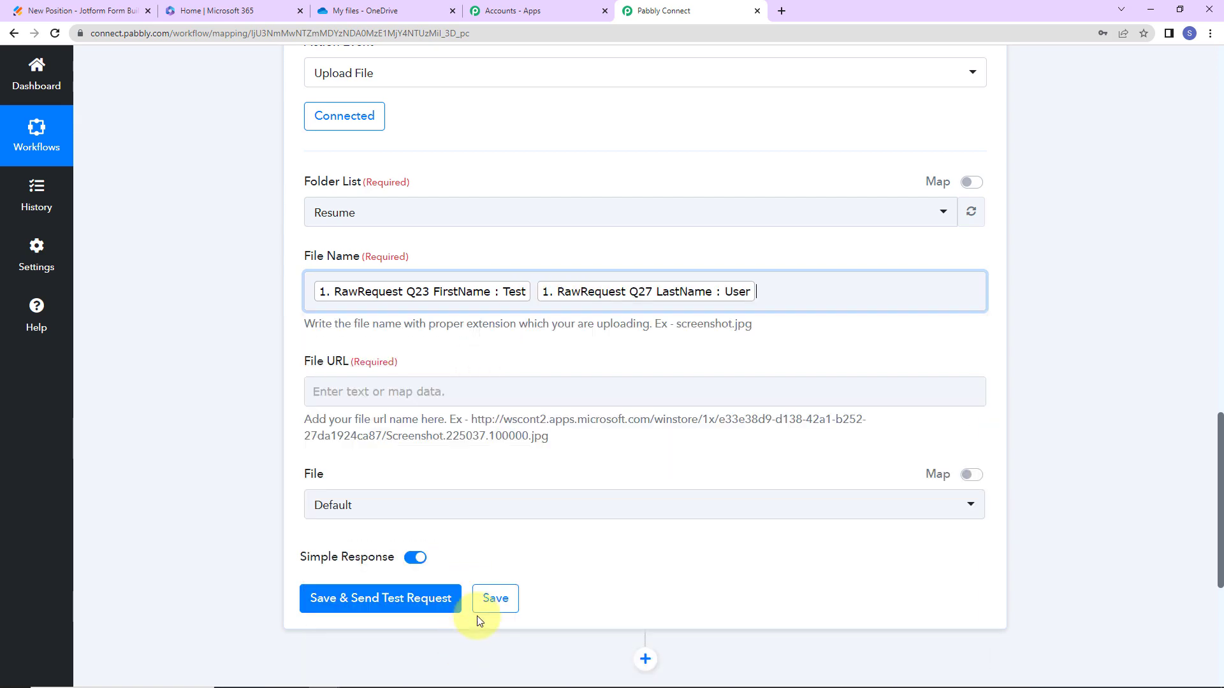
left_click(644, 291)
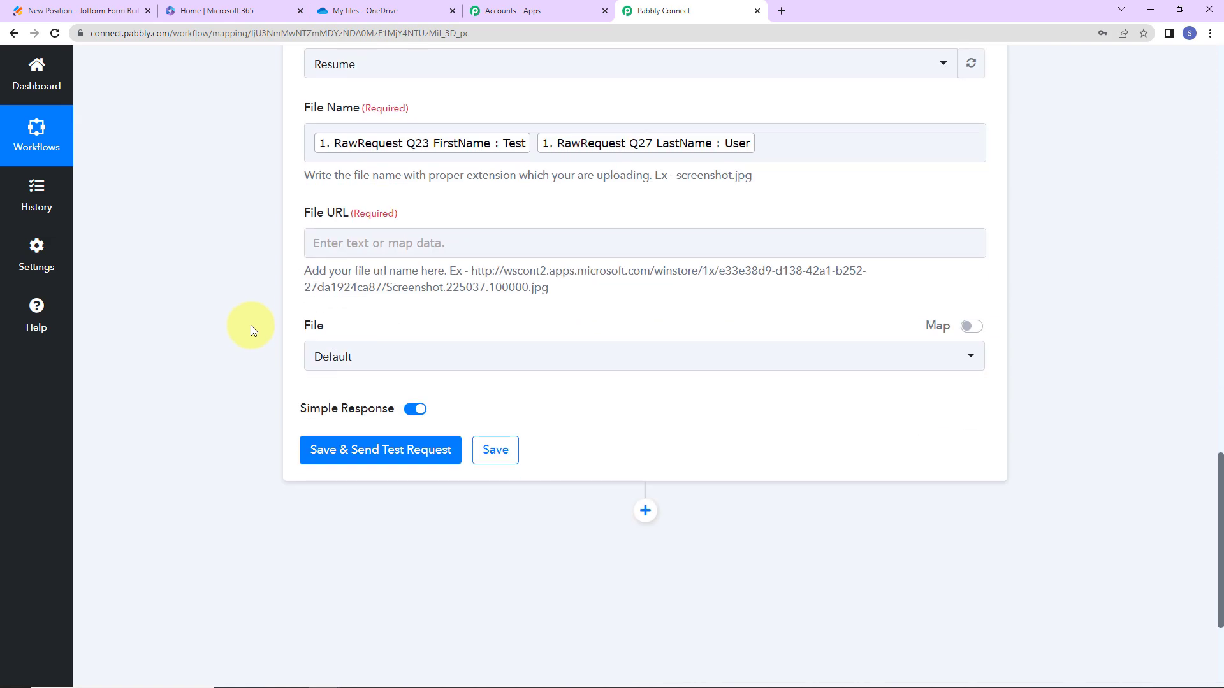
Step: Map File URL to RawRequest Resume 0, save, and send a test request returning status 202
left_click(643, 242)
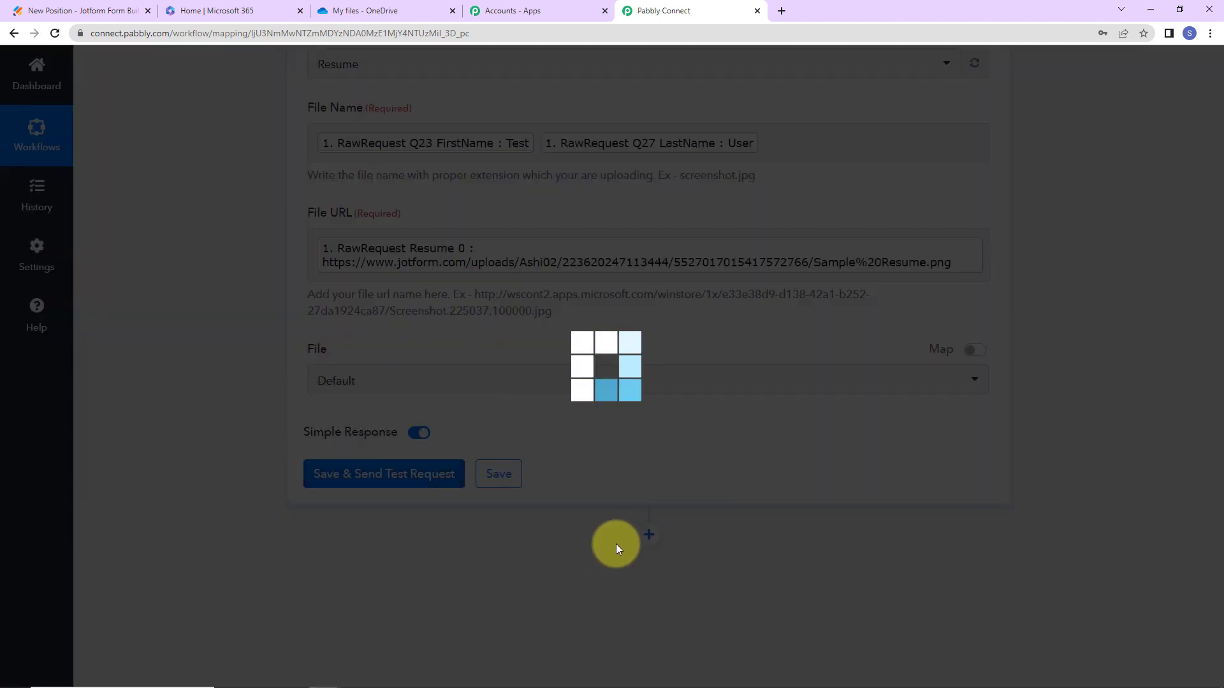
left_click(383, 473)
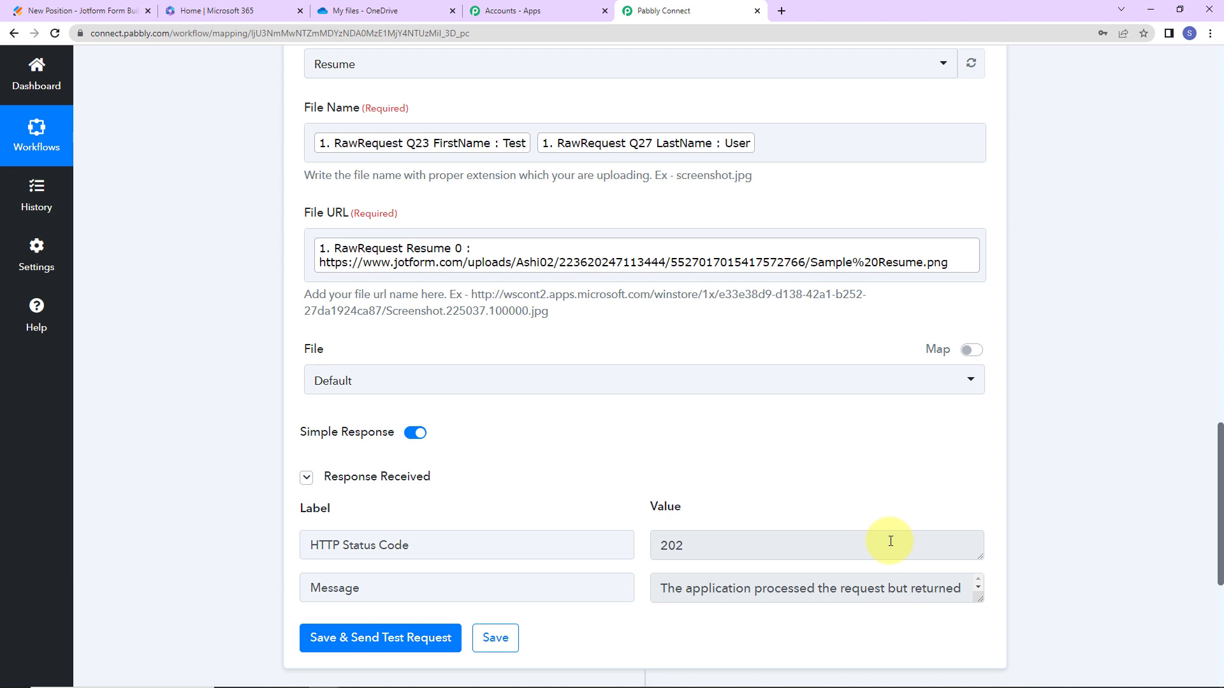
mouse_move(874, 523)
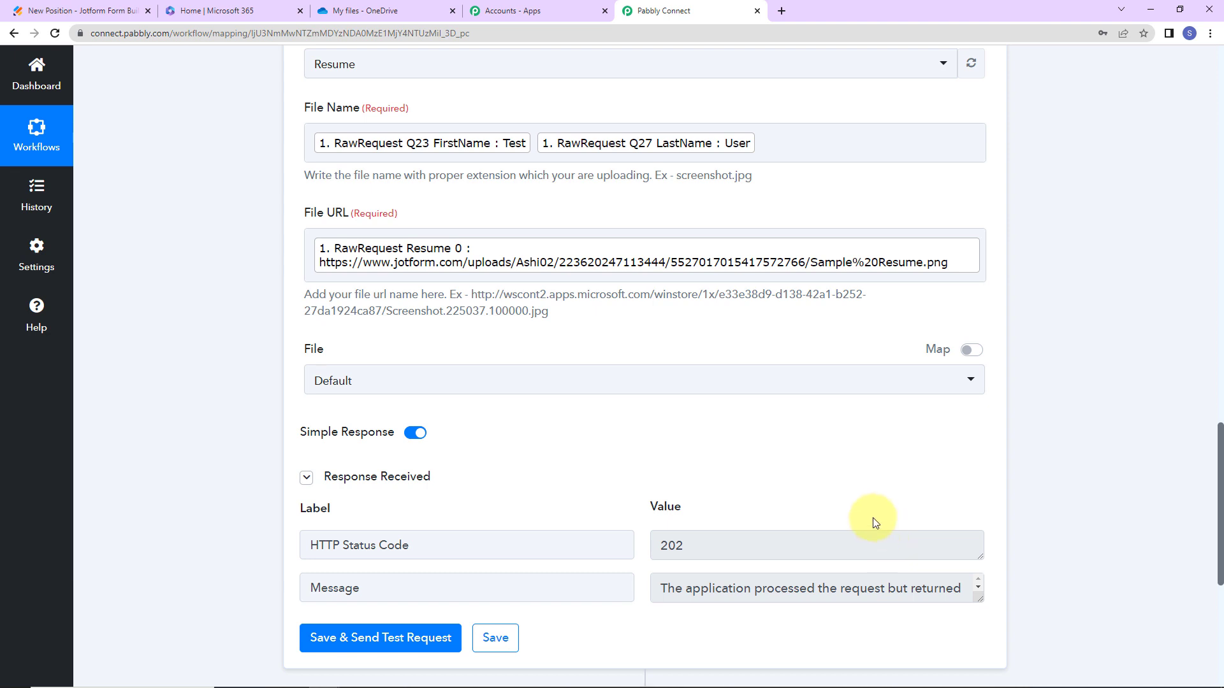
mouse_move(864, 496)
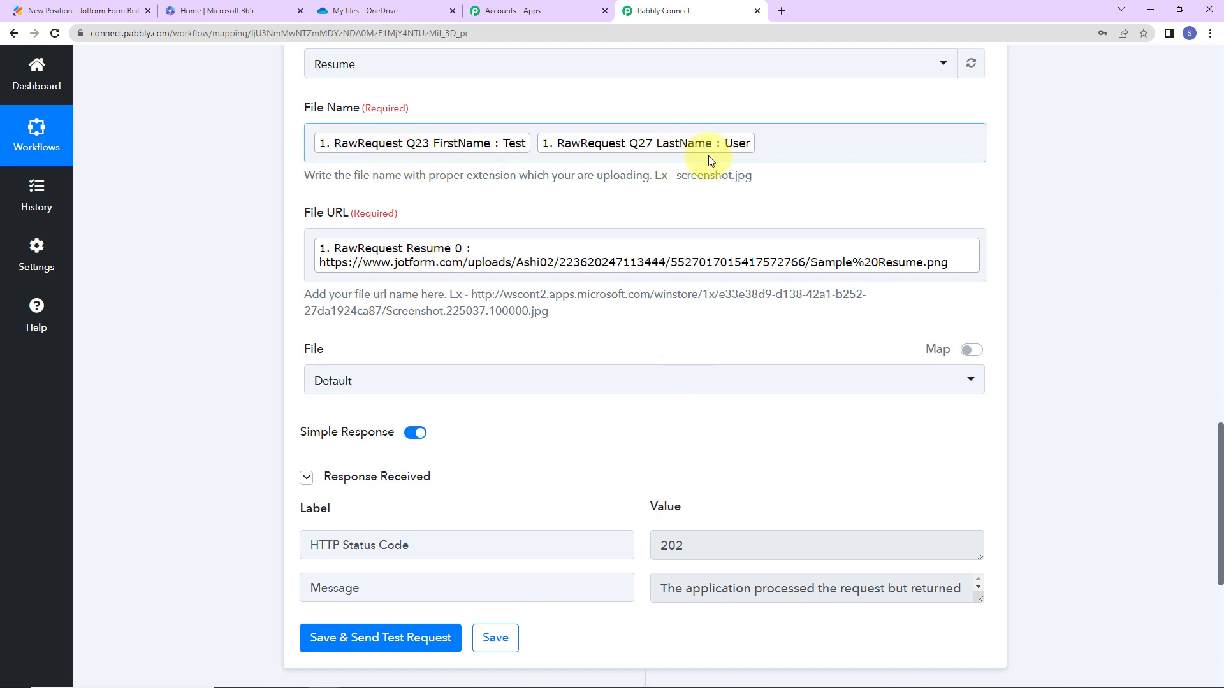
Step: Open OneDrive's Resume folder and preview the uploaded Test User resume
left_click(374, 11)
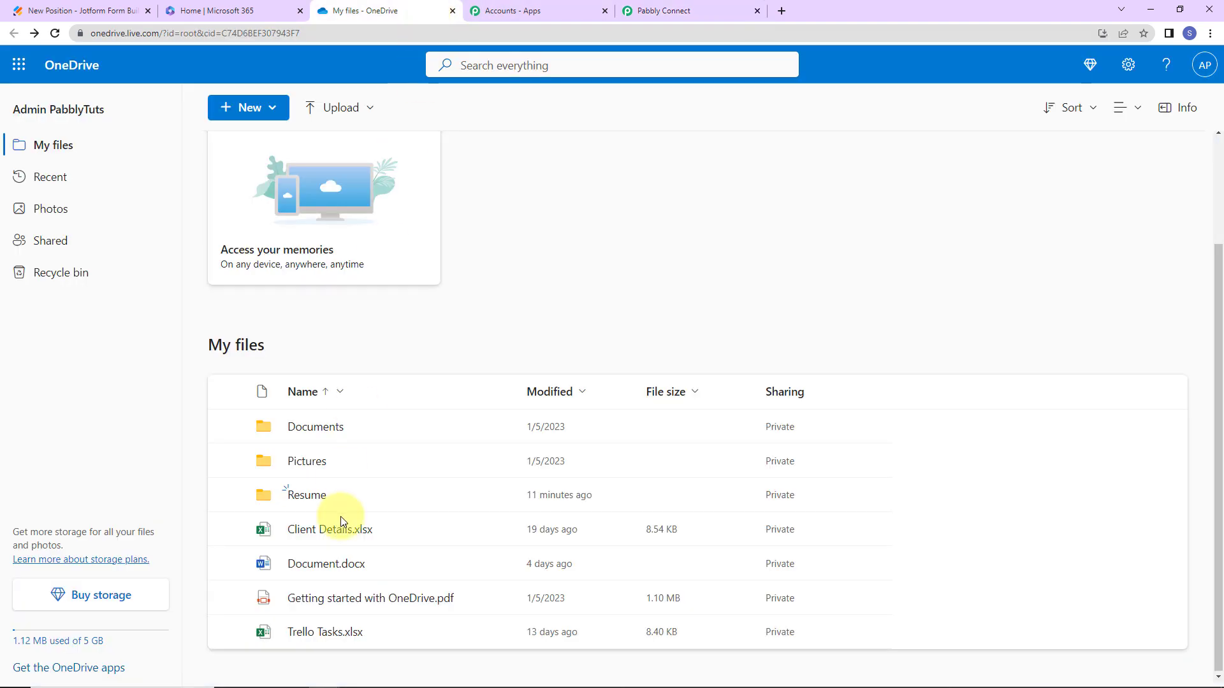
double_click(306, 494)
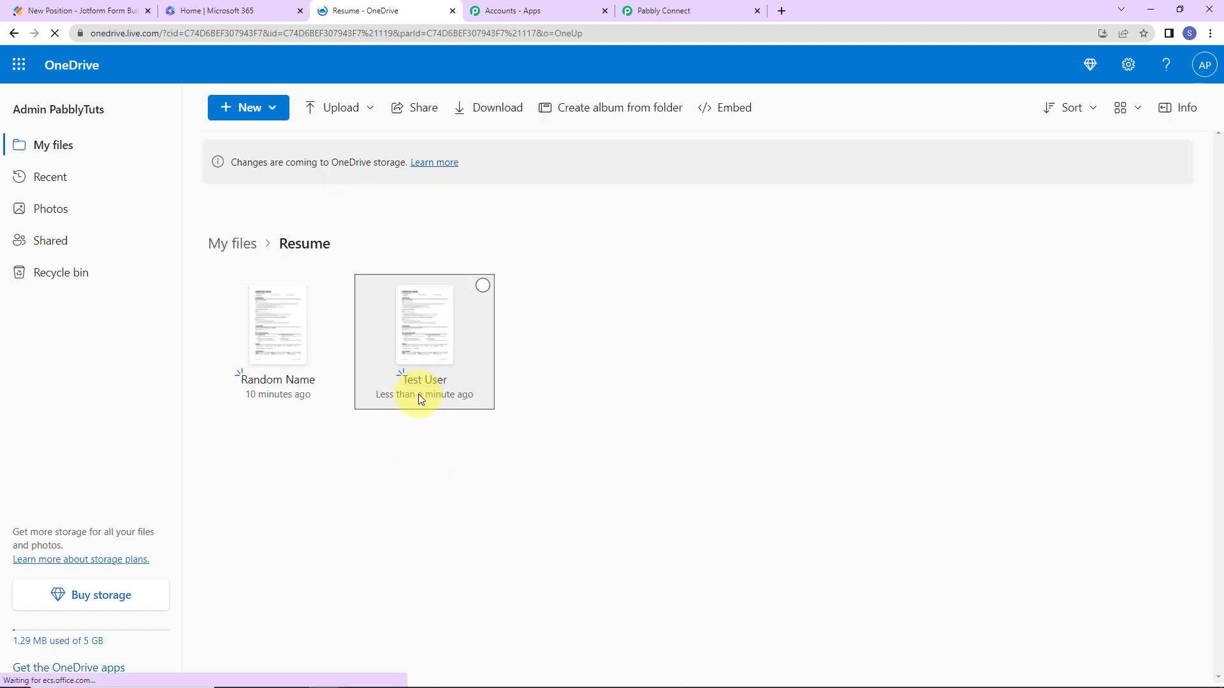
double_click(424, 324)
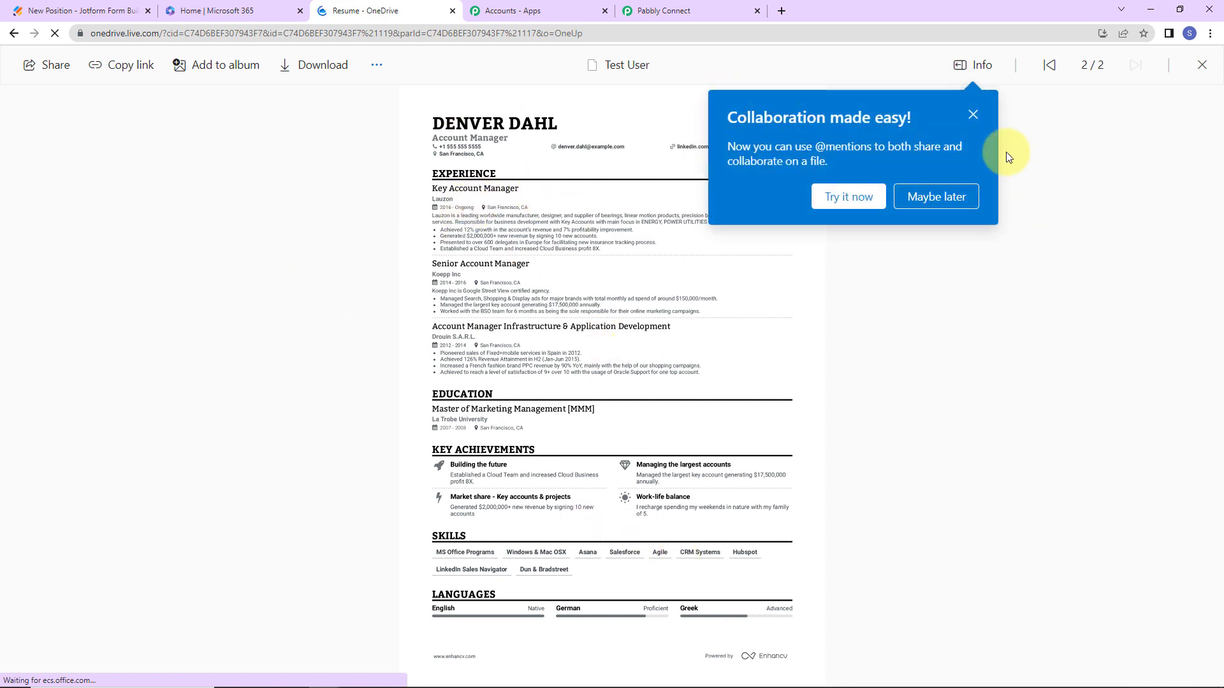
left_click(14, 32)
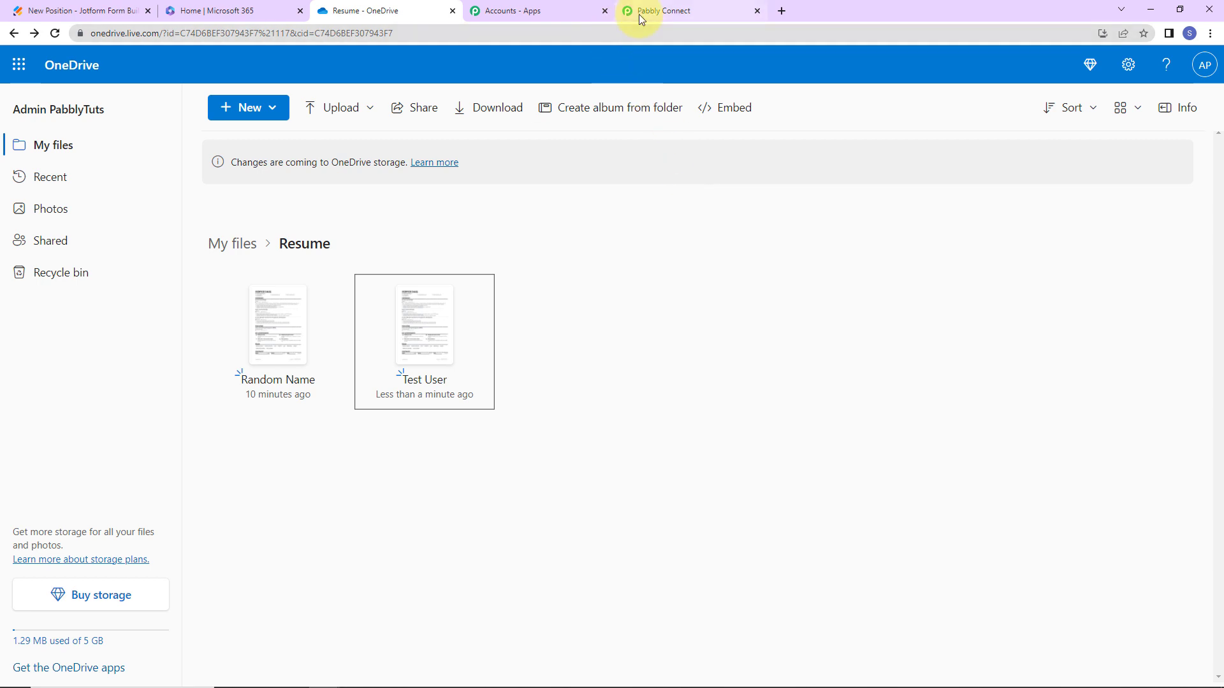
mouse_move(663, 10)
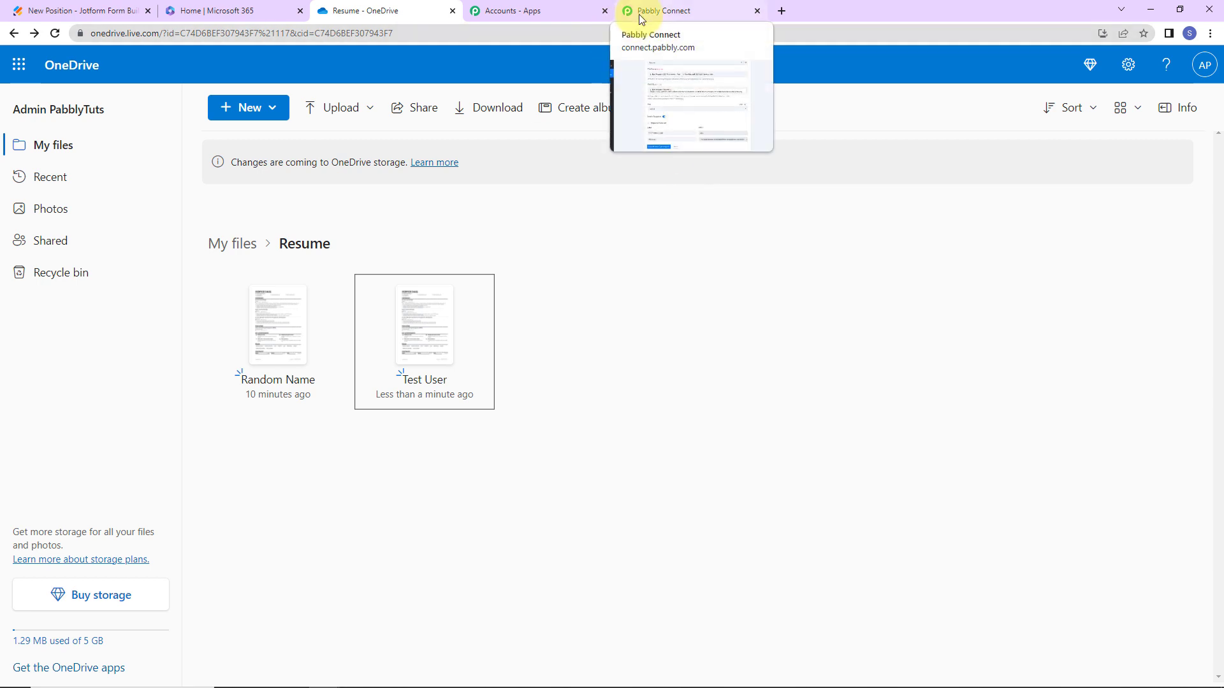
mouse_move(584, 22)
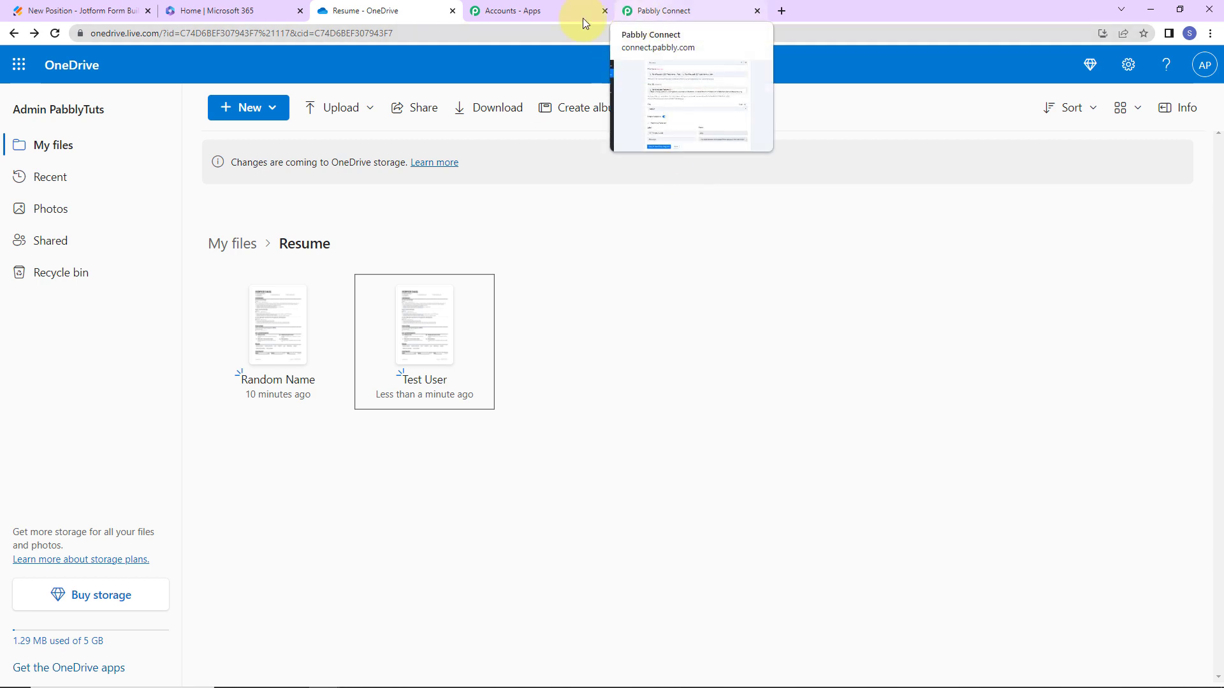
left_click(78, 11)
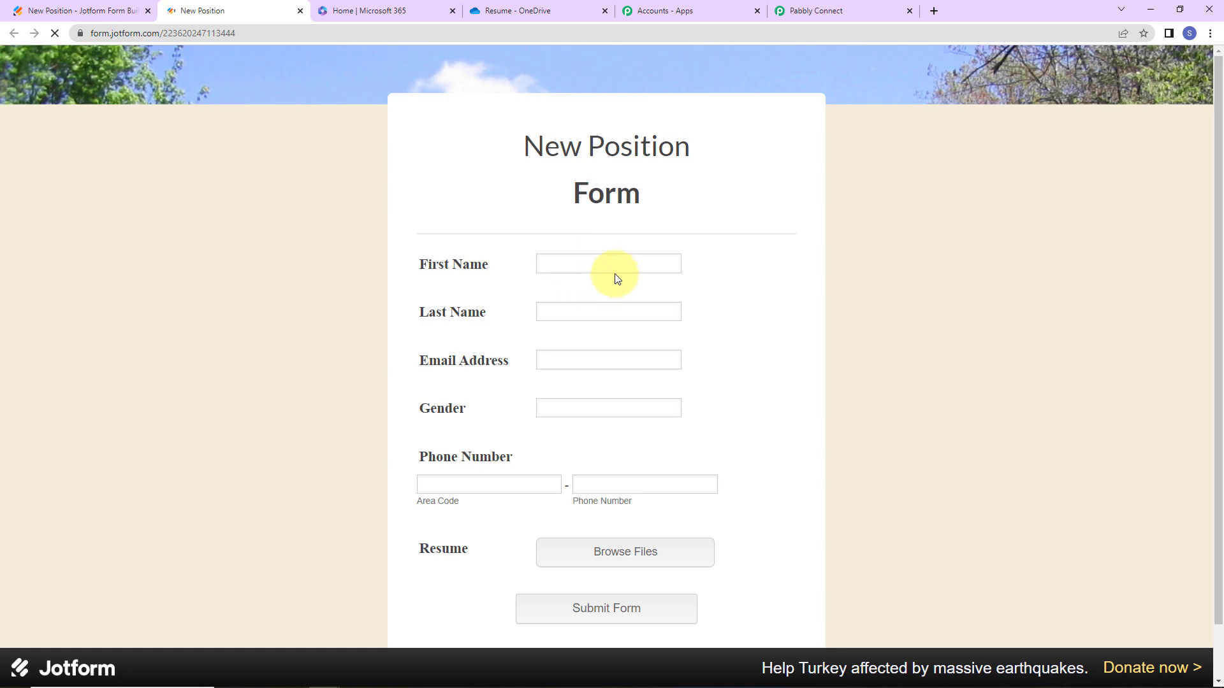
left_click(608, 264)
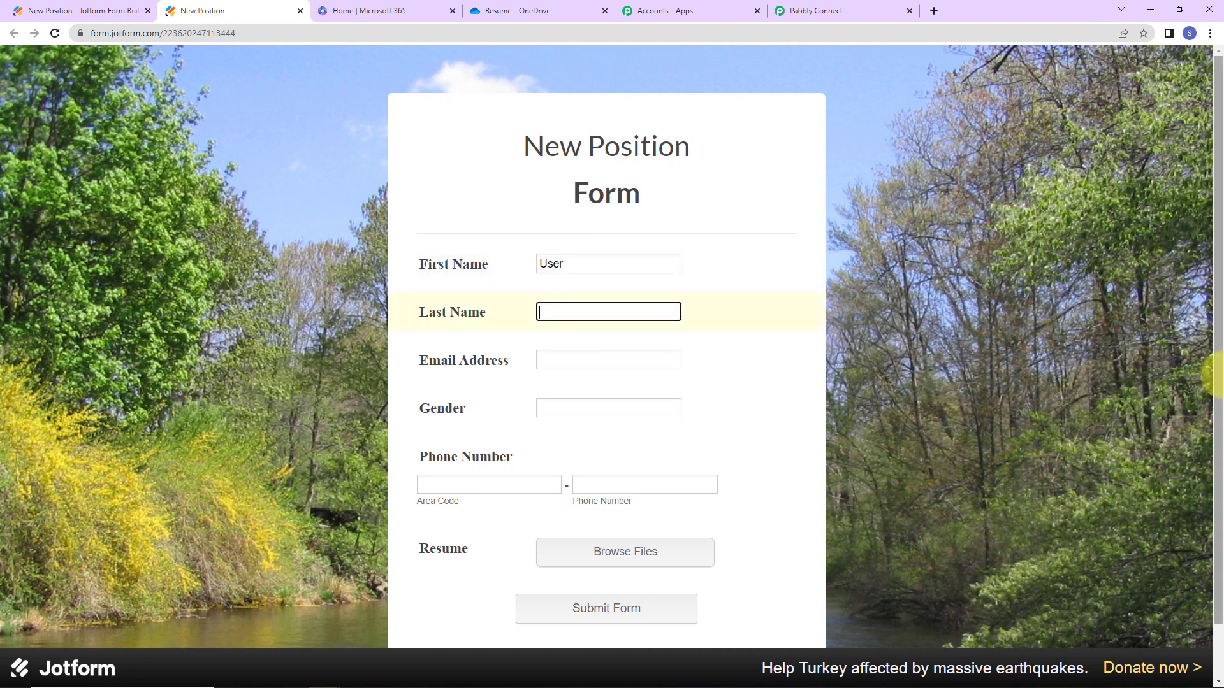
type("New")
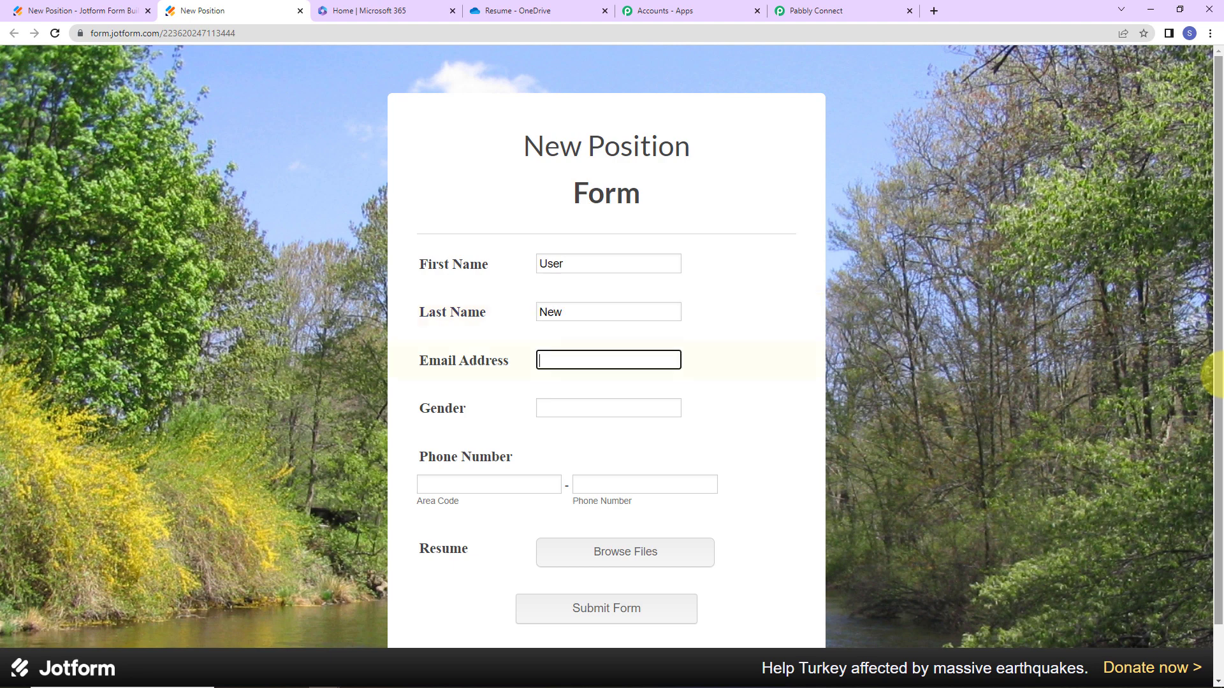
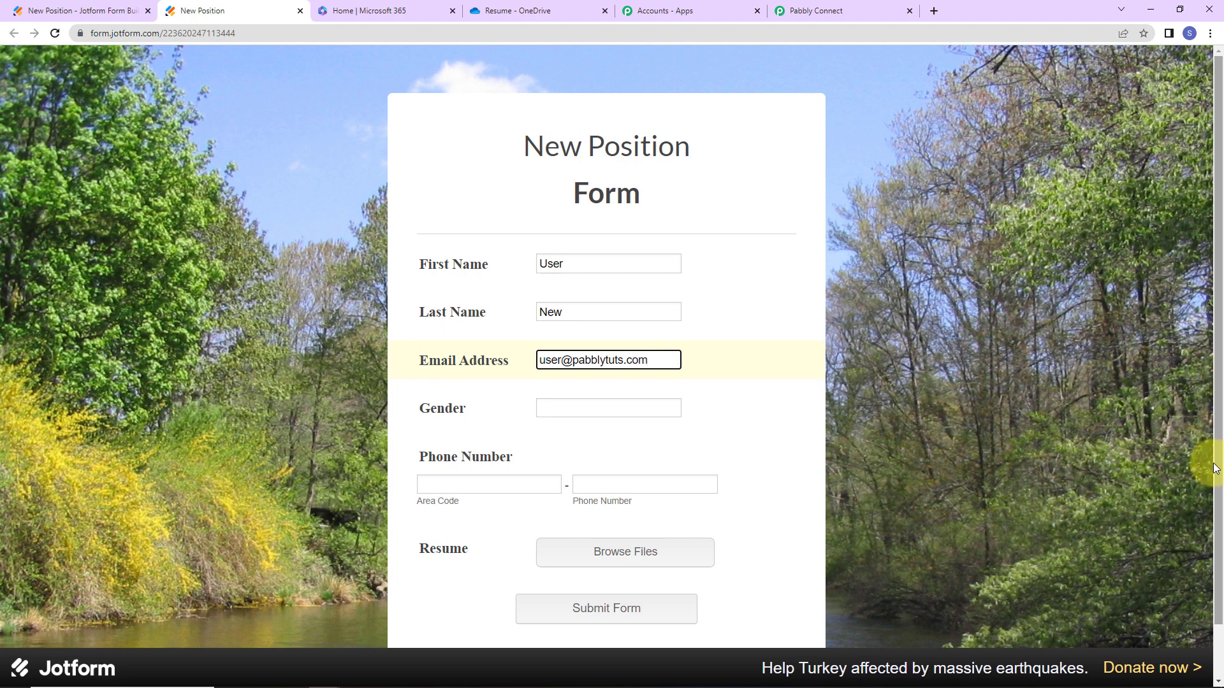
type("Female")
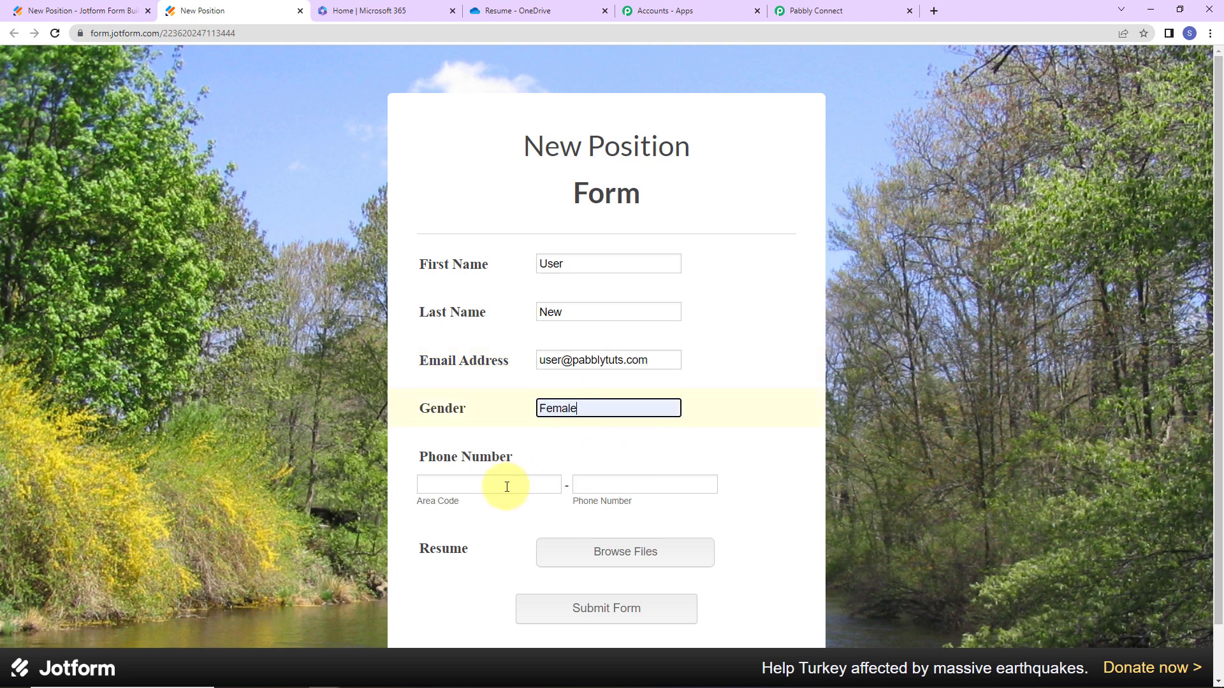
left_click(488, 483)
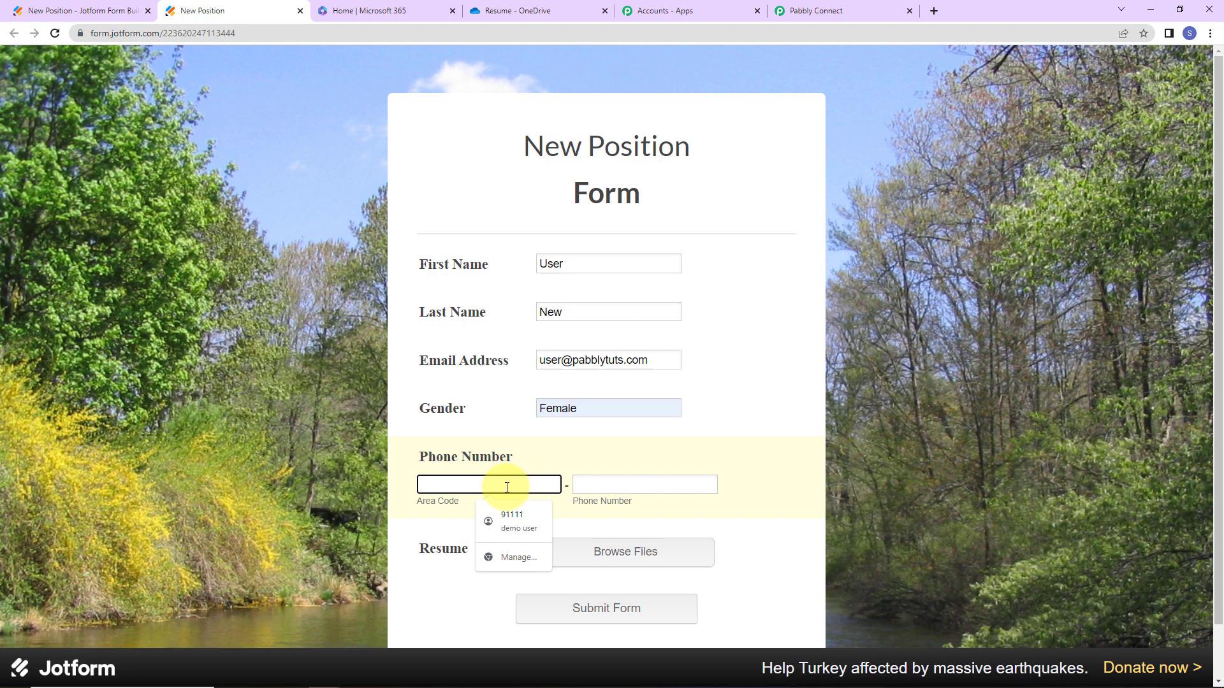
type("+91")
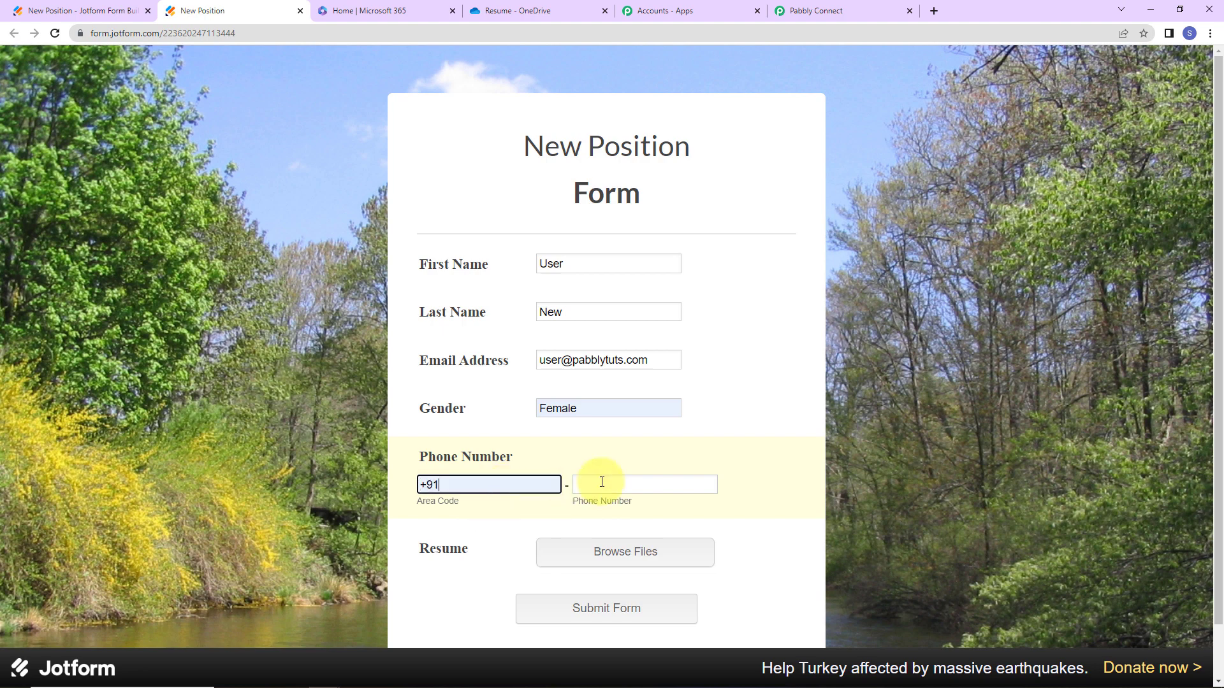
type("9")
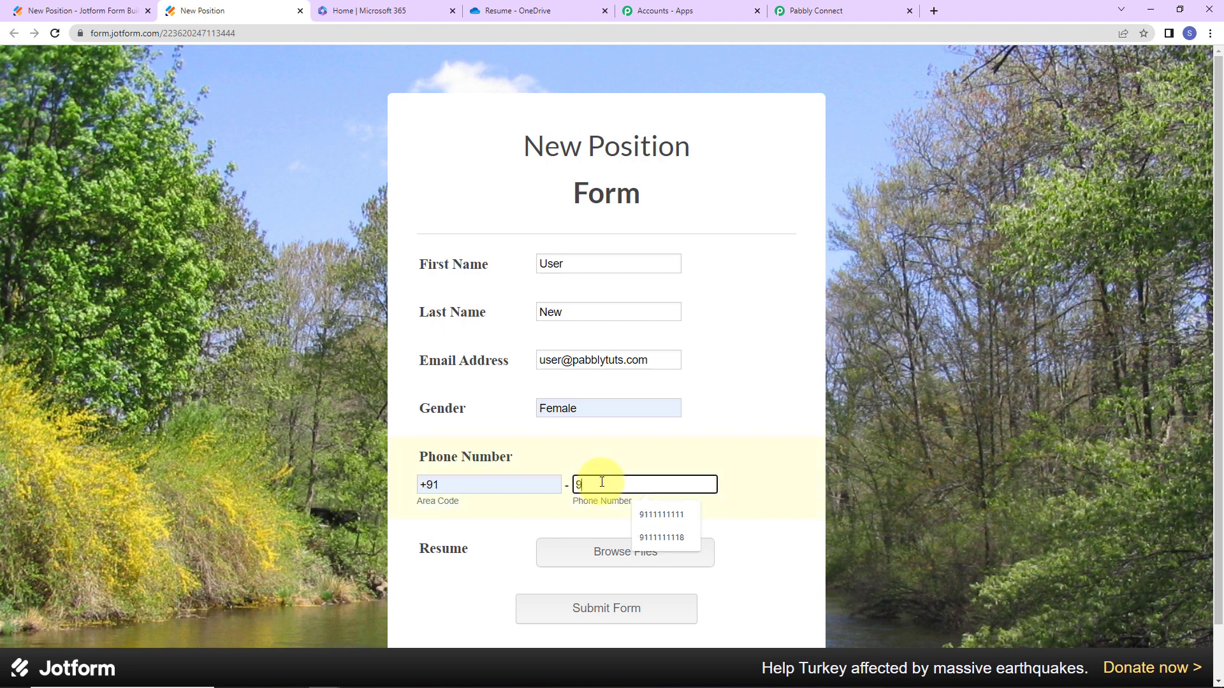
Step: Use the suggested phone number, attach Sample Resume, and submit the form
left_click(661, 536)
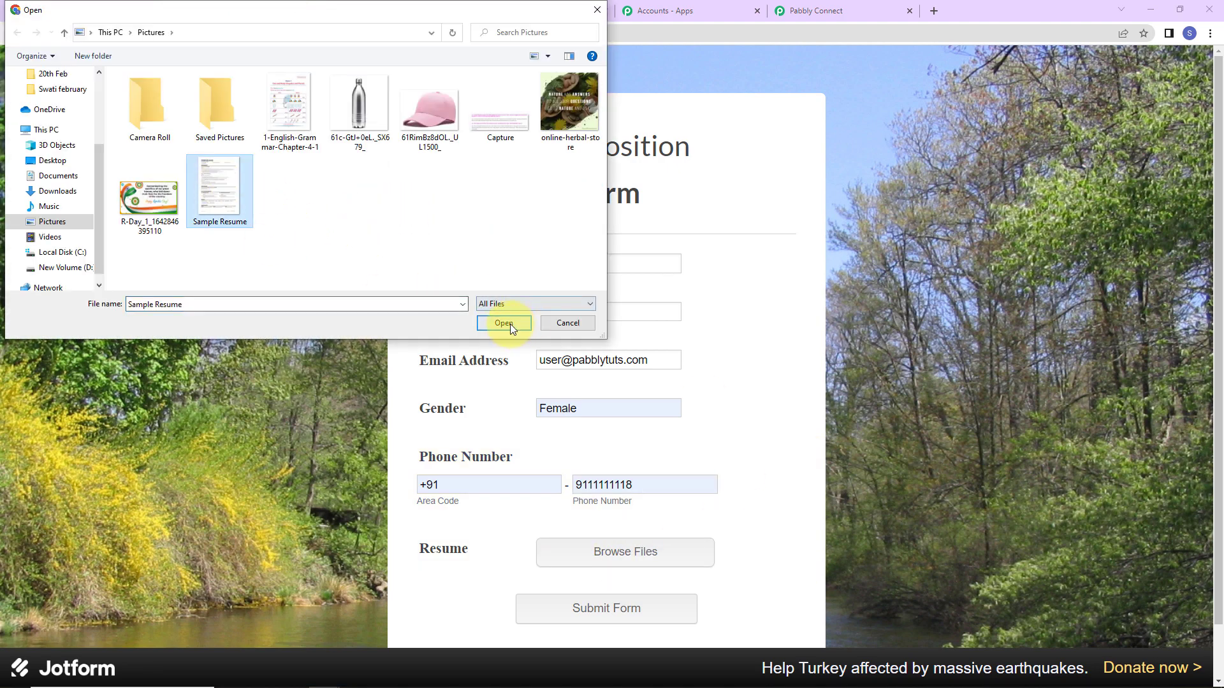
left_click(502, 323)
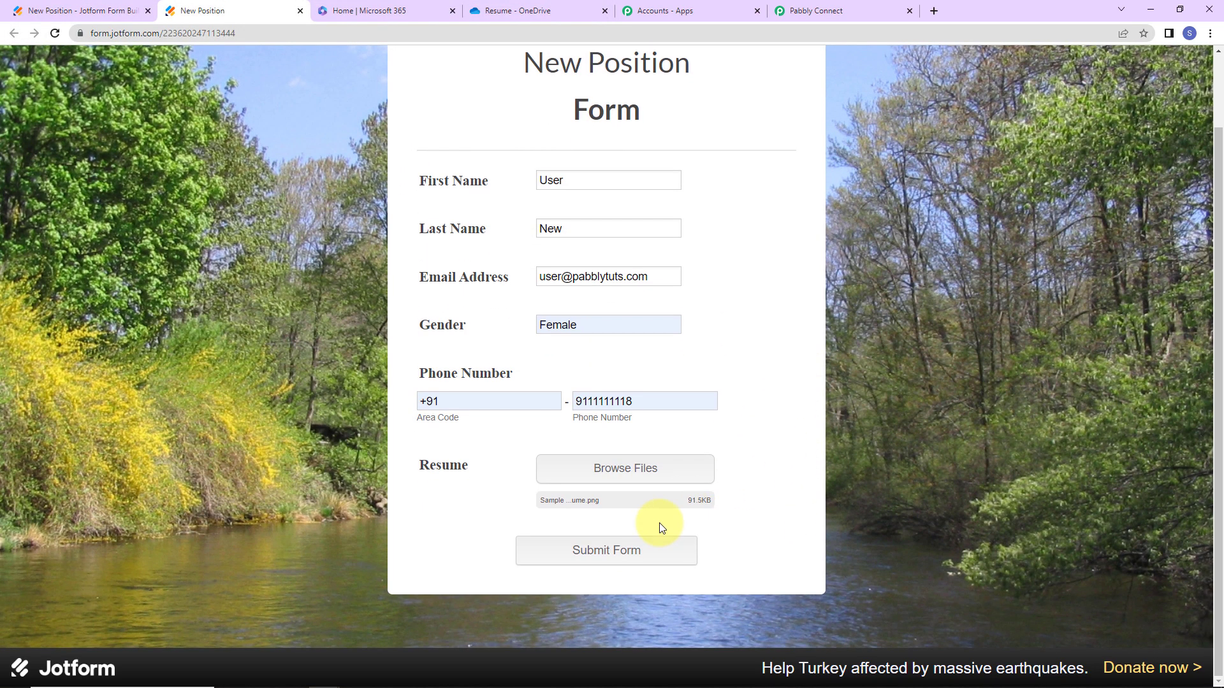
left_click(605, 550)
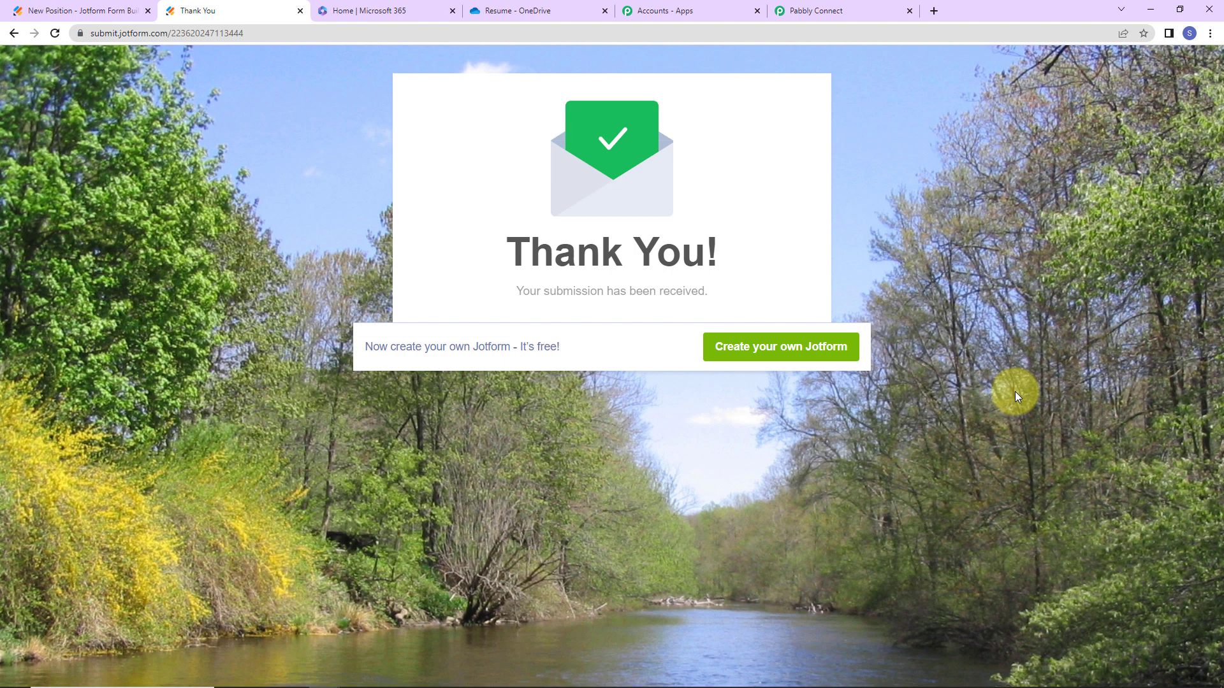
mouse_move(511, 14)
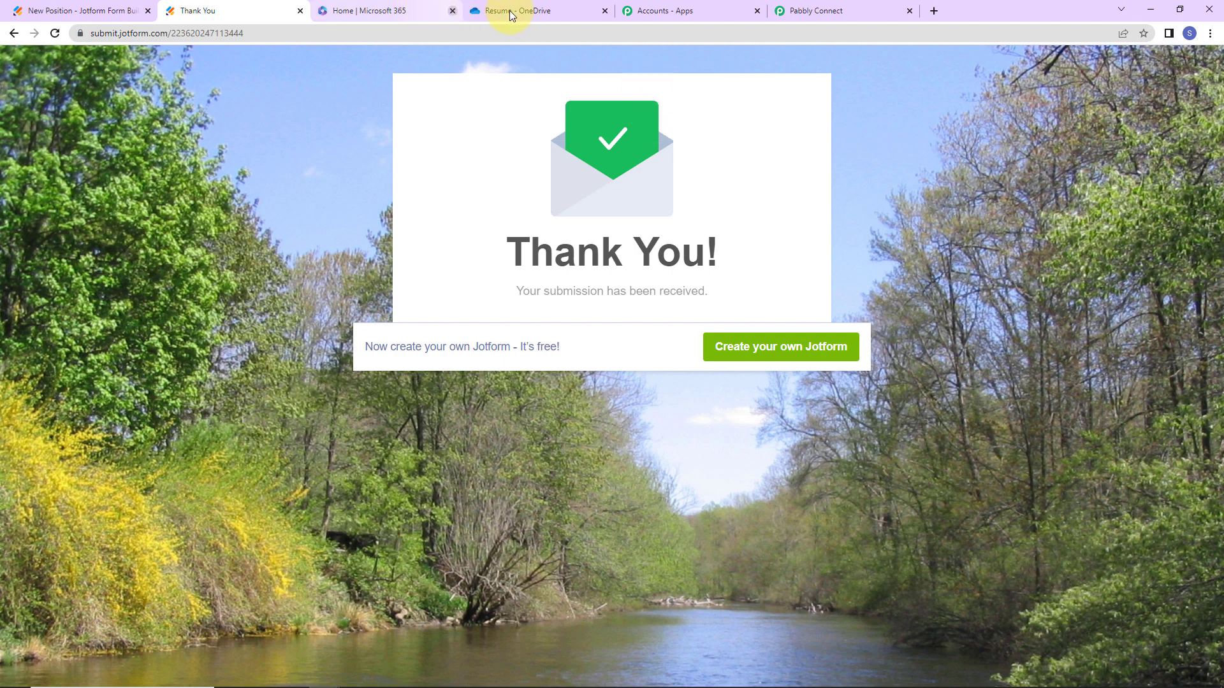
Step: Check the new User New file in the Resume folder, then return to Pabbly Connect
left_click(511, 11)
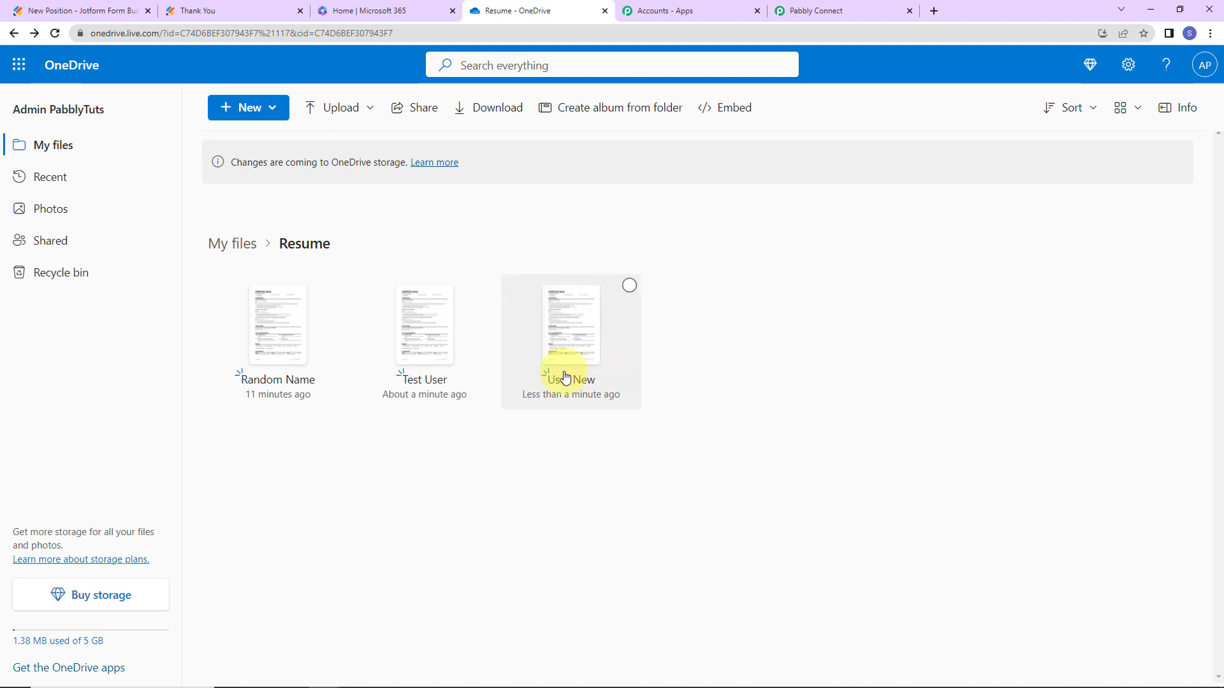
mouse_move(709, 390)
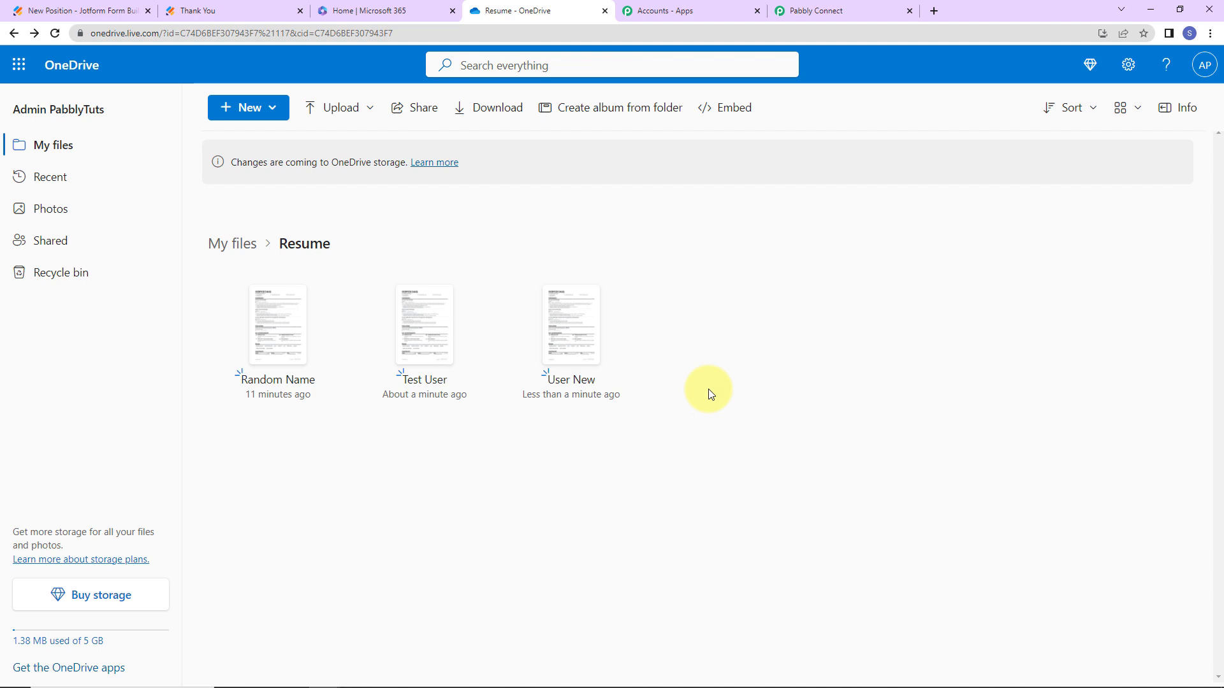
left_click(838, 10)
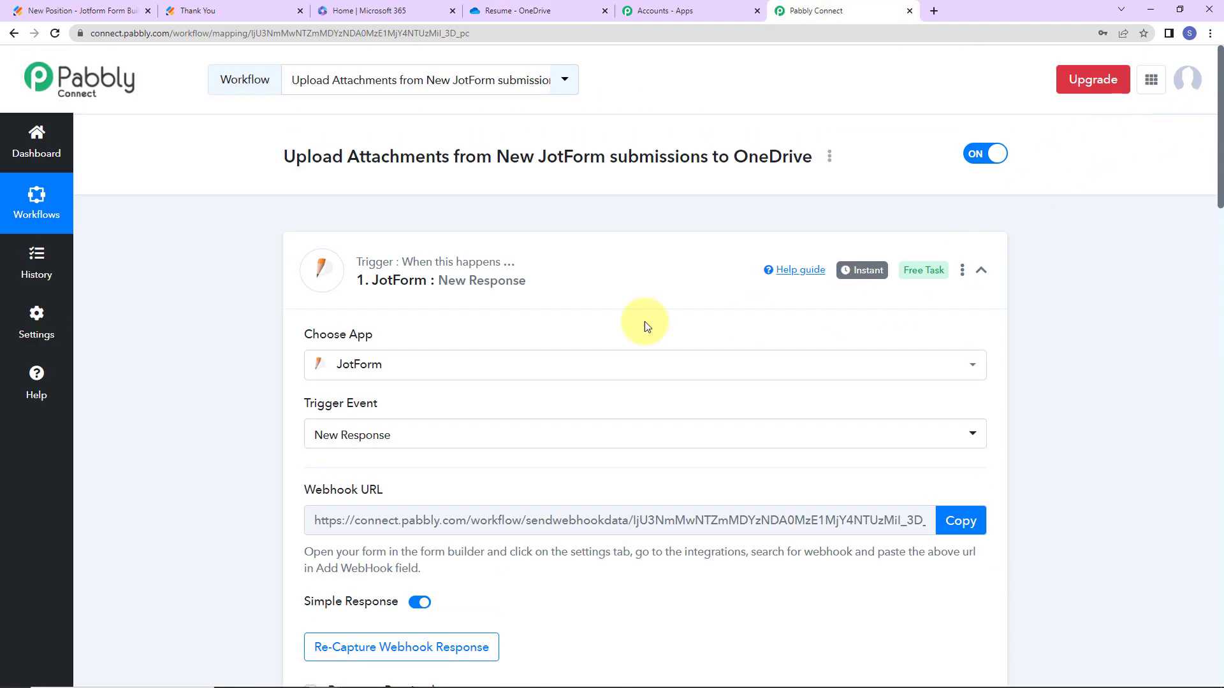
mouse_move(414, 295)
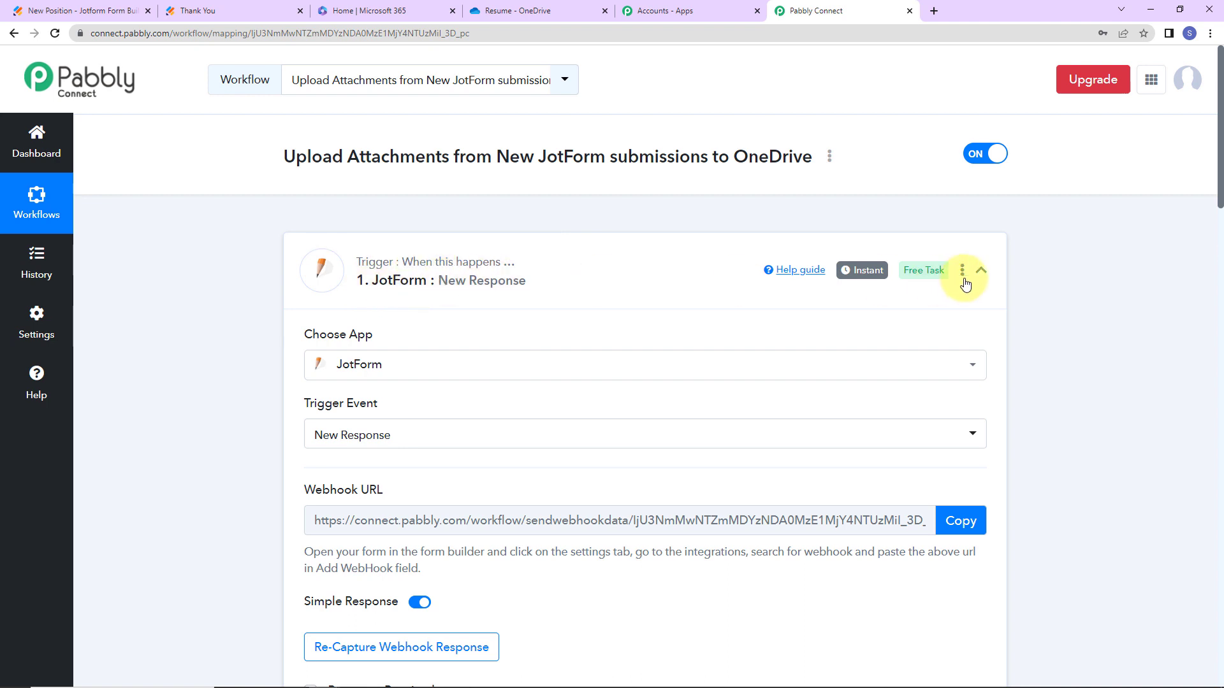
Step: Collapse the JotForm New Response and OneDrive Upload File steps
left_click(980, 270)
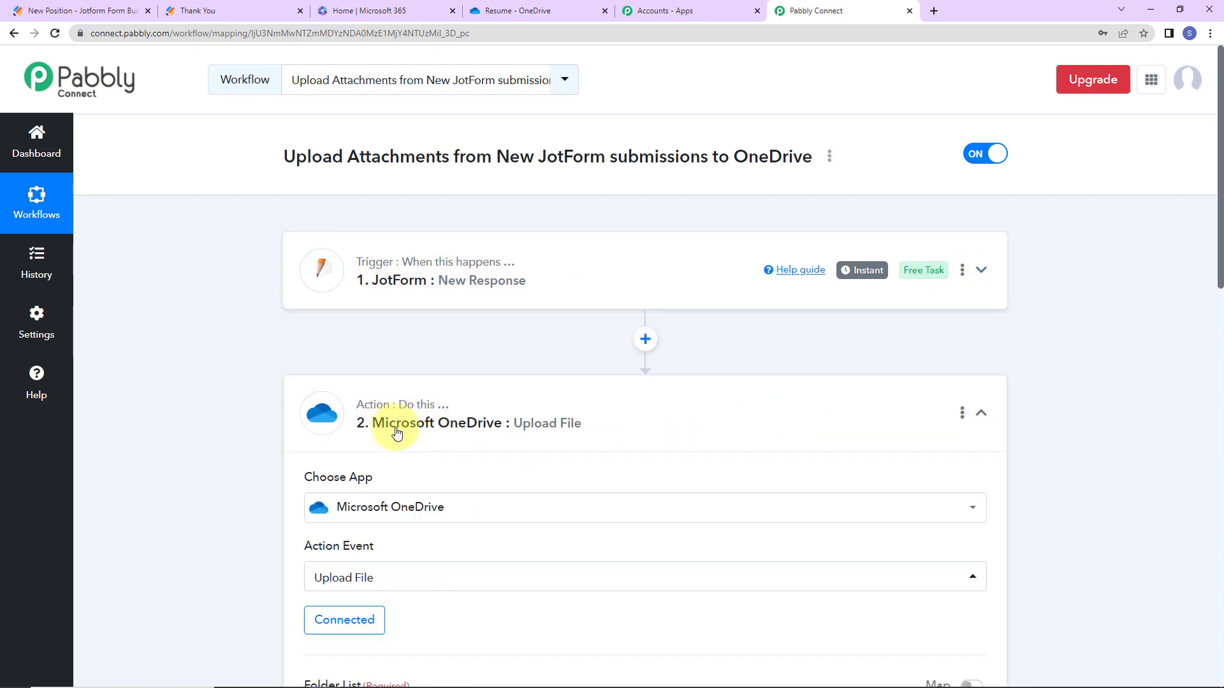
mouse_move(892, 454)
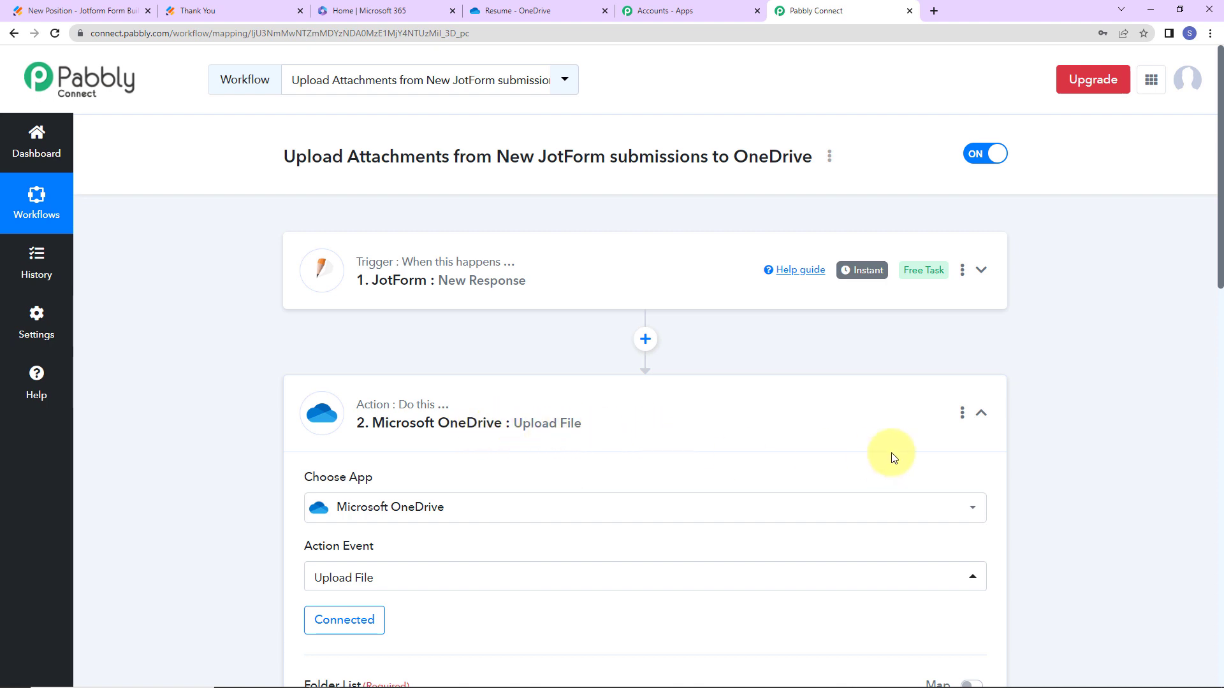
left_click(981, 412)
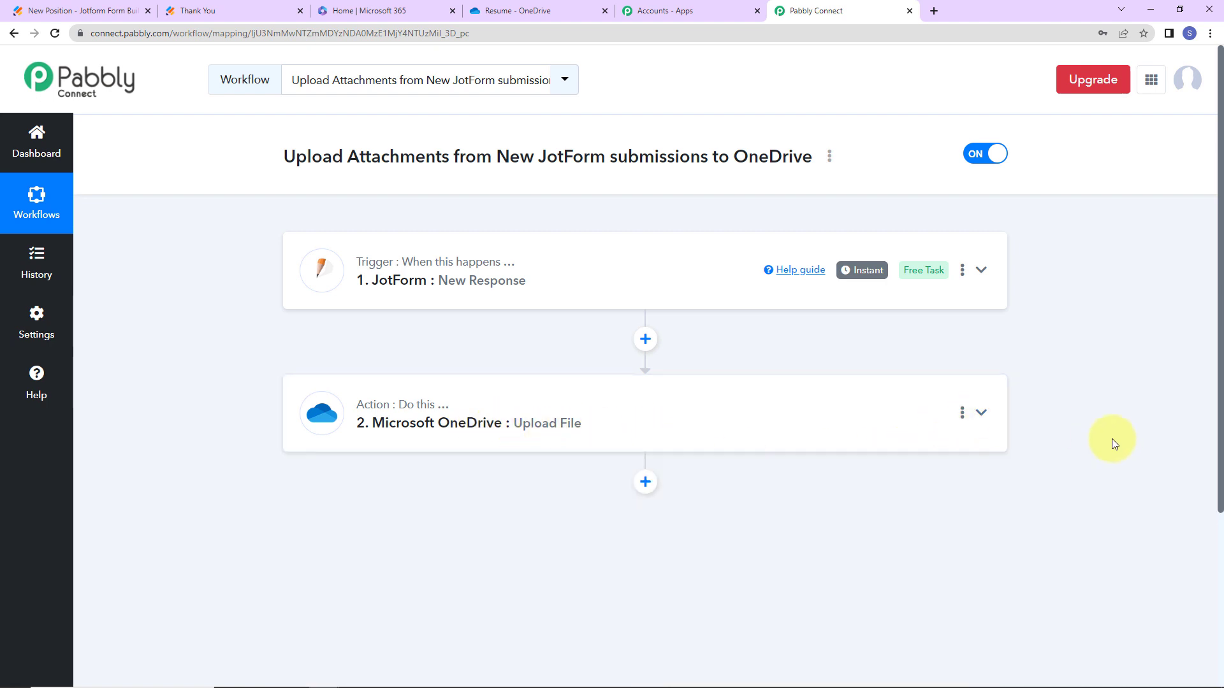